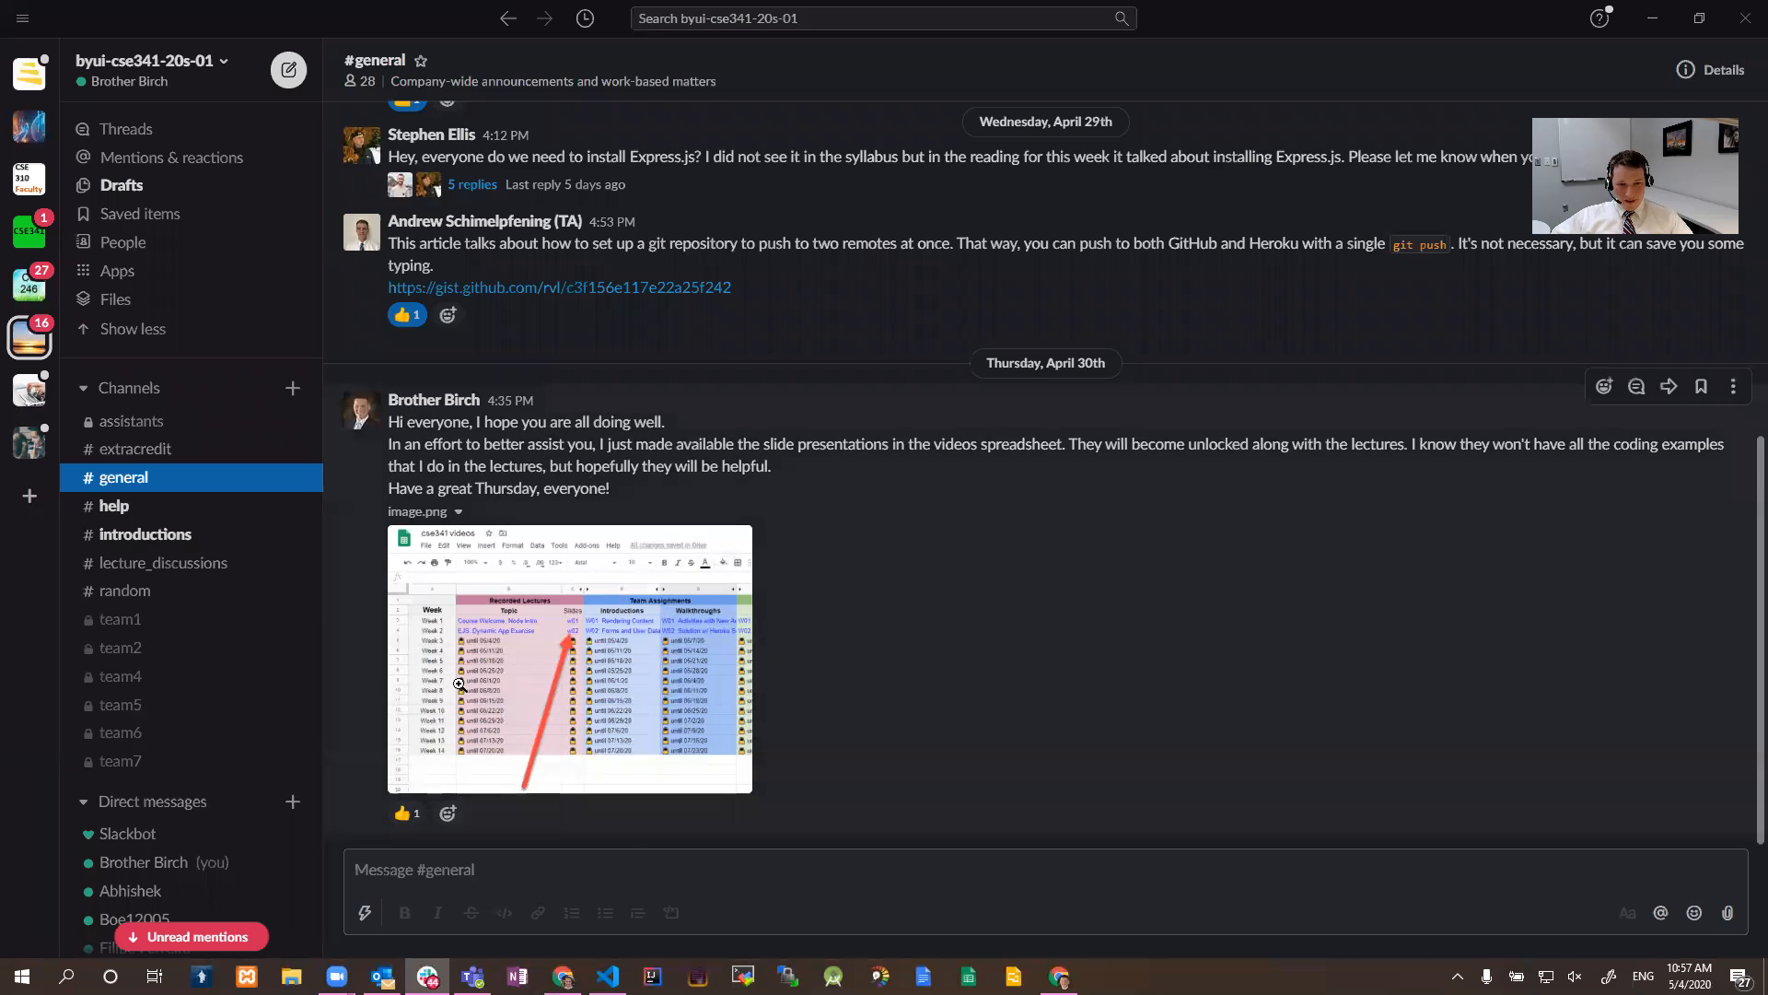
mouse_move(780, 705)
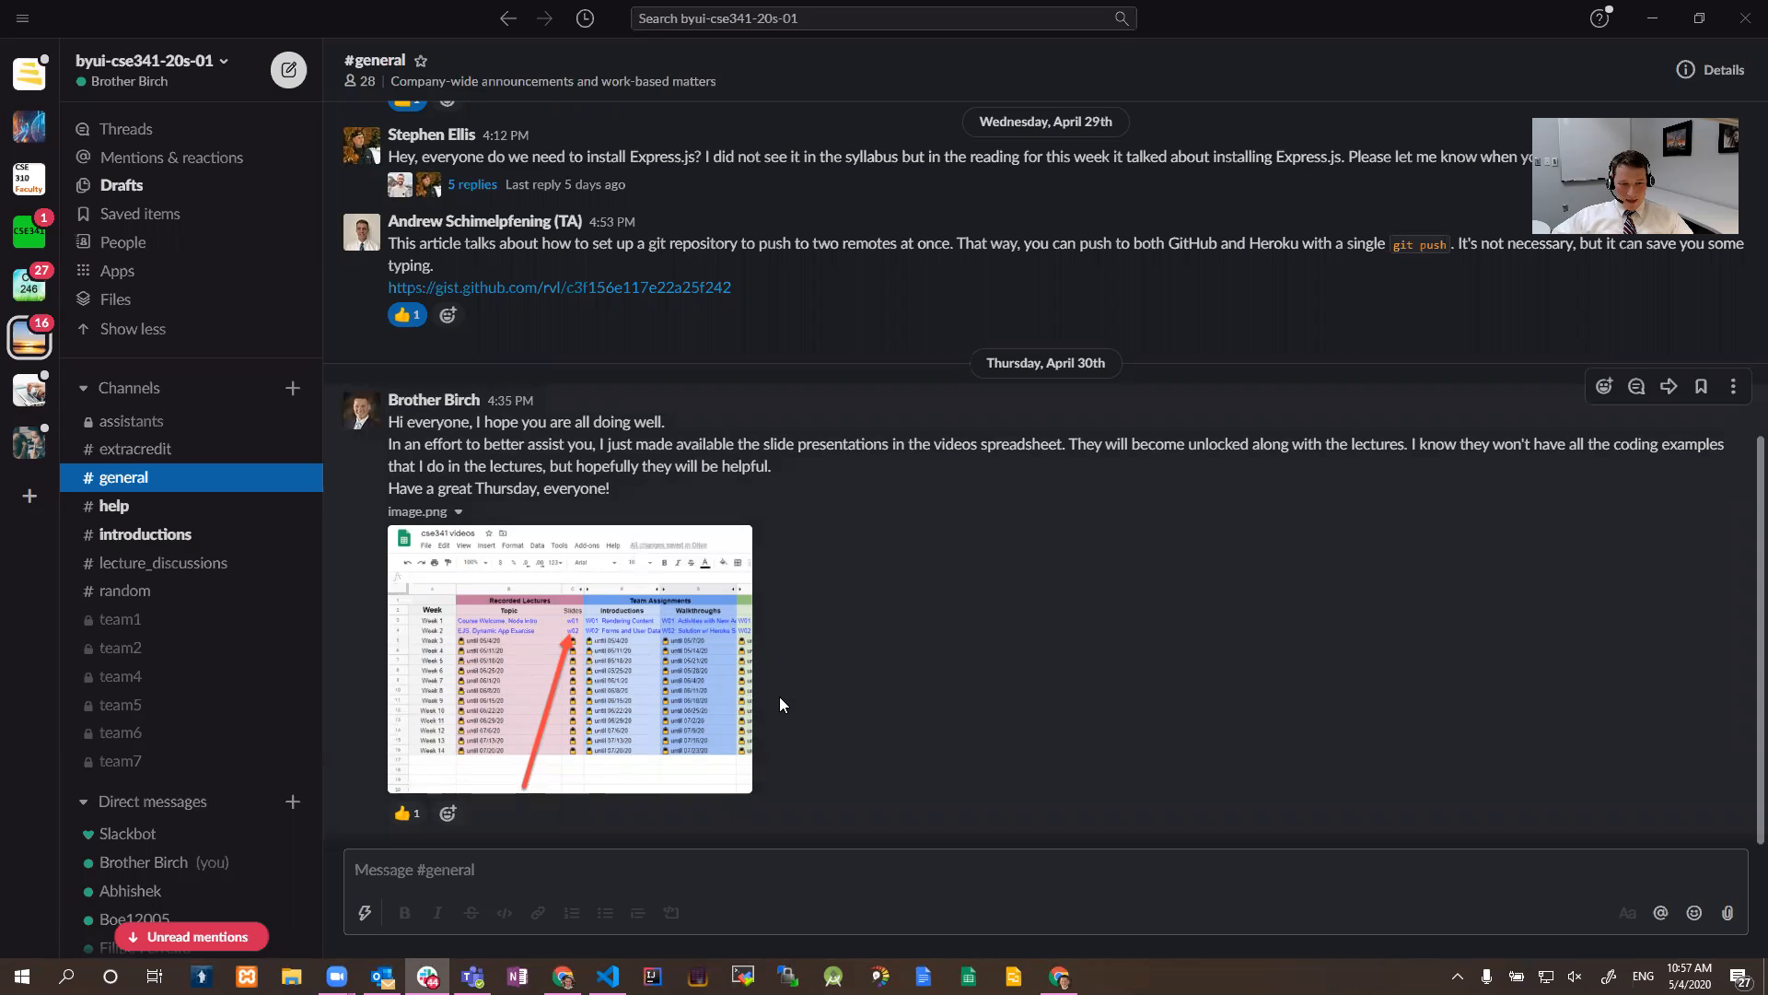
mouse_move(581, 631)
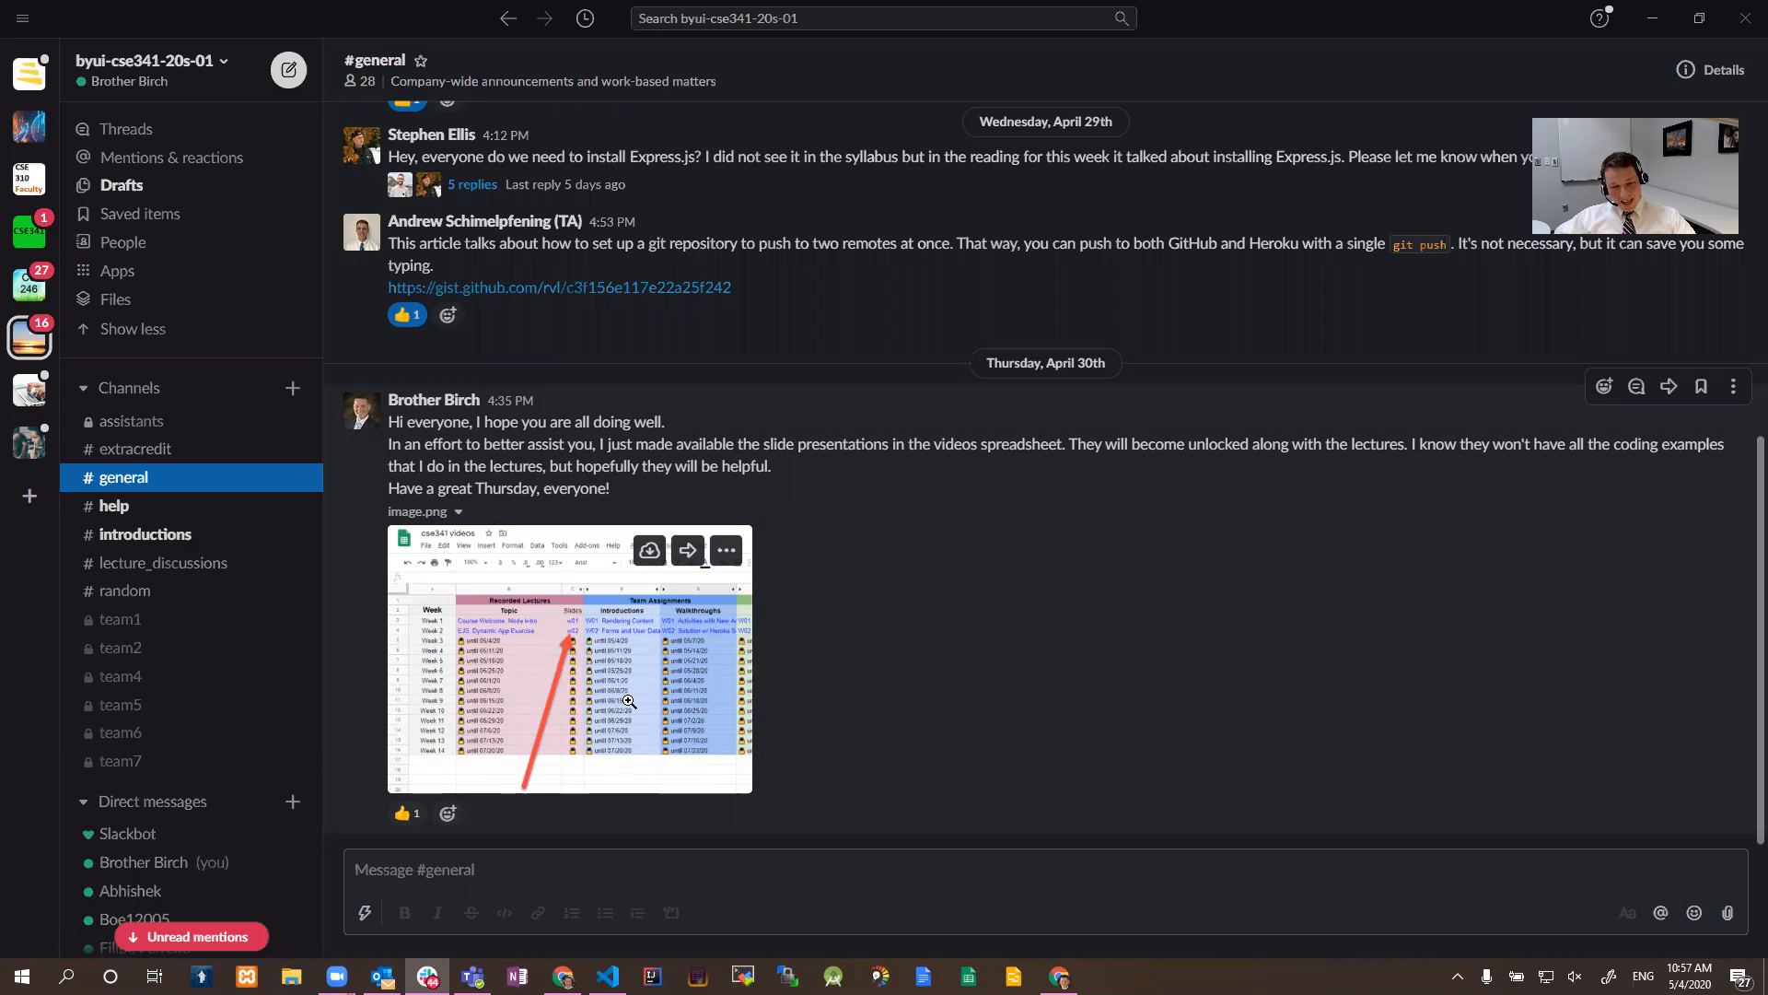
mouse_move(668, 747)
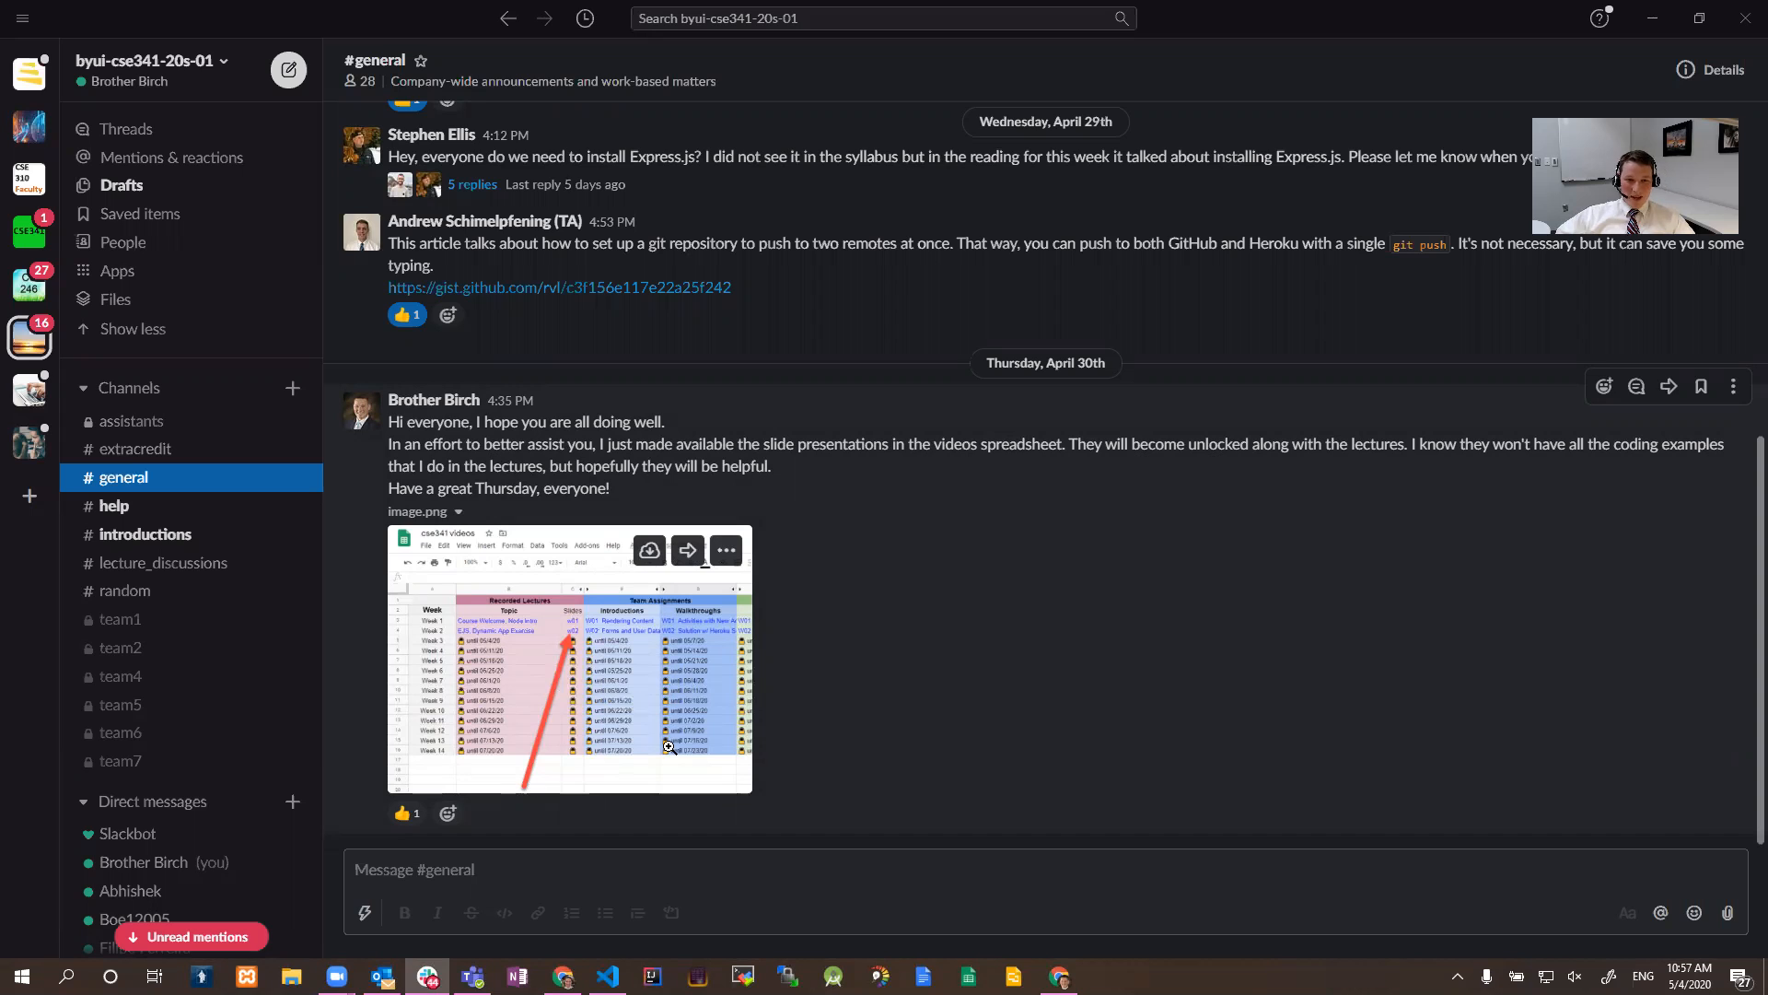
- View the spreadsheet screenshot at full size and close it again
left_click(568, 659)
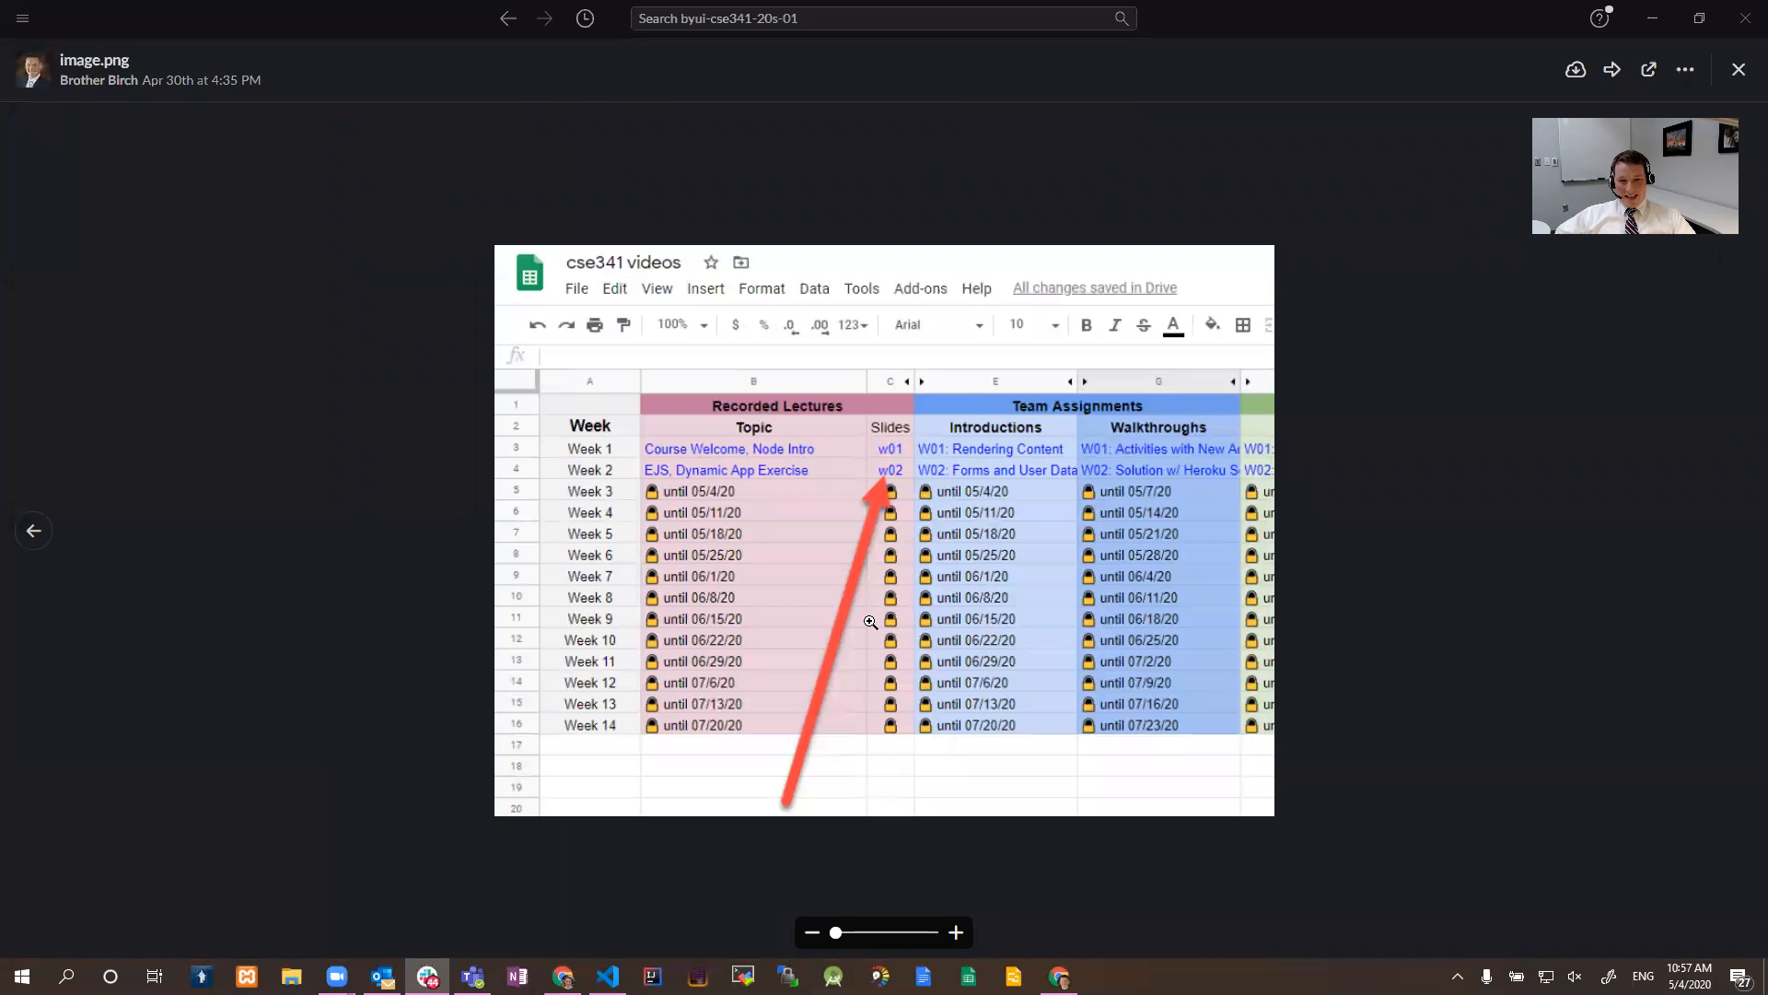
mouse_move(1738, 69)
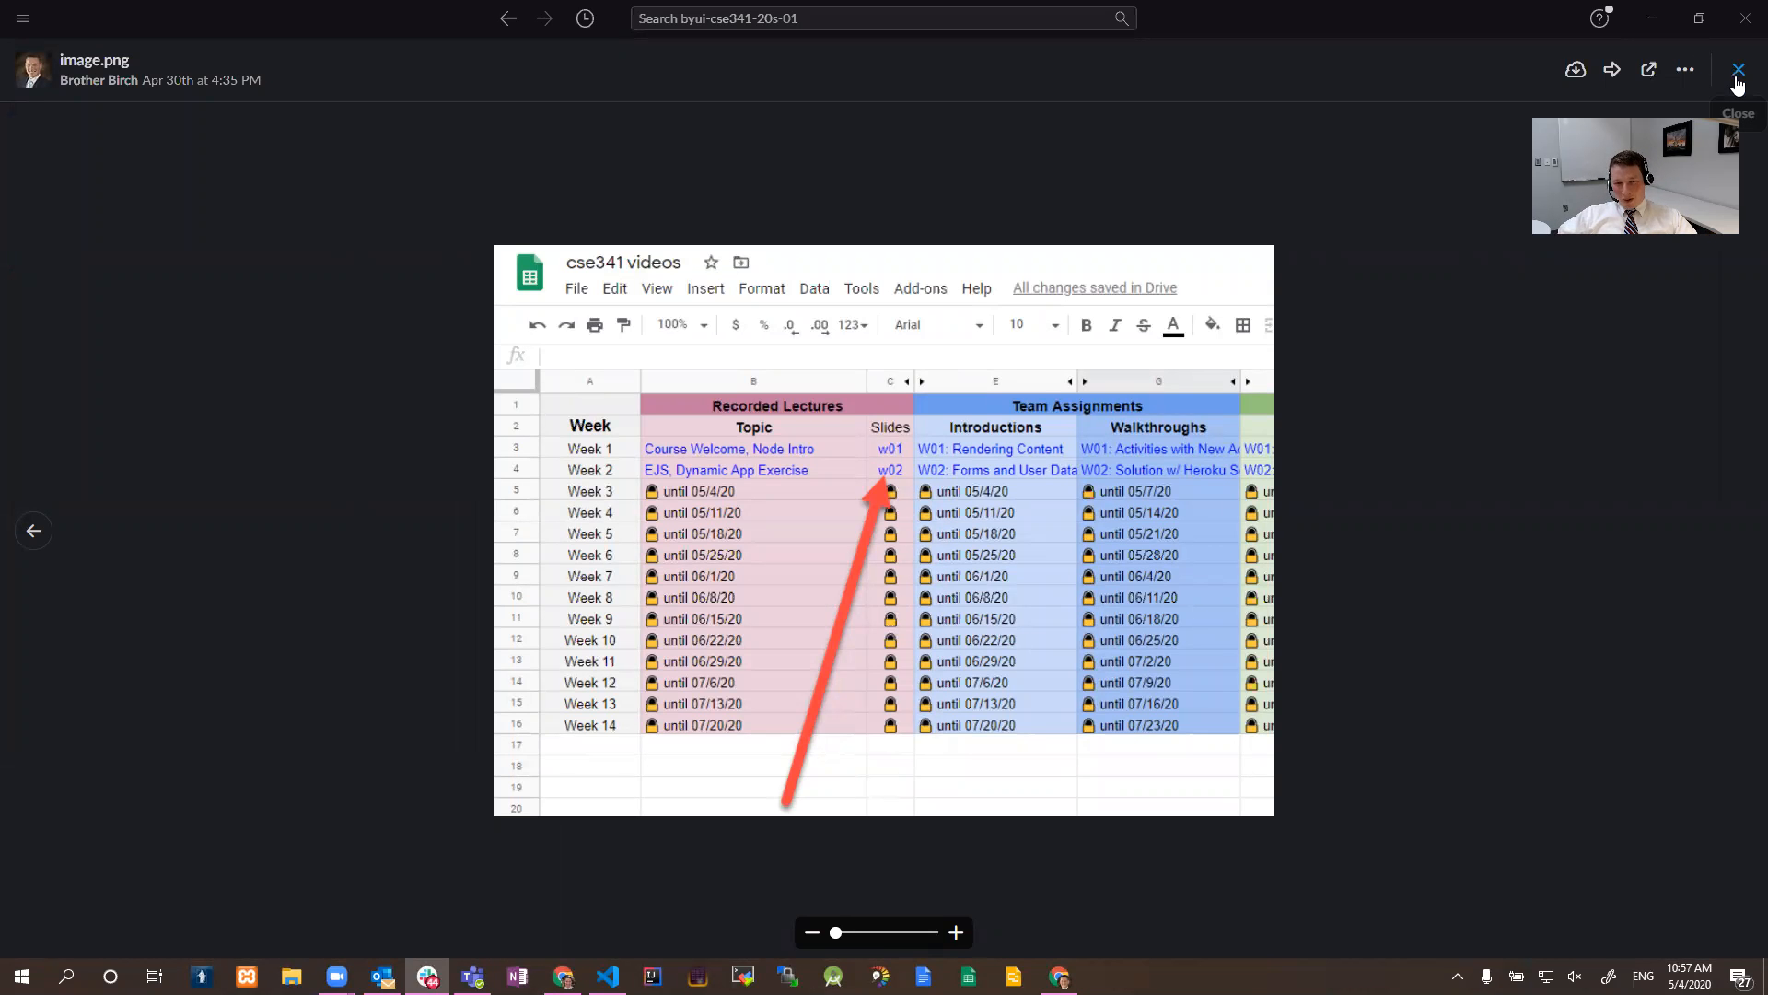
left_click(1738, 69)
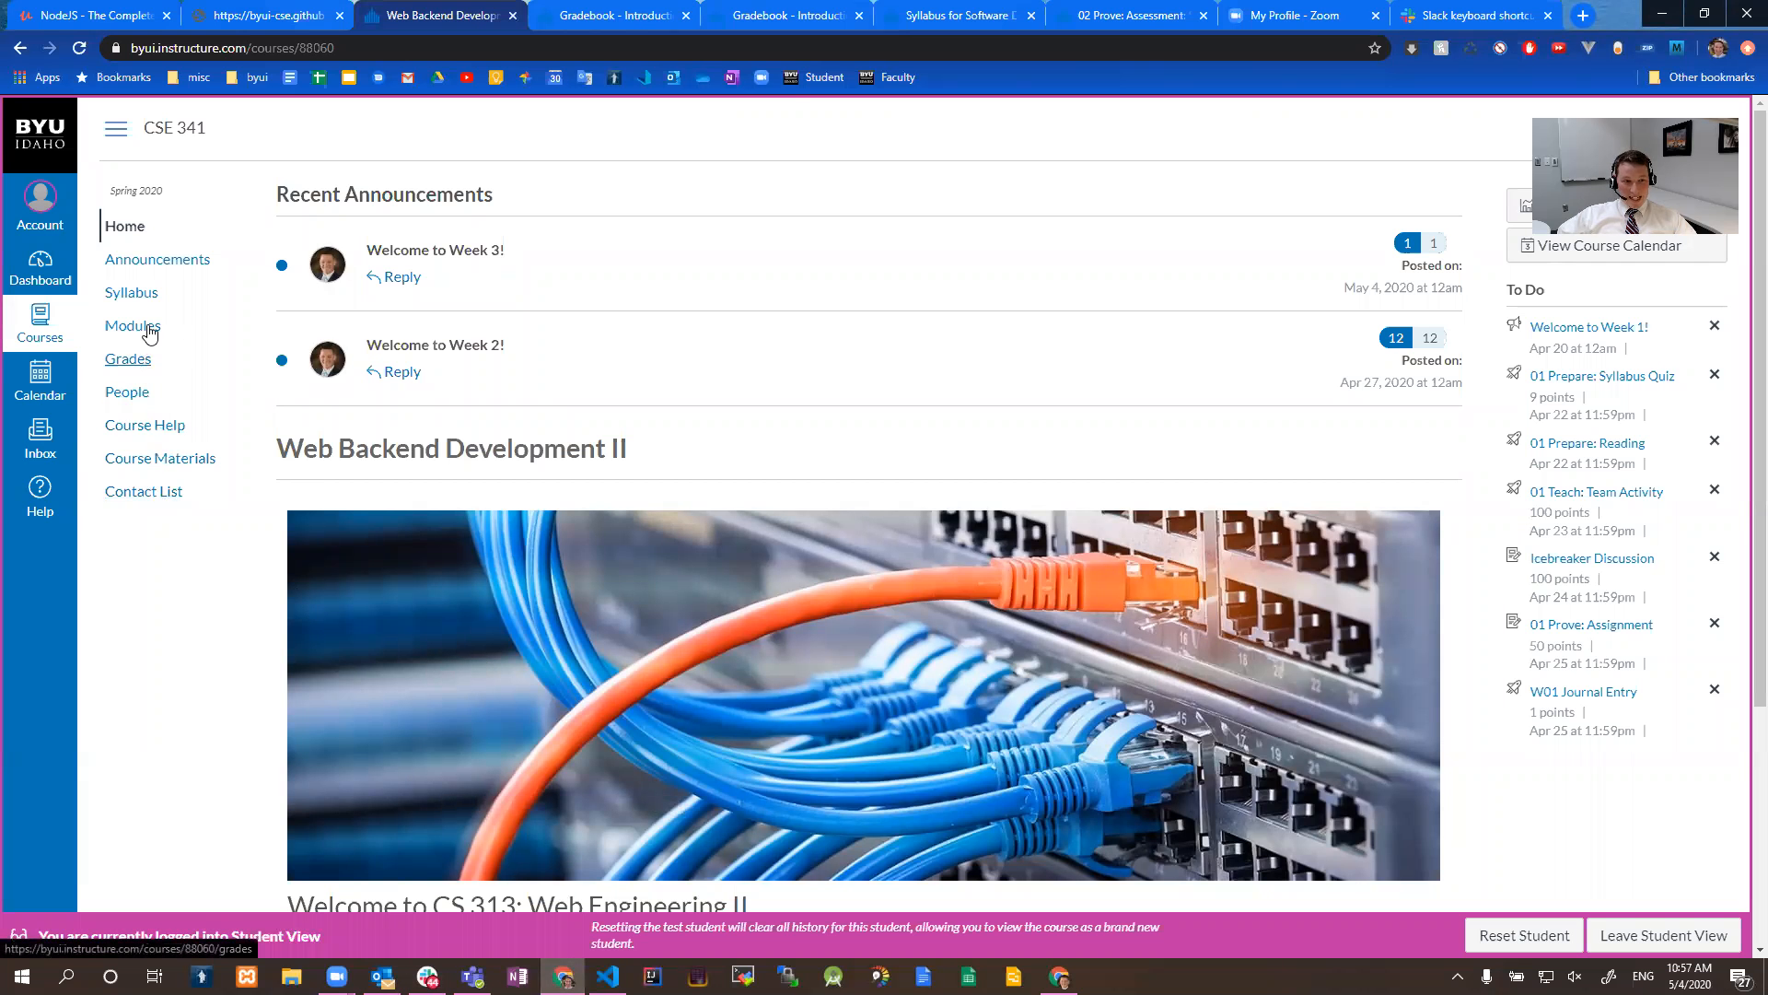
- Go to the course Syllabus page and follow the Detailed Syllabus link to the CSE 341 syllabus document
left_click(130, 292)
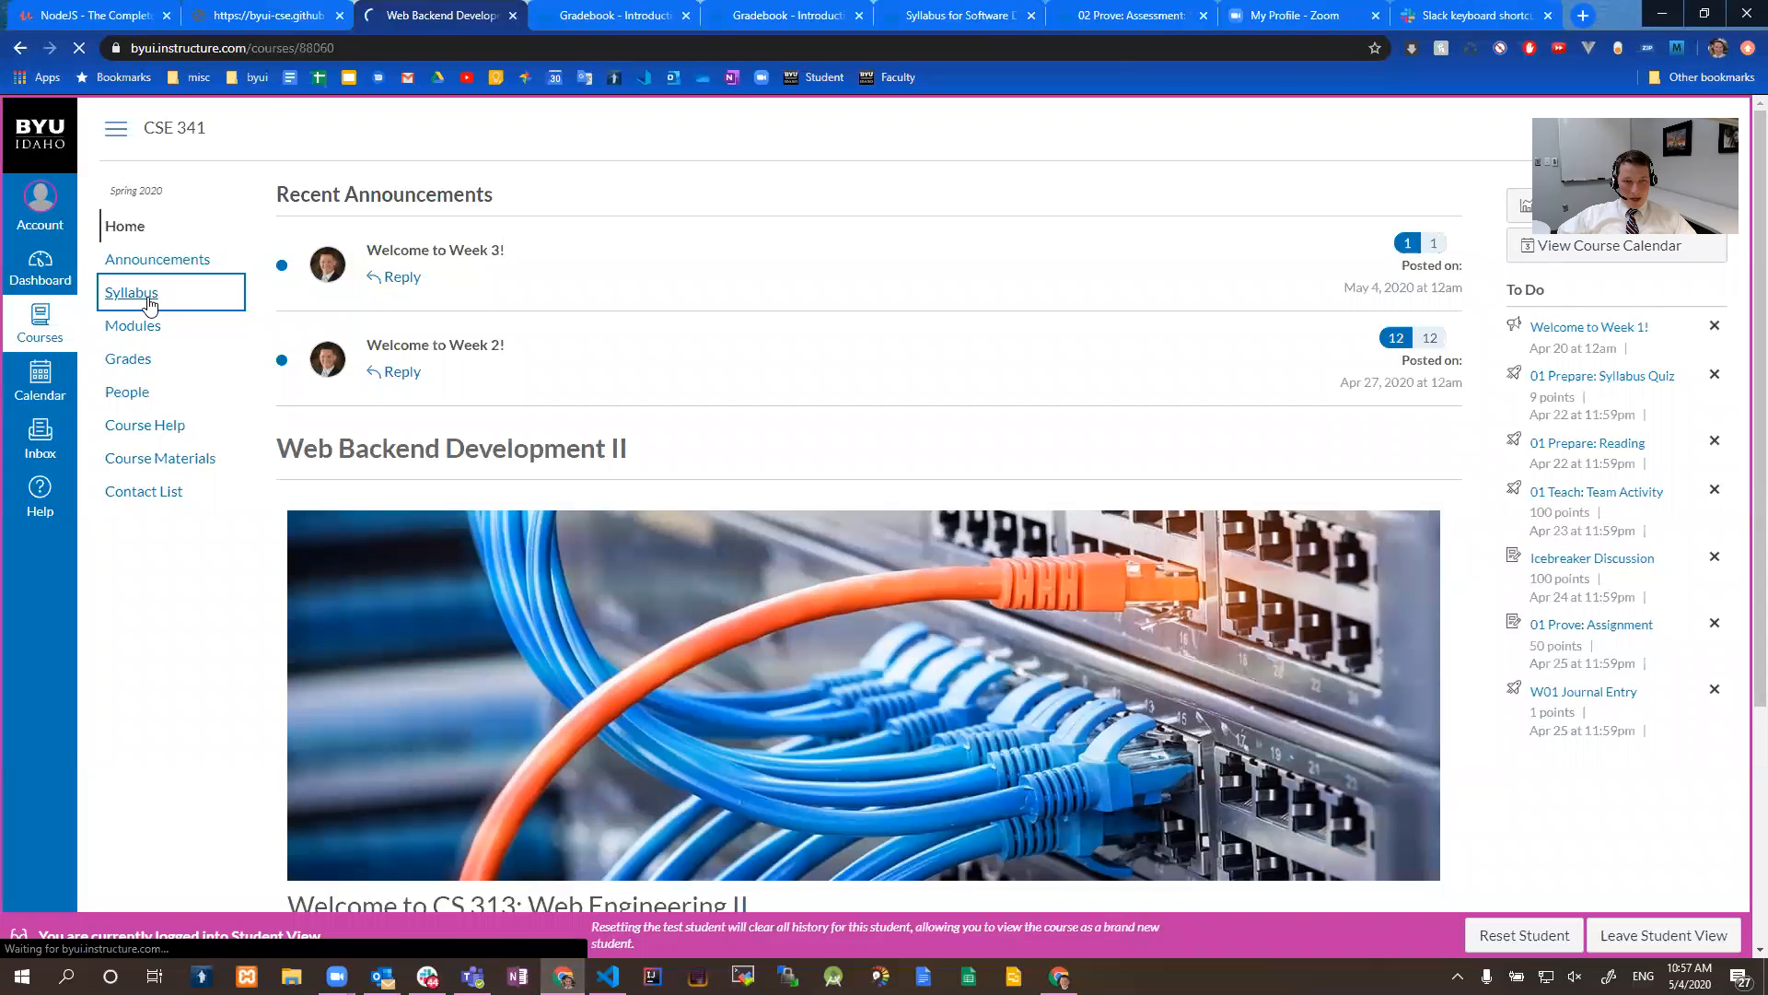
left_click(131, 292)
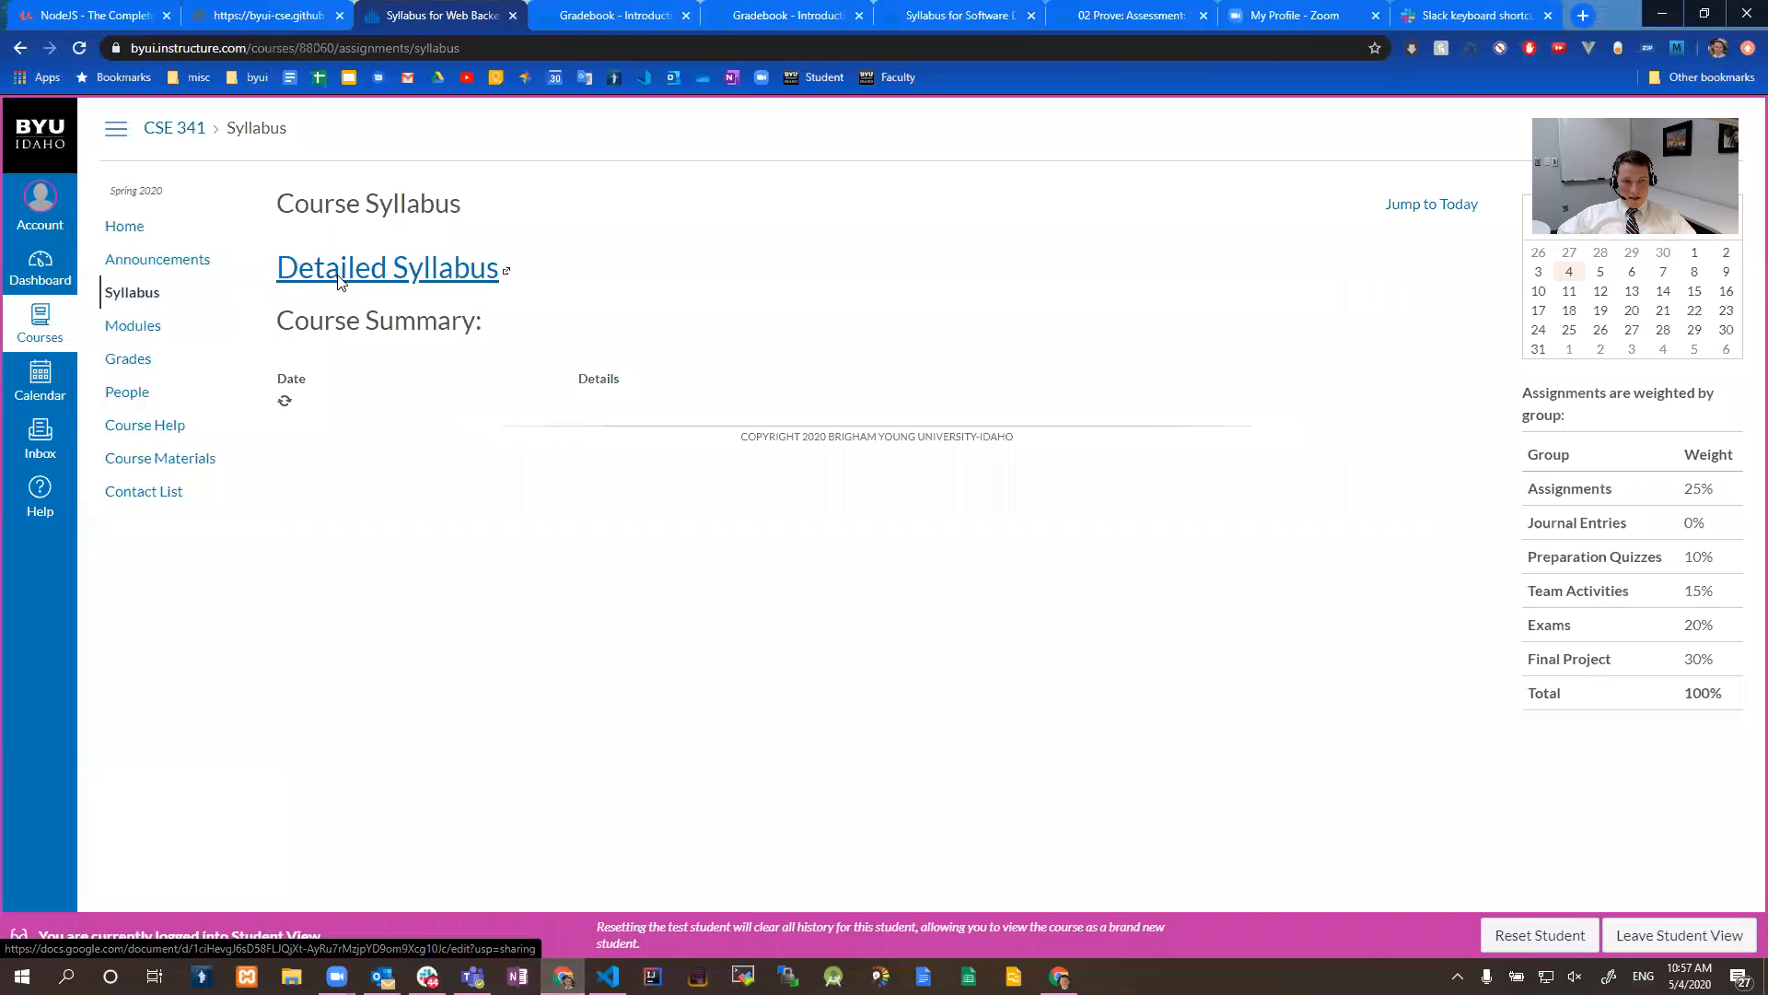
left_click(386, 267)
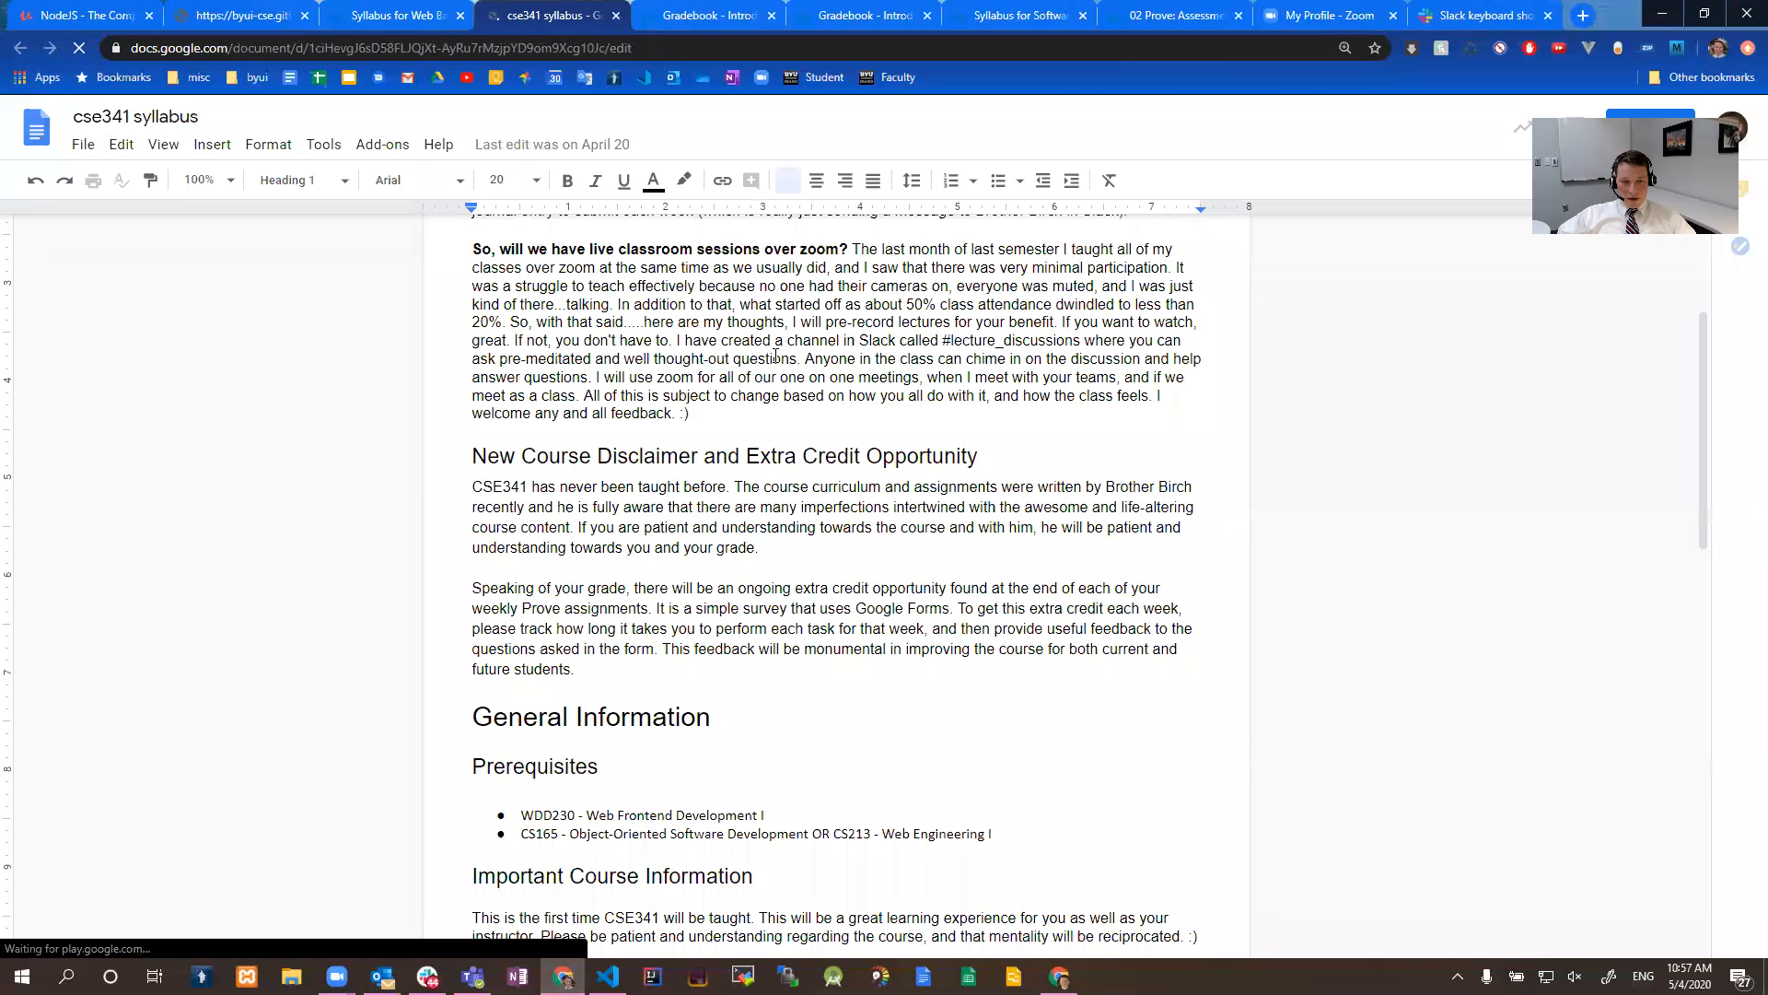
- Scroll down through the CSE 341 syllabus document to read its sections
scroll("down", 3)
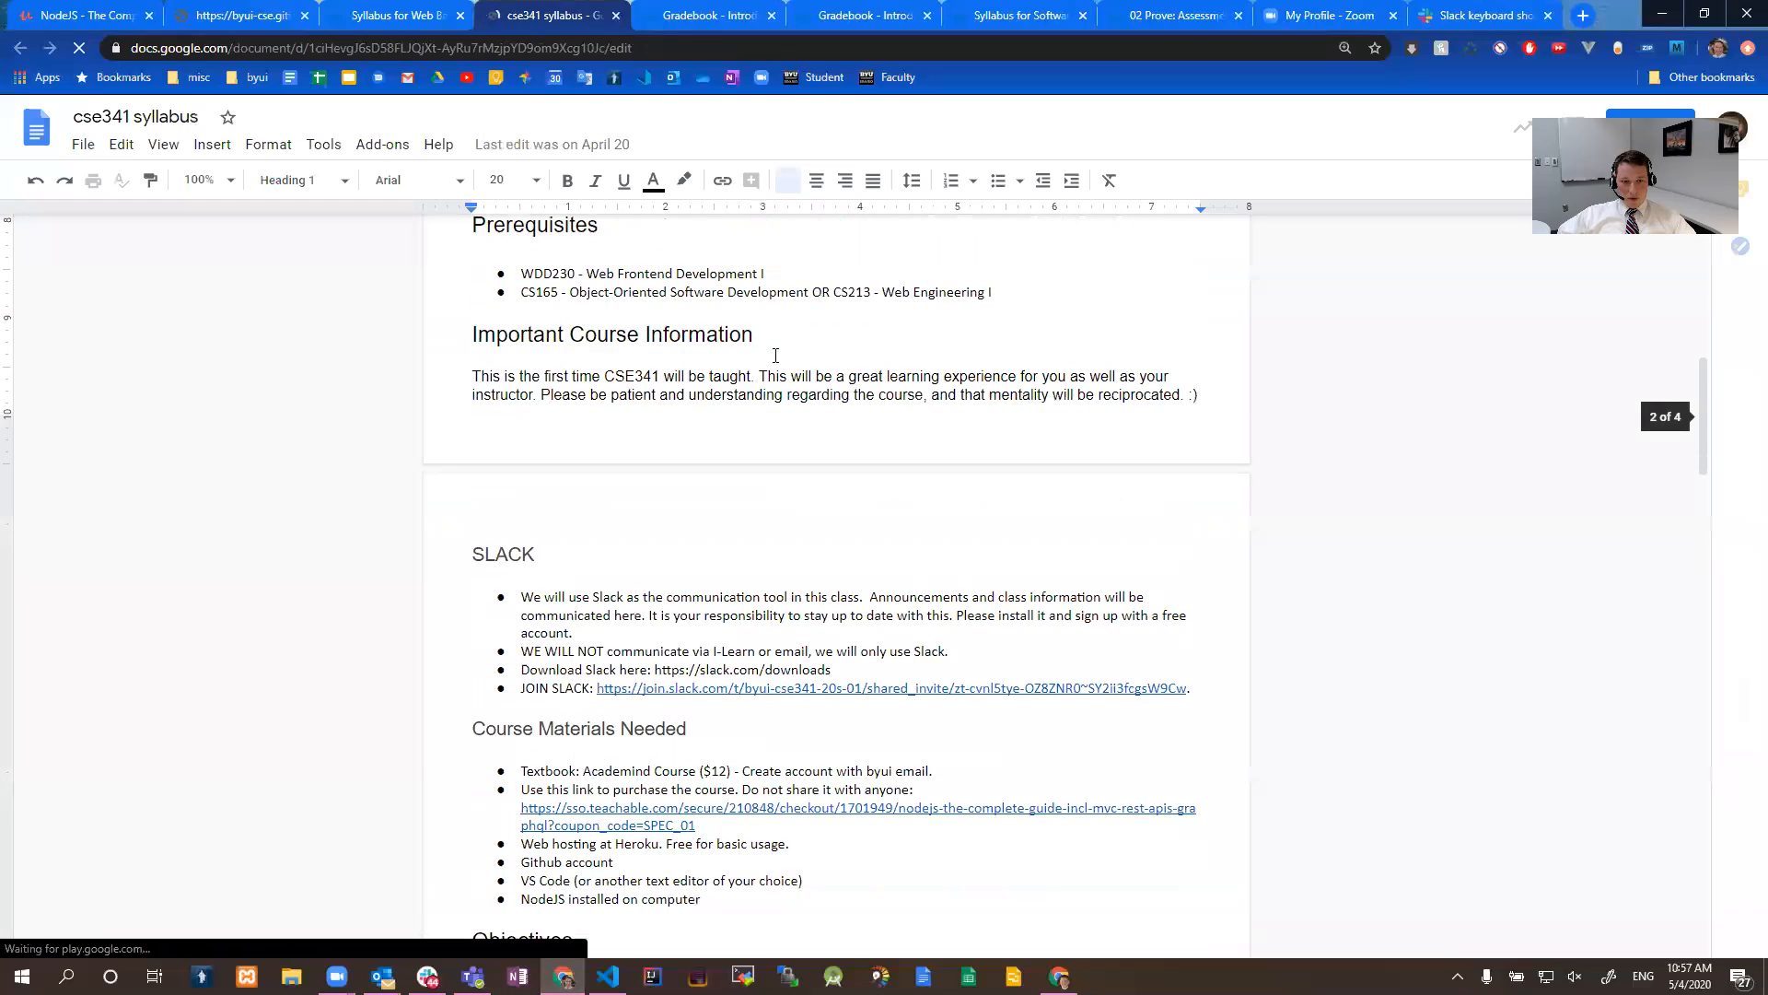
scroll("down", 3)
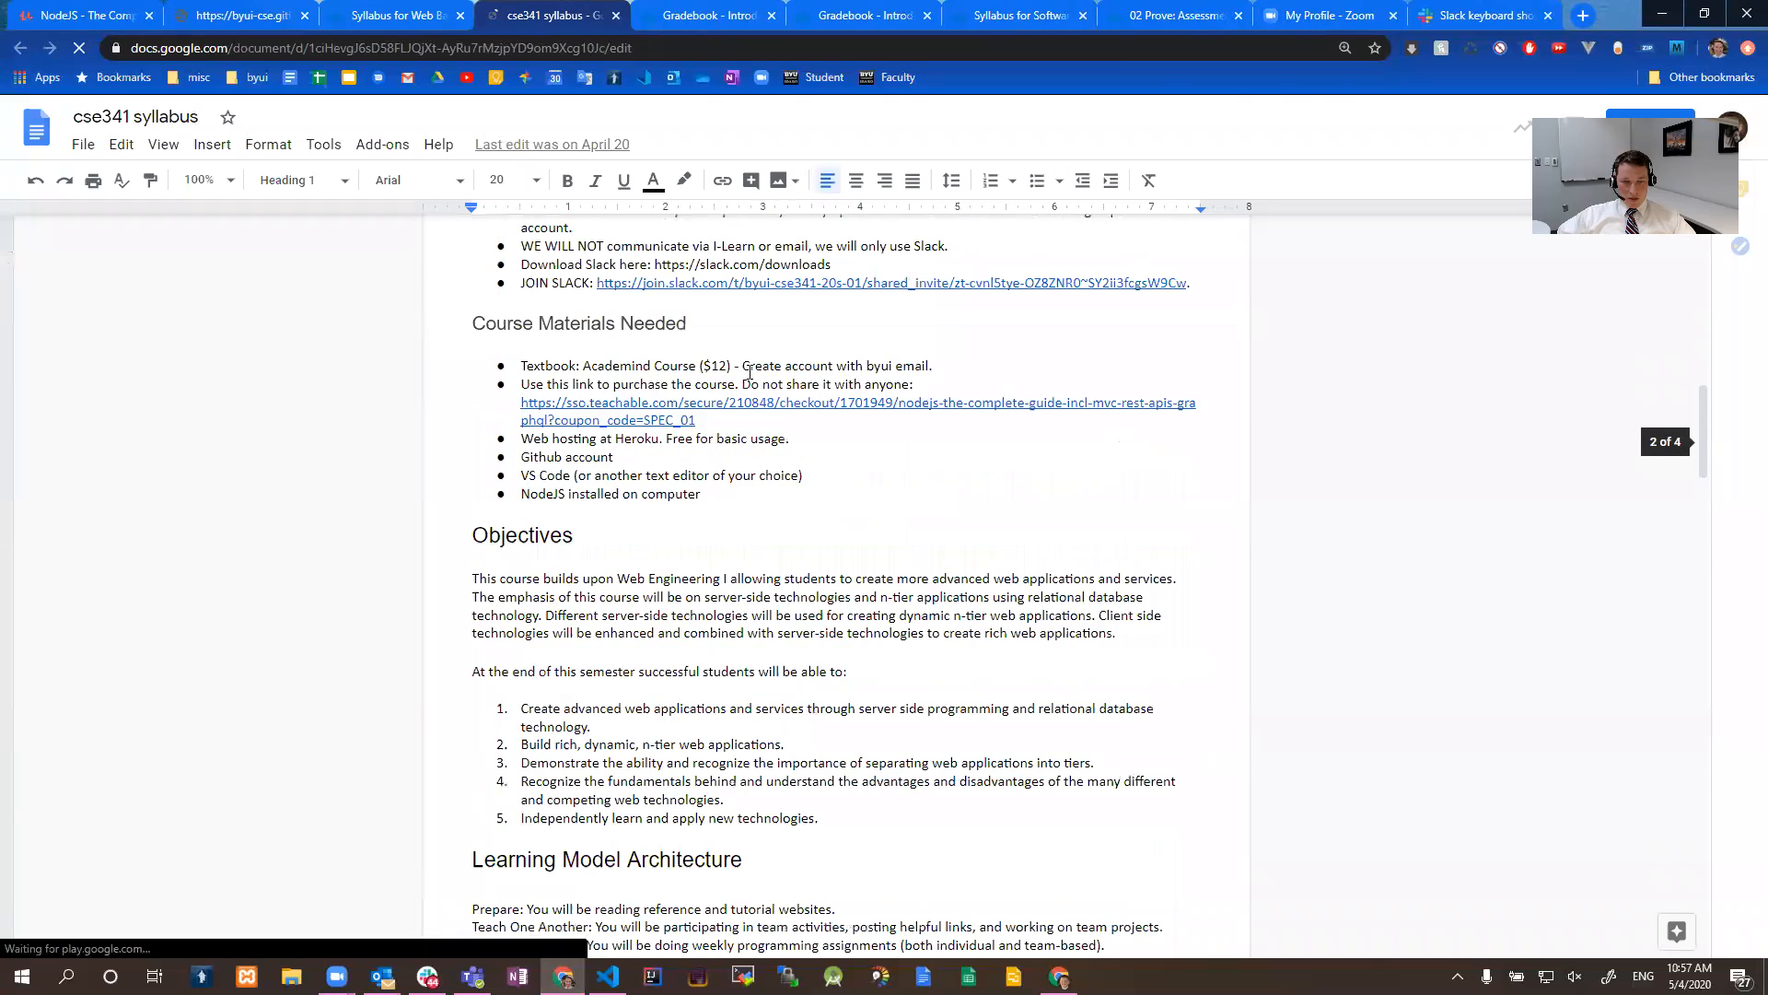
scroll("down", 3)
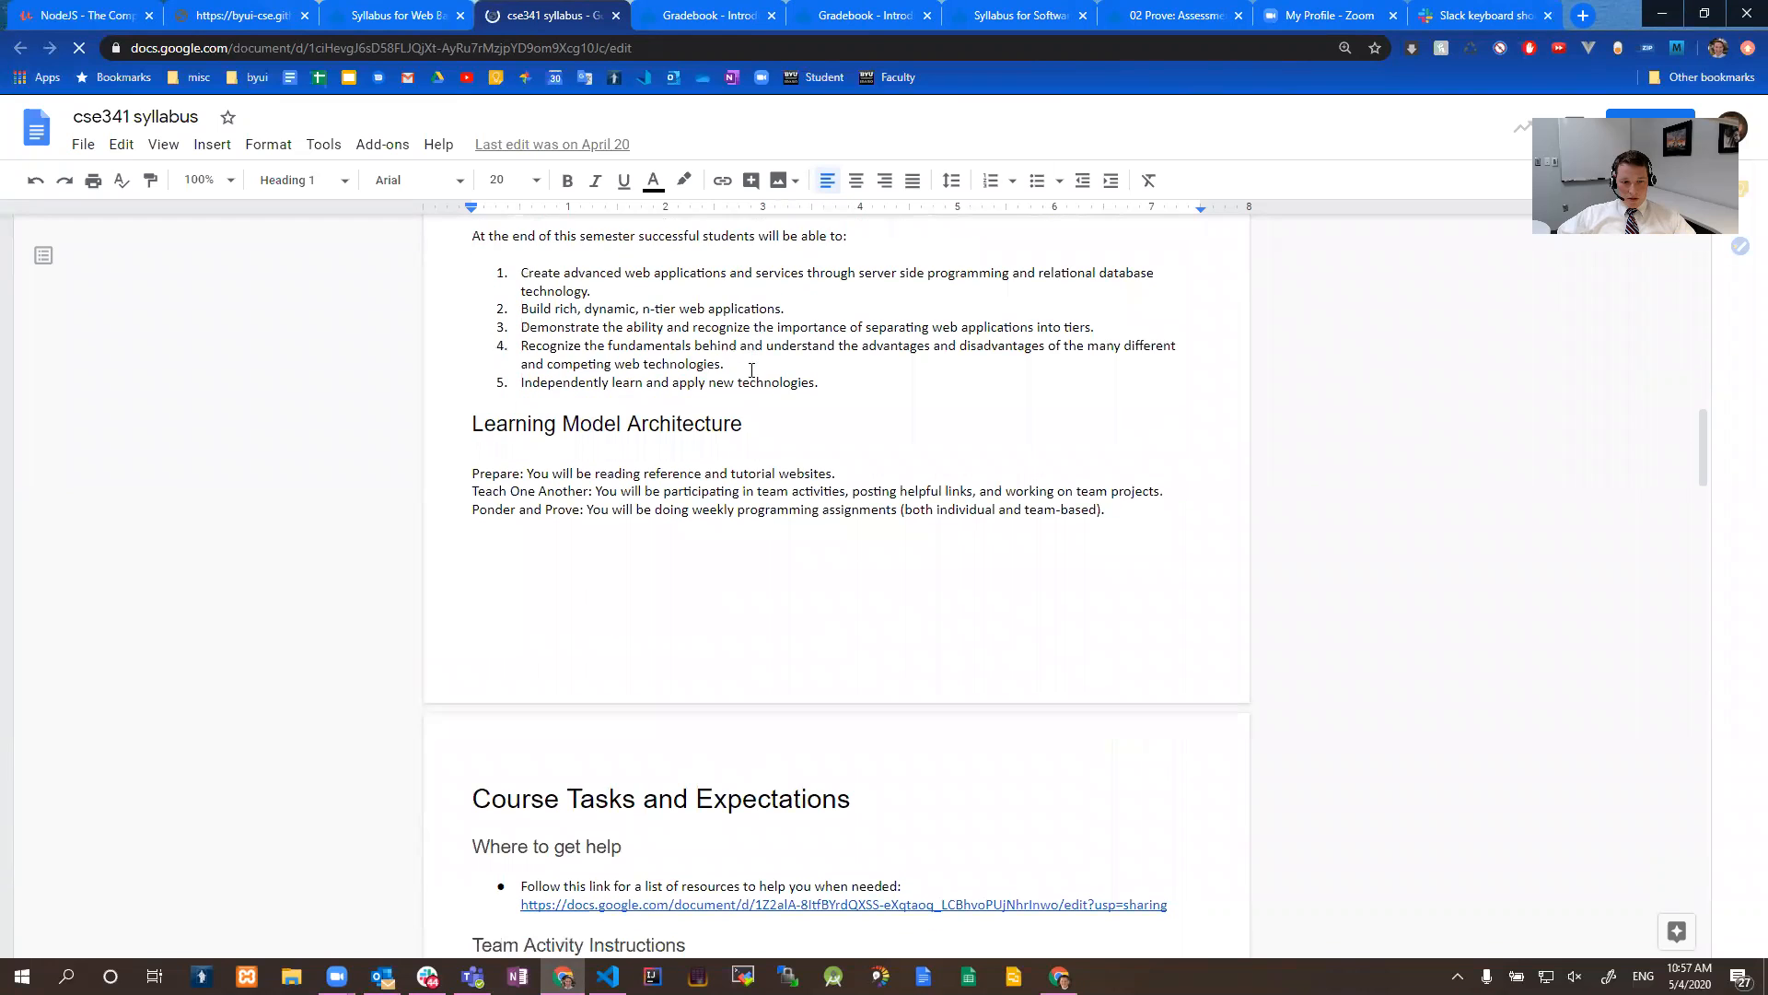
scroll("down", 3)
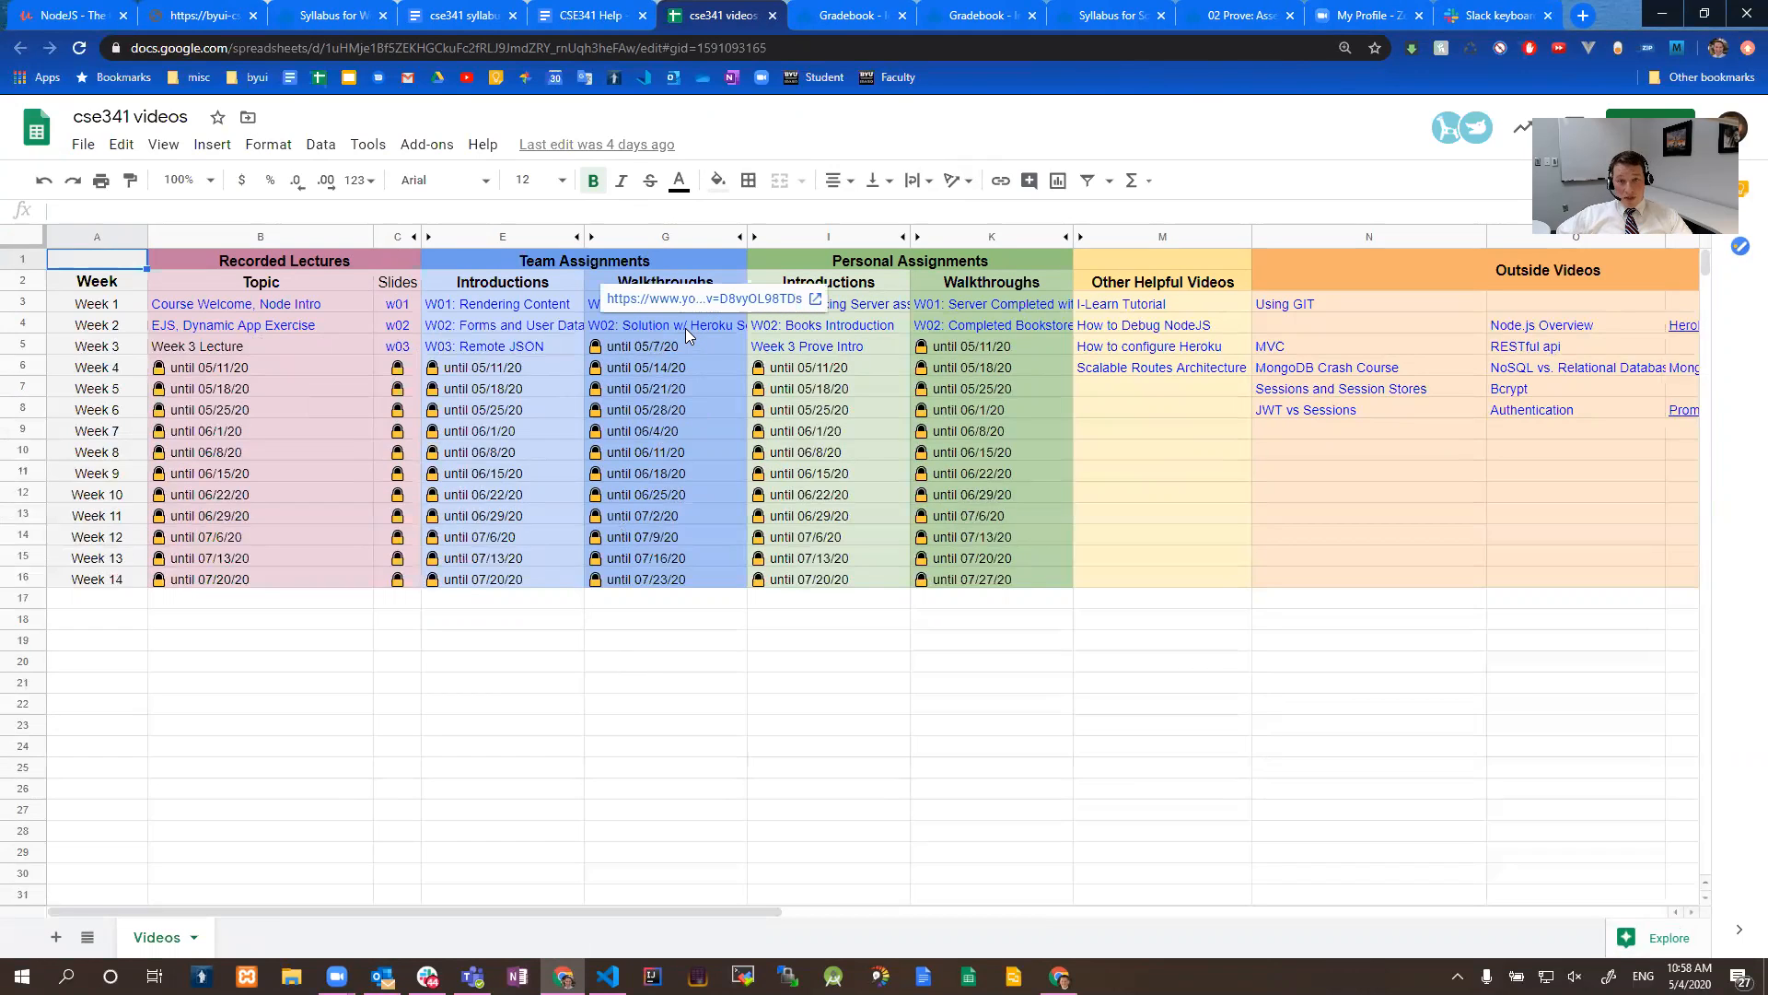
- Inspect the links behind the week 2 walkthroughs, Heroku, Using GIT and Scalable Routes videos
left_click(665, 326)
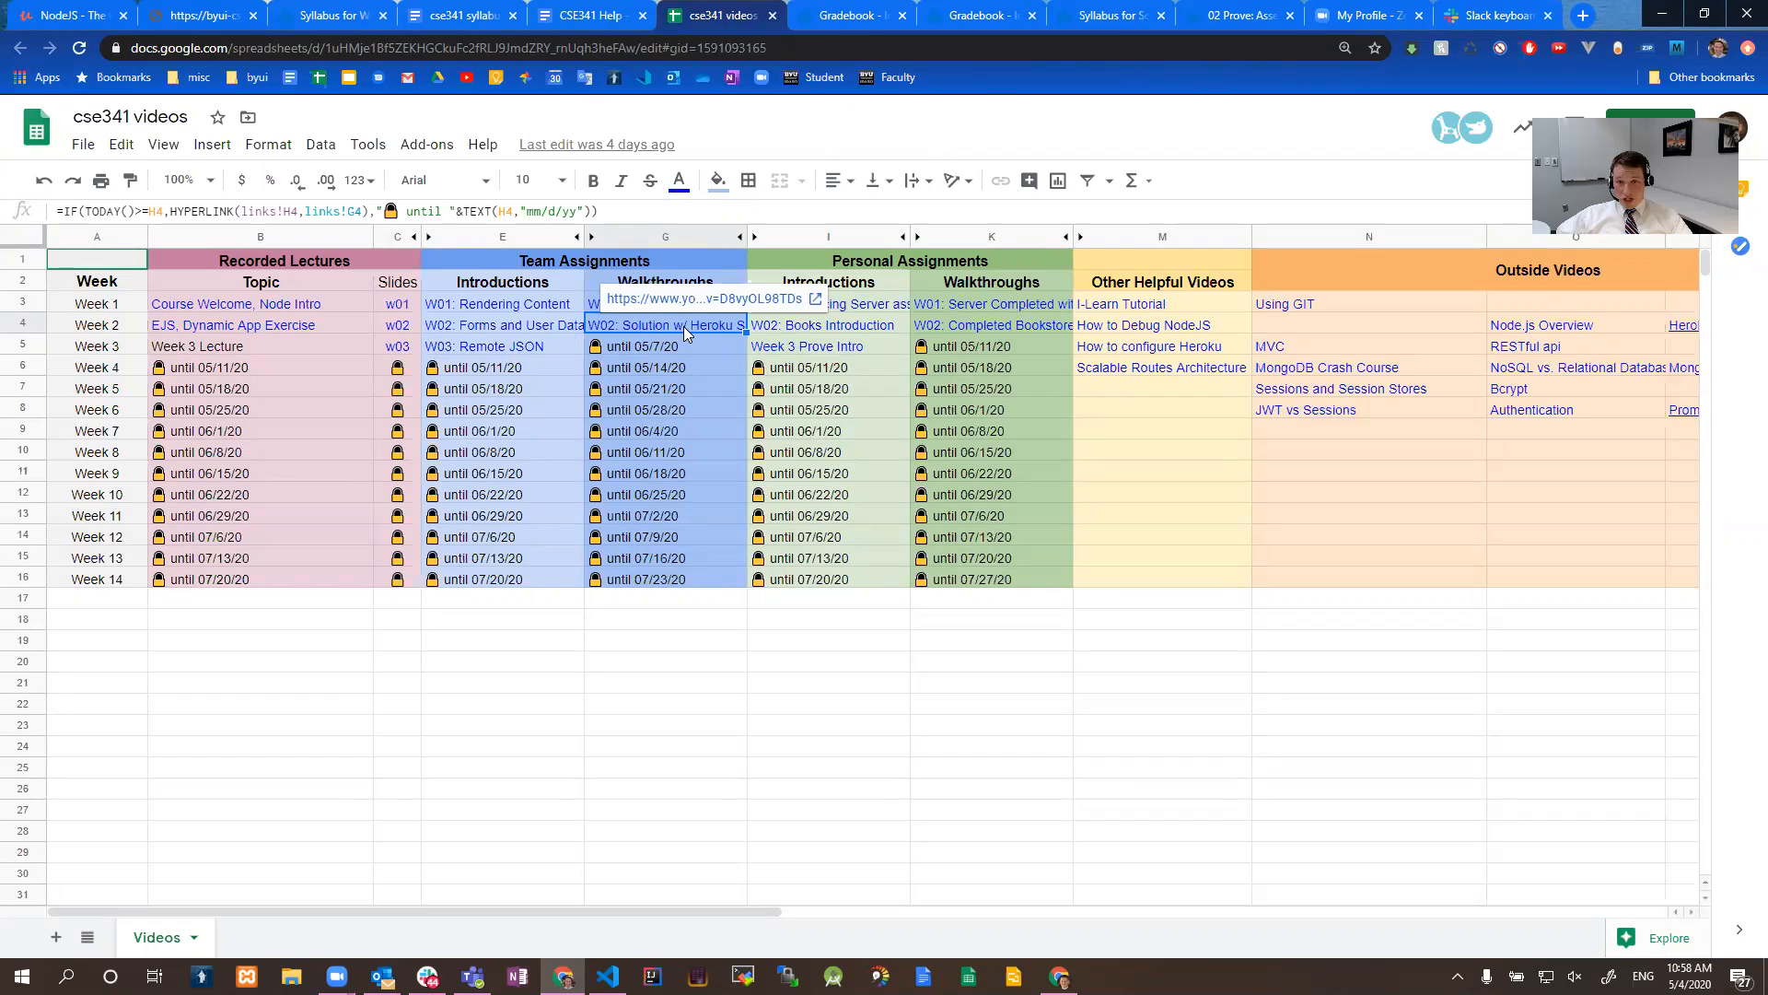
left_click(990, 325)
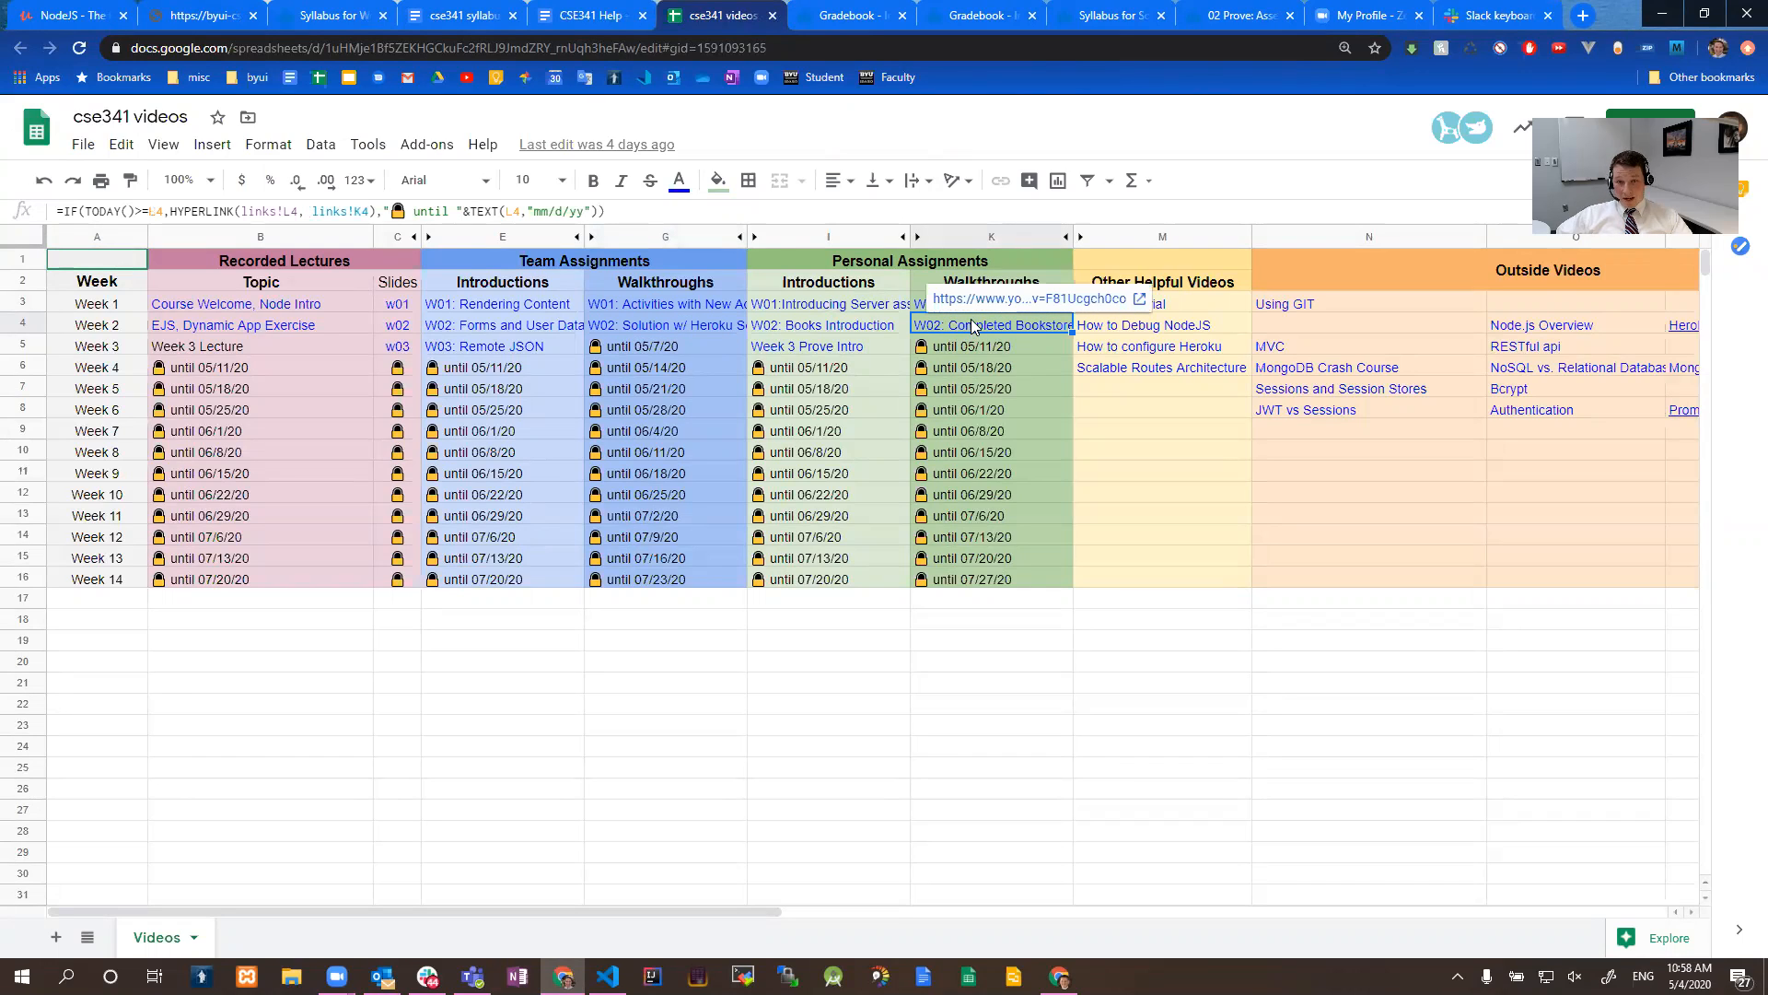
left_click(1149, 346)
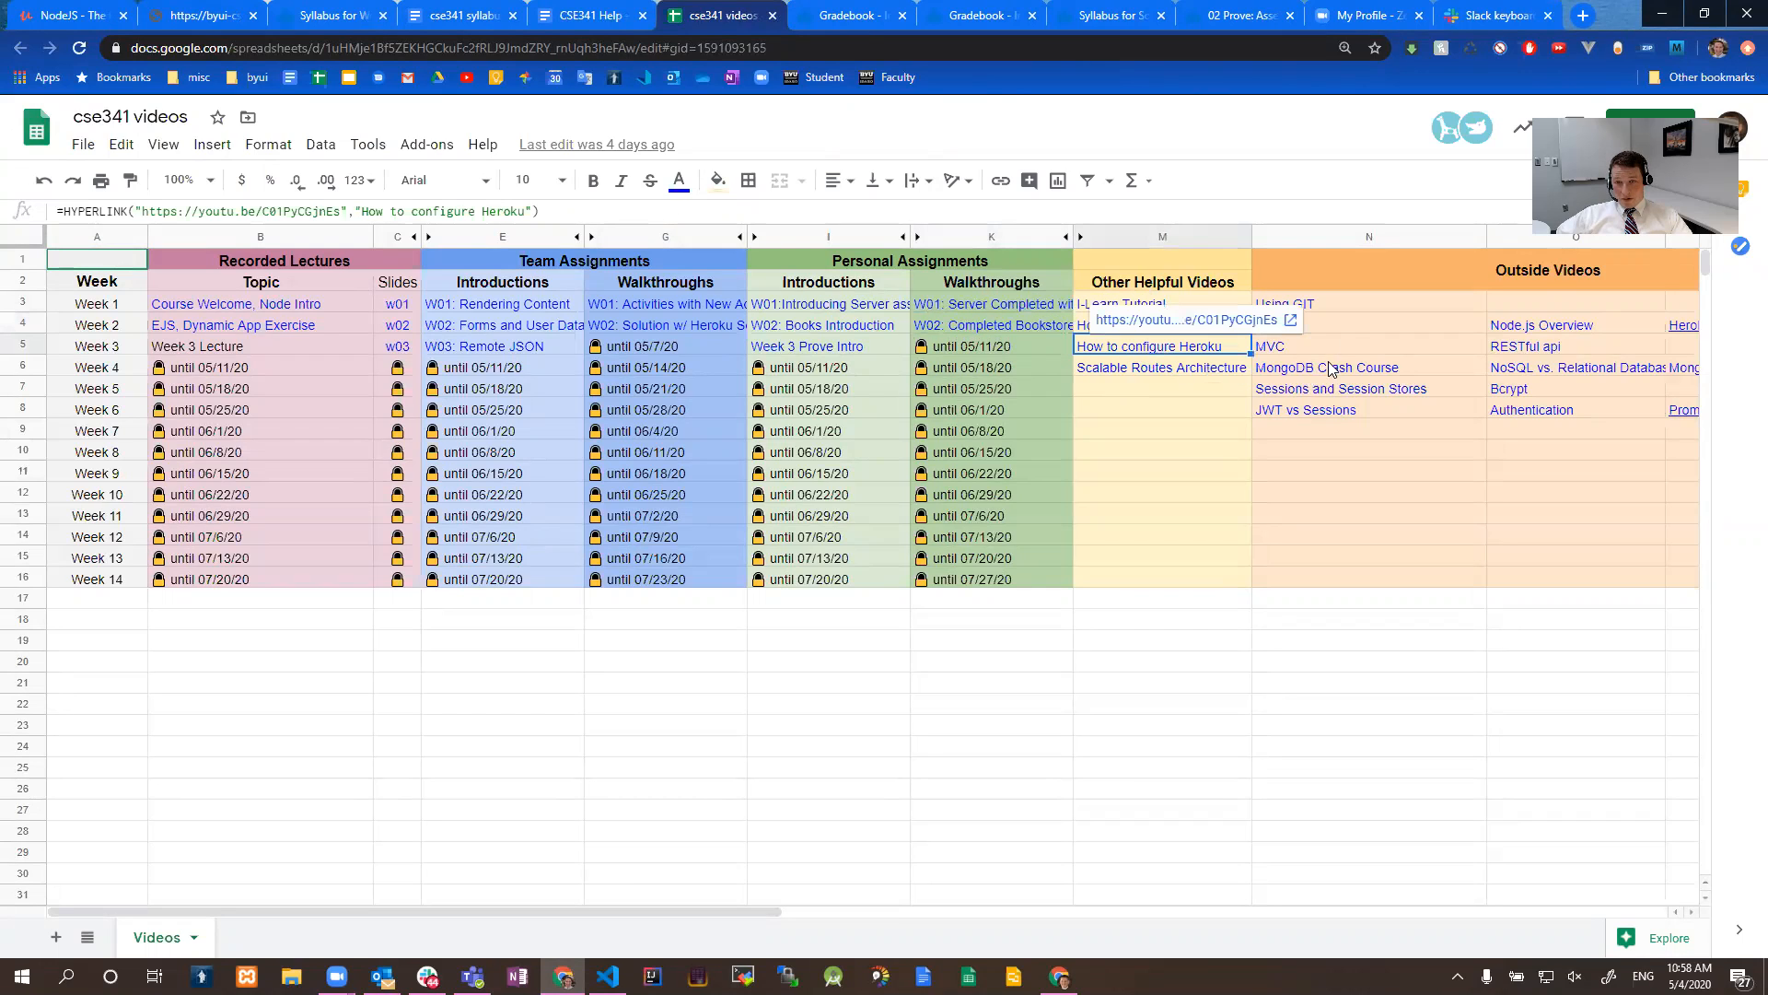
left_click(1282, 303)
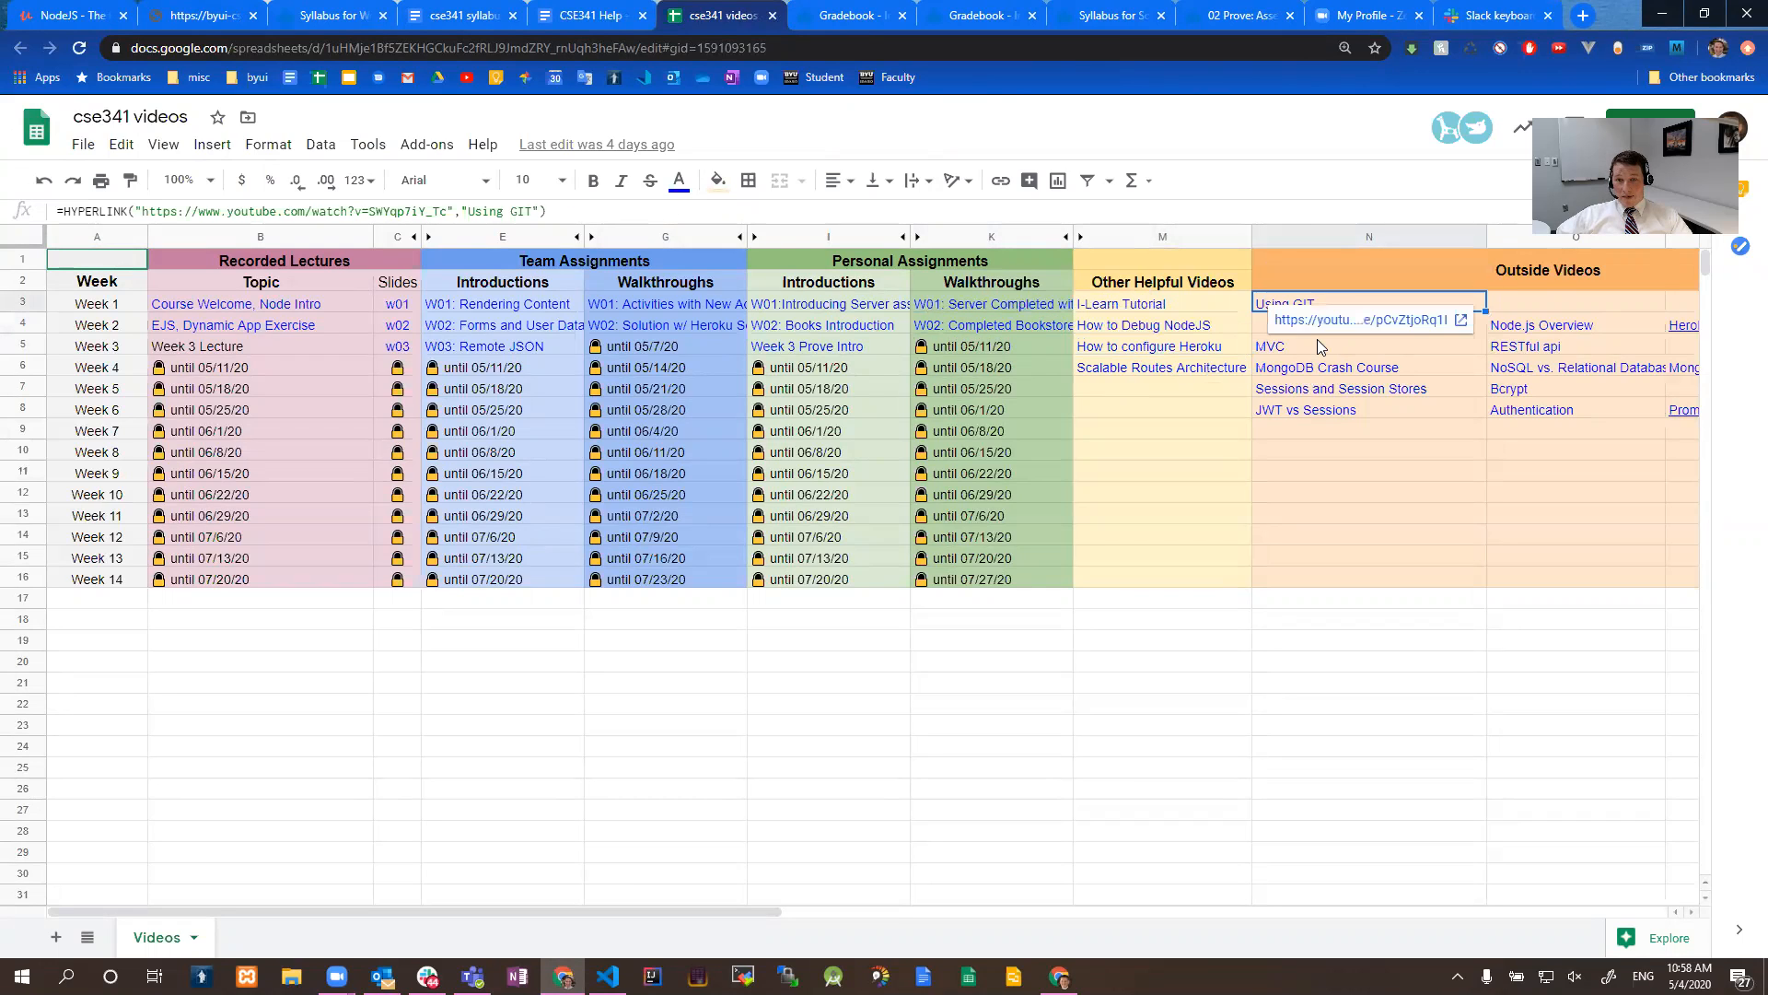
left_click(1161, 367)
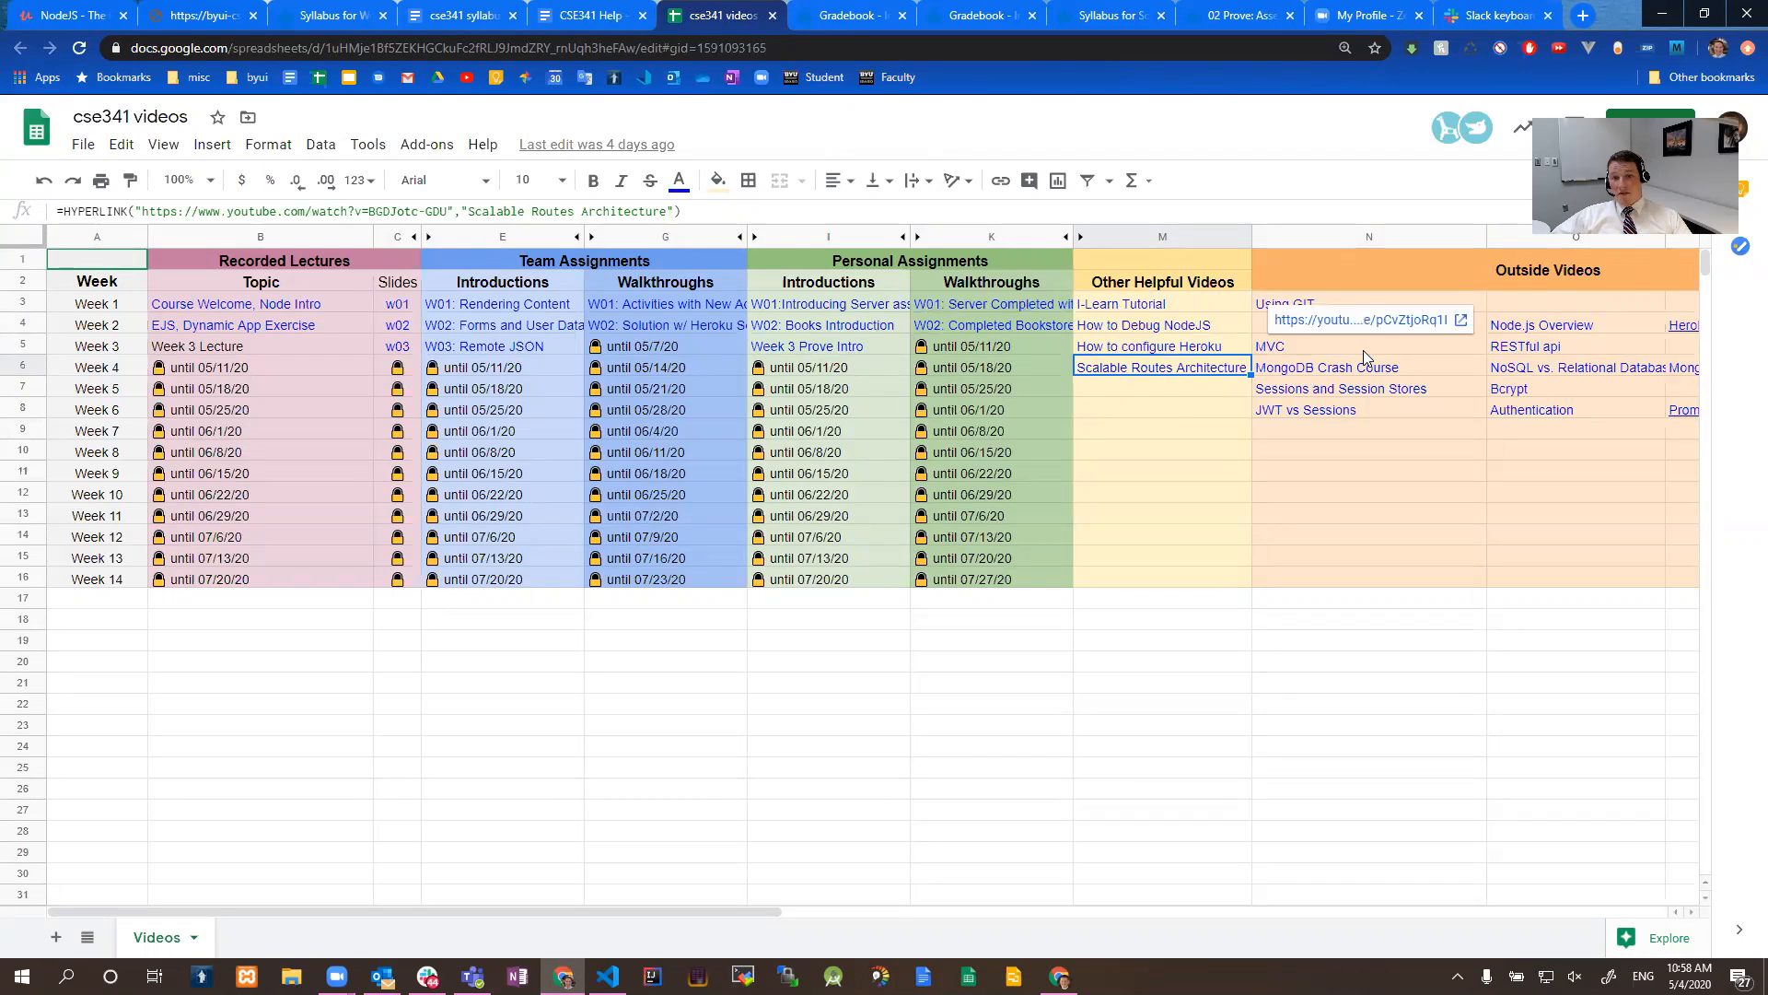
mouse_move(911, 467)
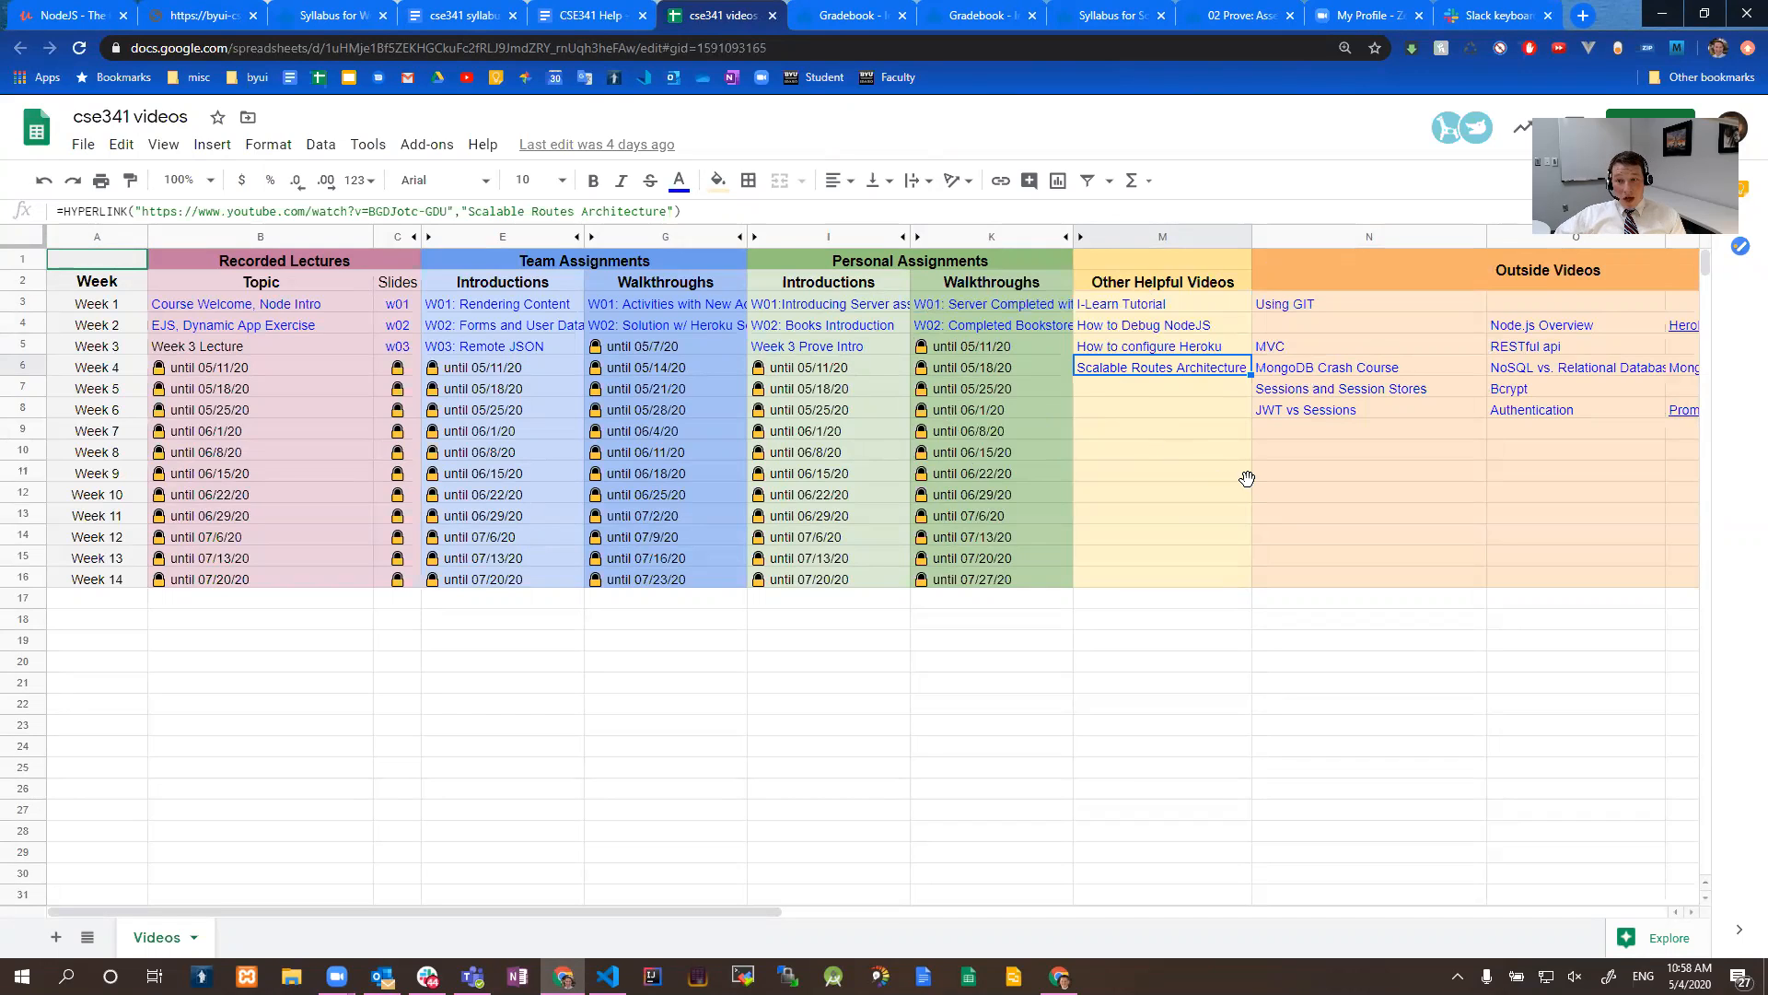
- Re-check the Heroku link and the week 2 team and personal walkthrough date-gated formulas
left_click(829, 767)
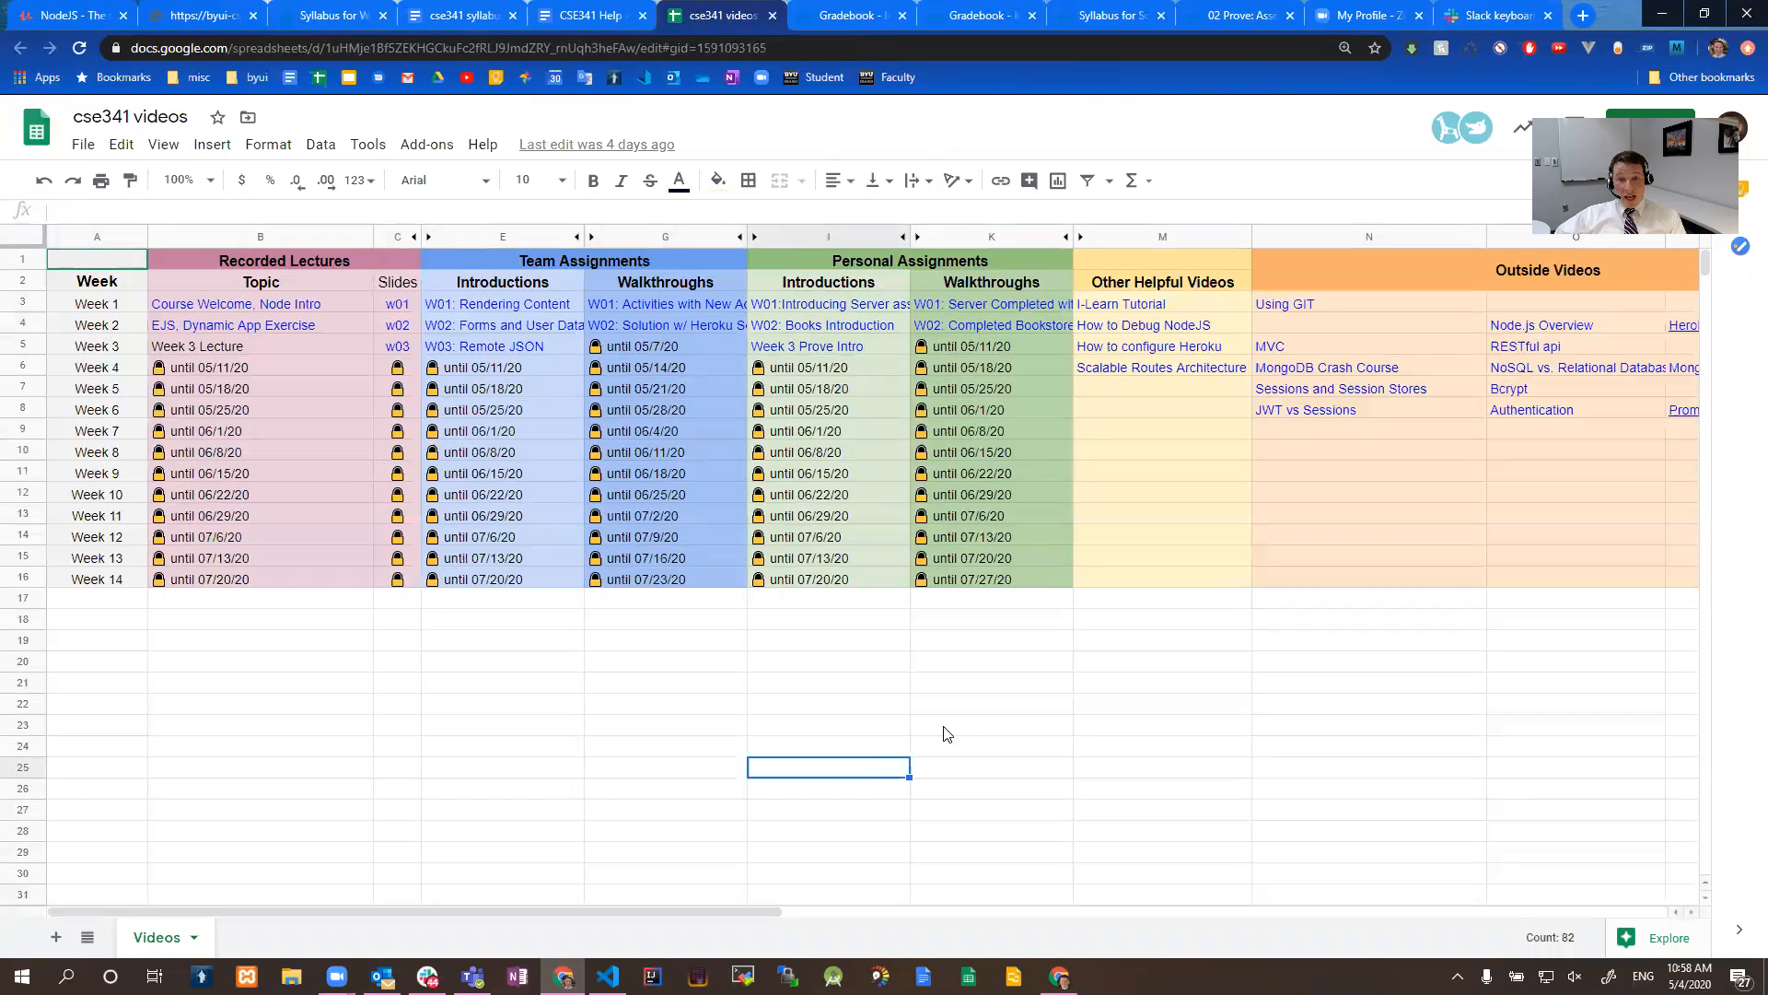
mouse_move(1130, 734)
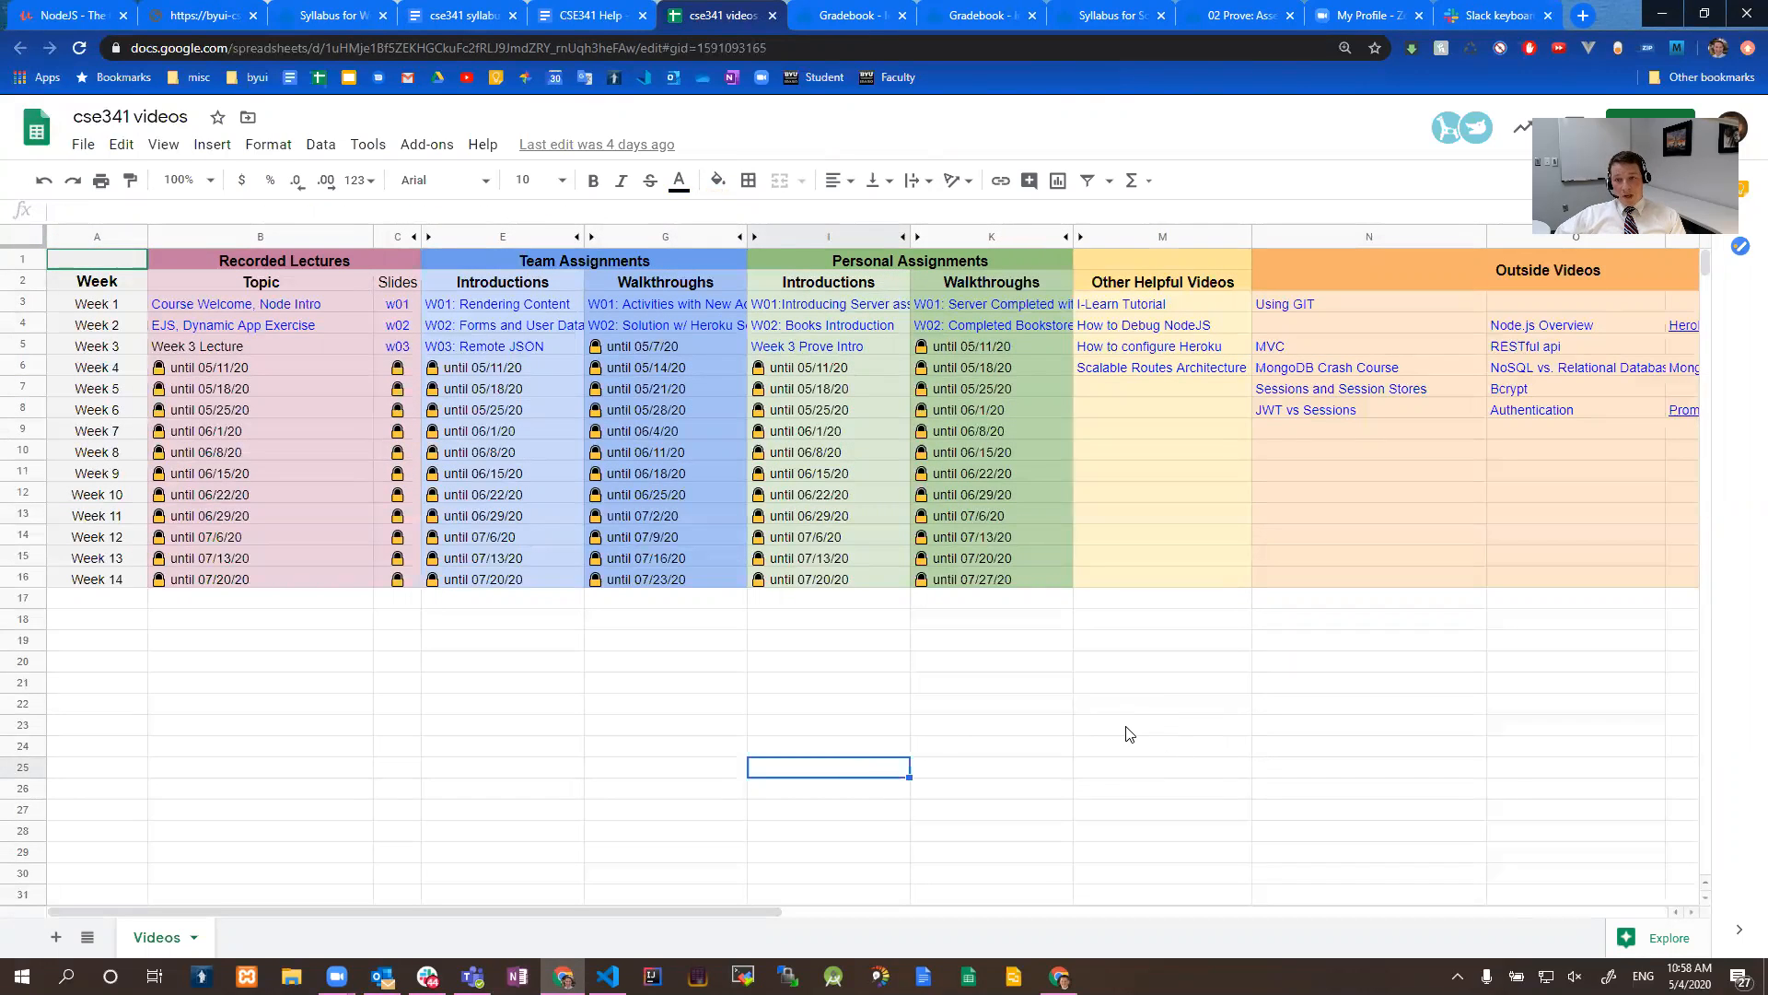
mouse_move(547, 501)
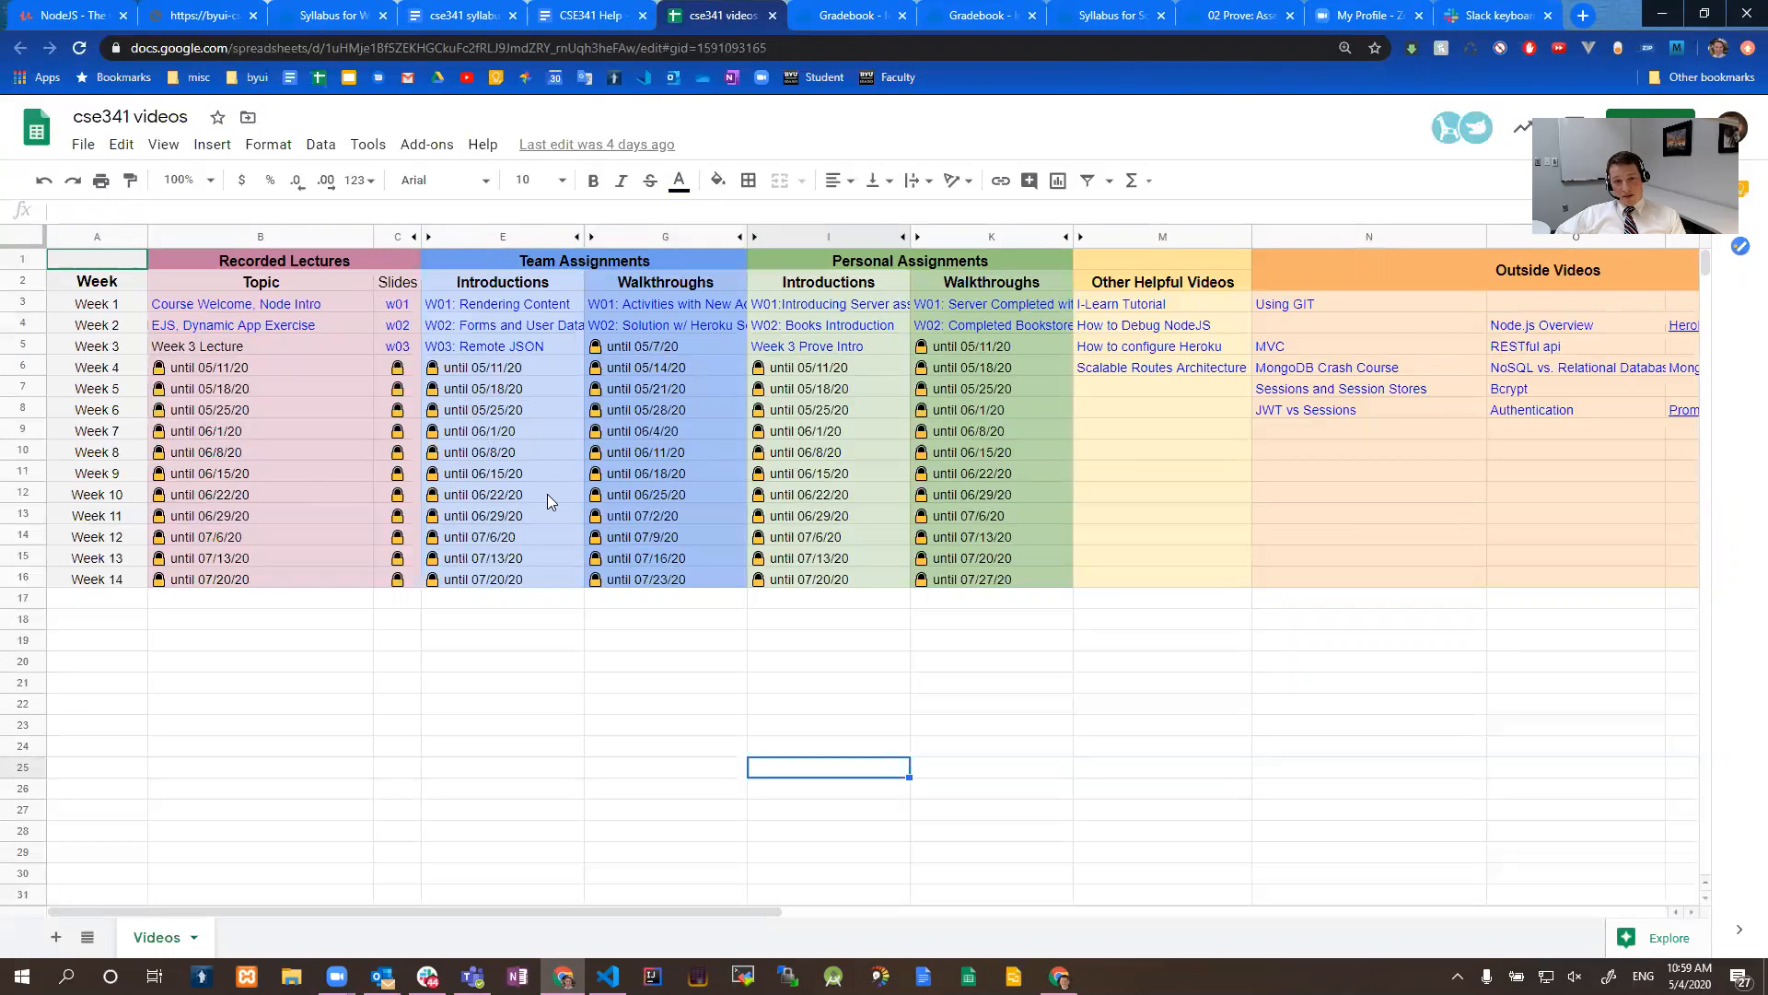
mouse_move(456, 357)
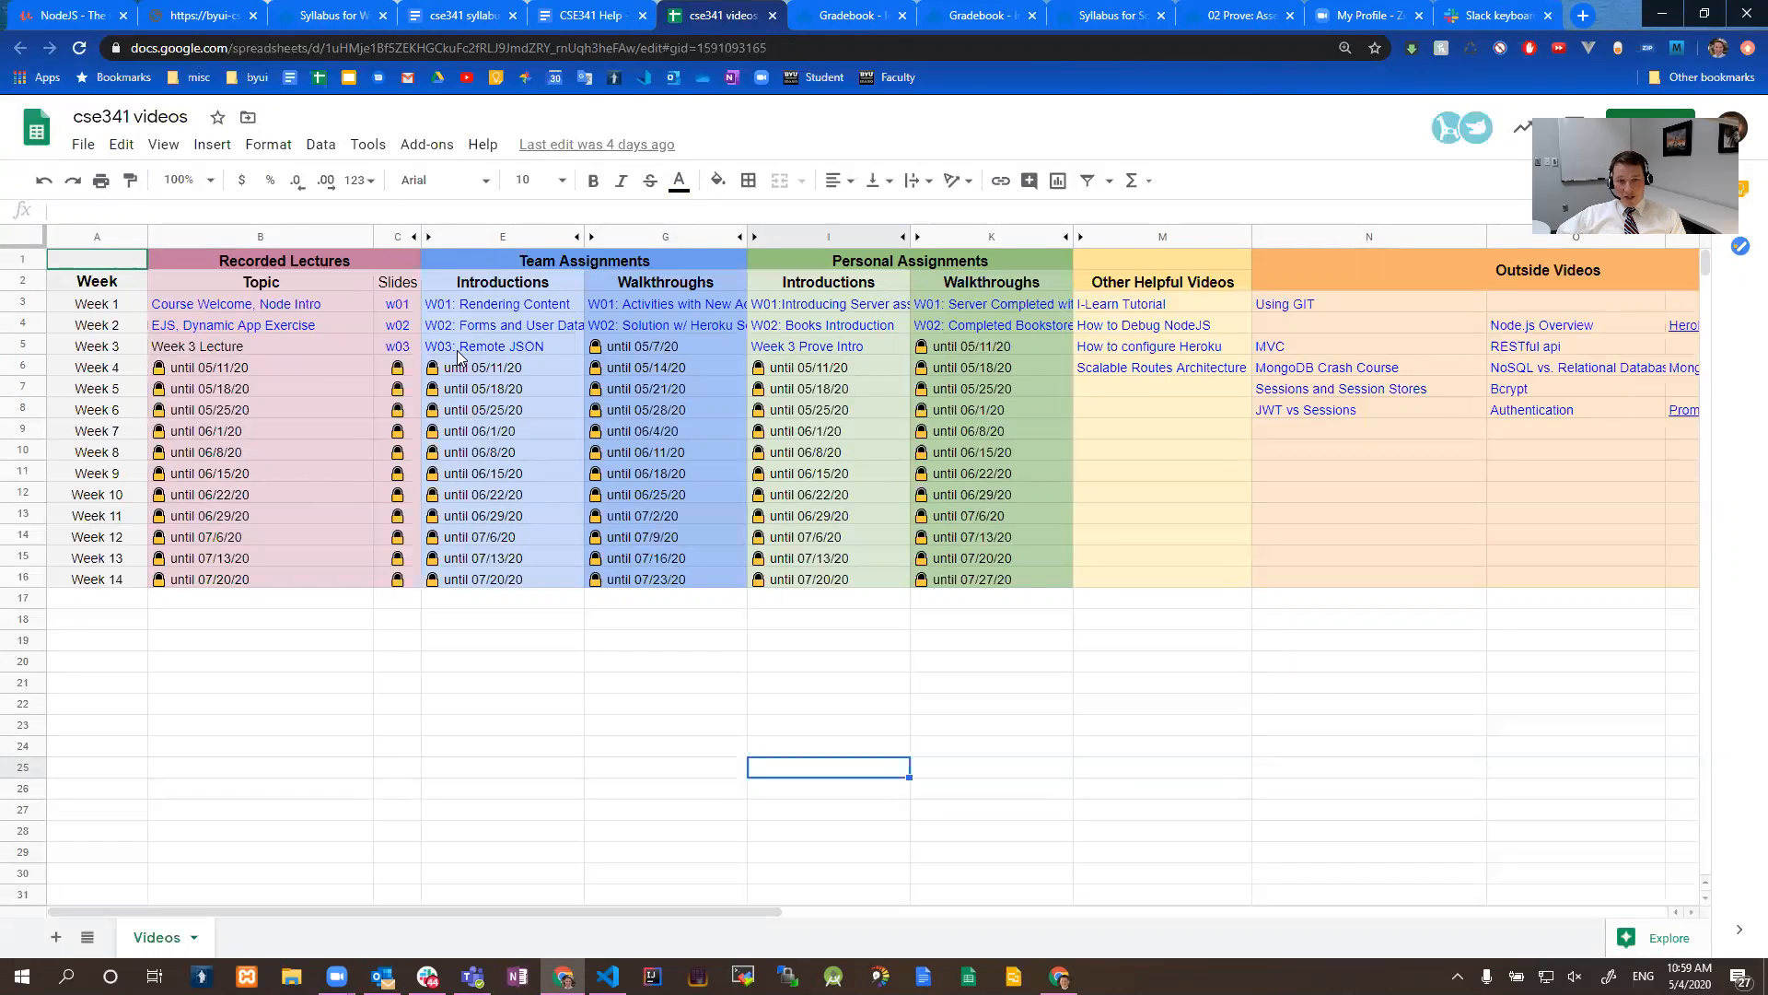
mouse_move(497, 303)
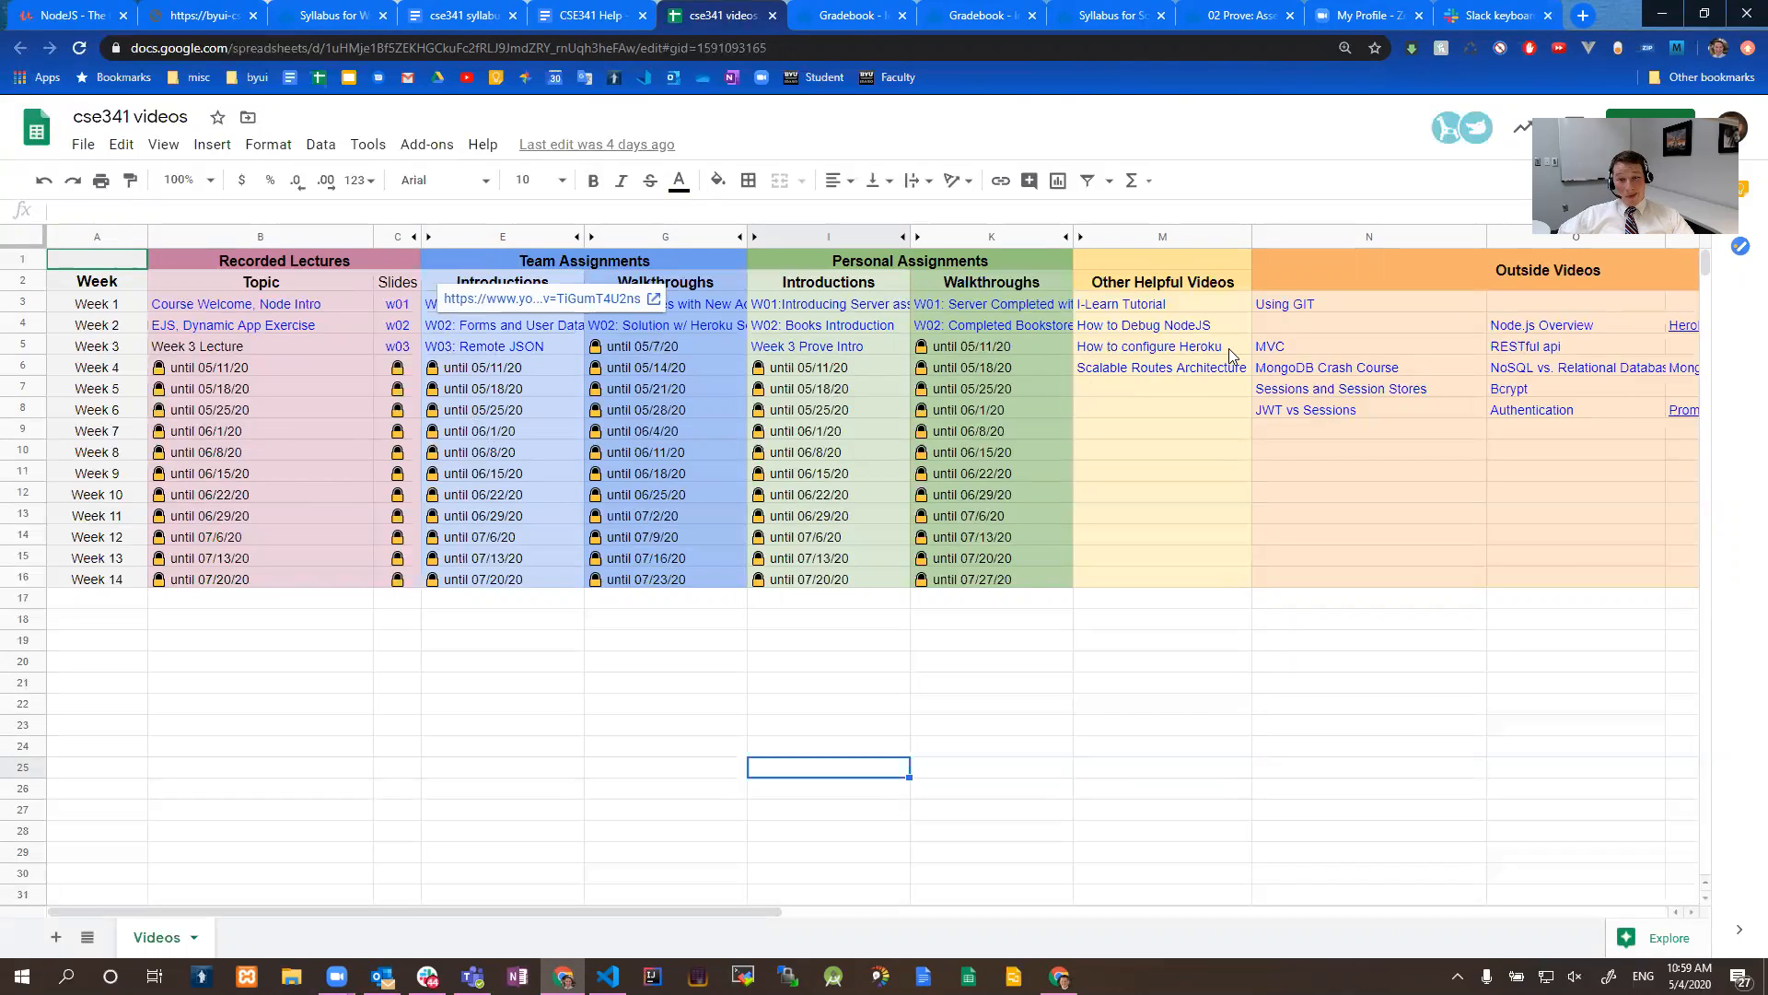
left_click(1148, 346)
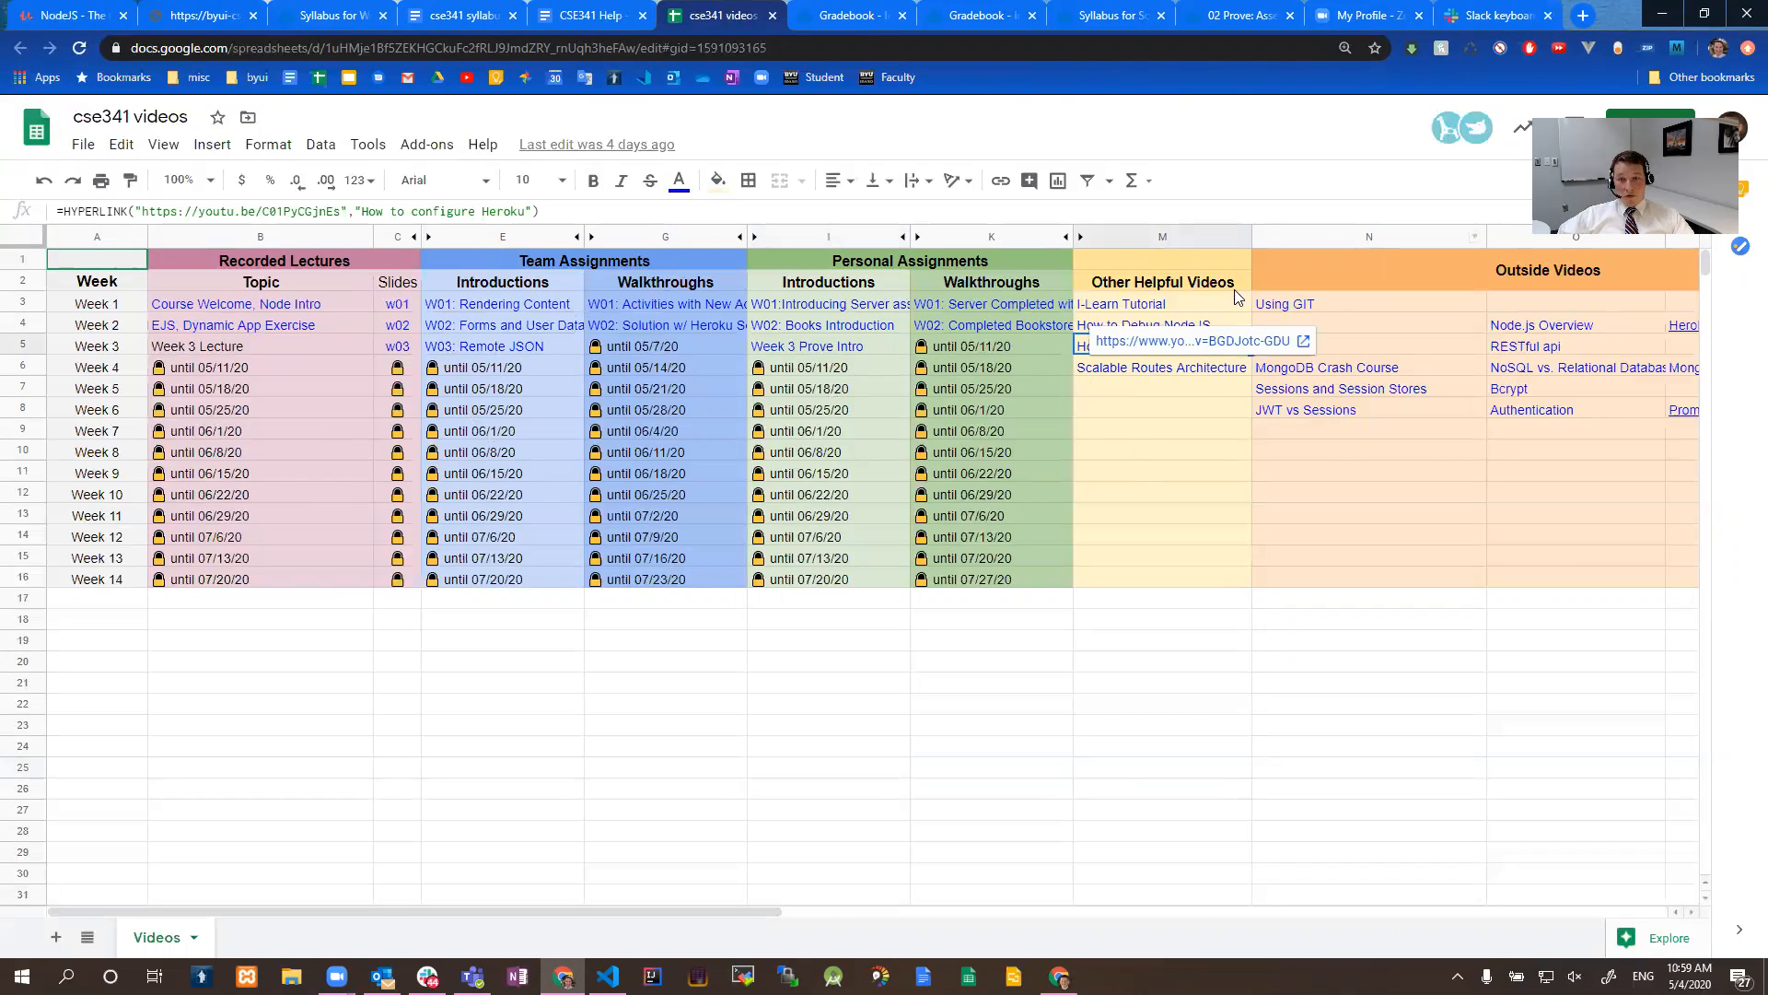
mouse_move(686, 331)
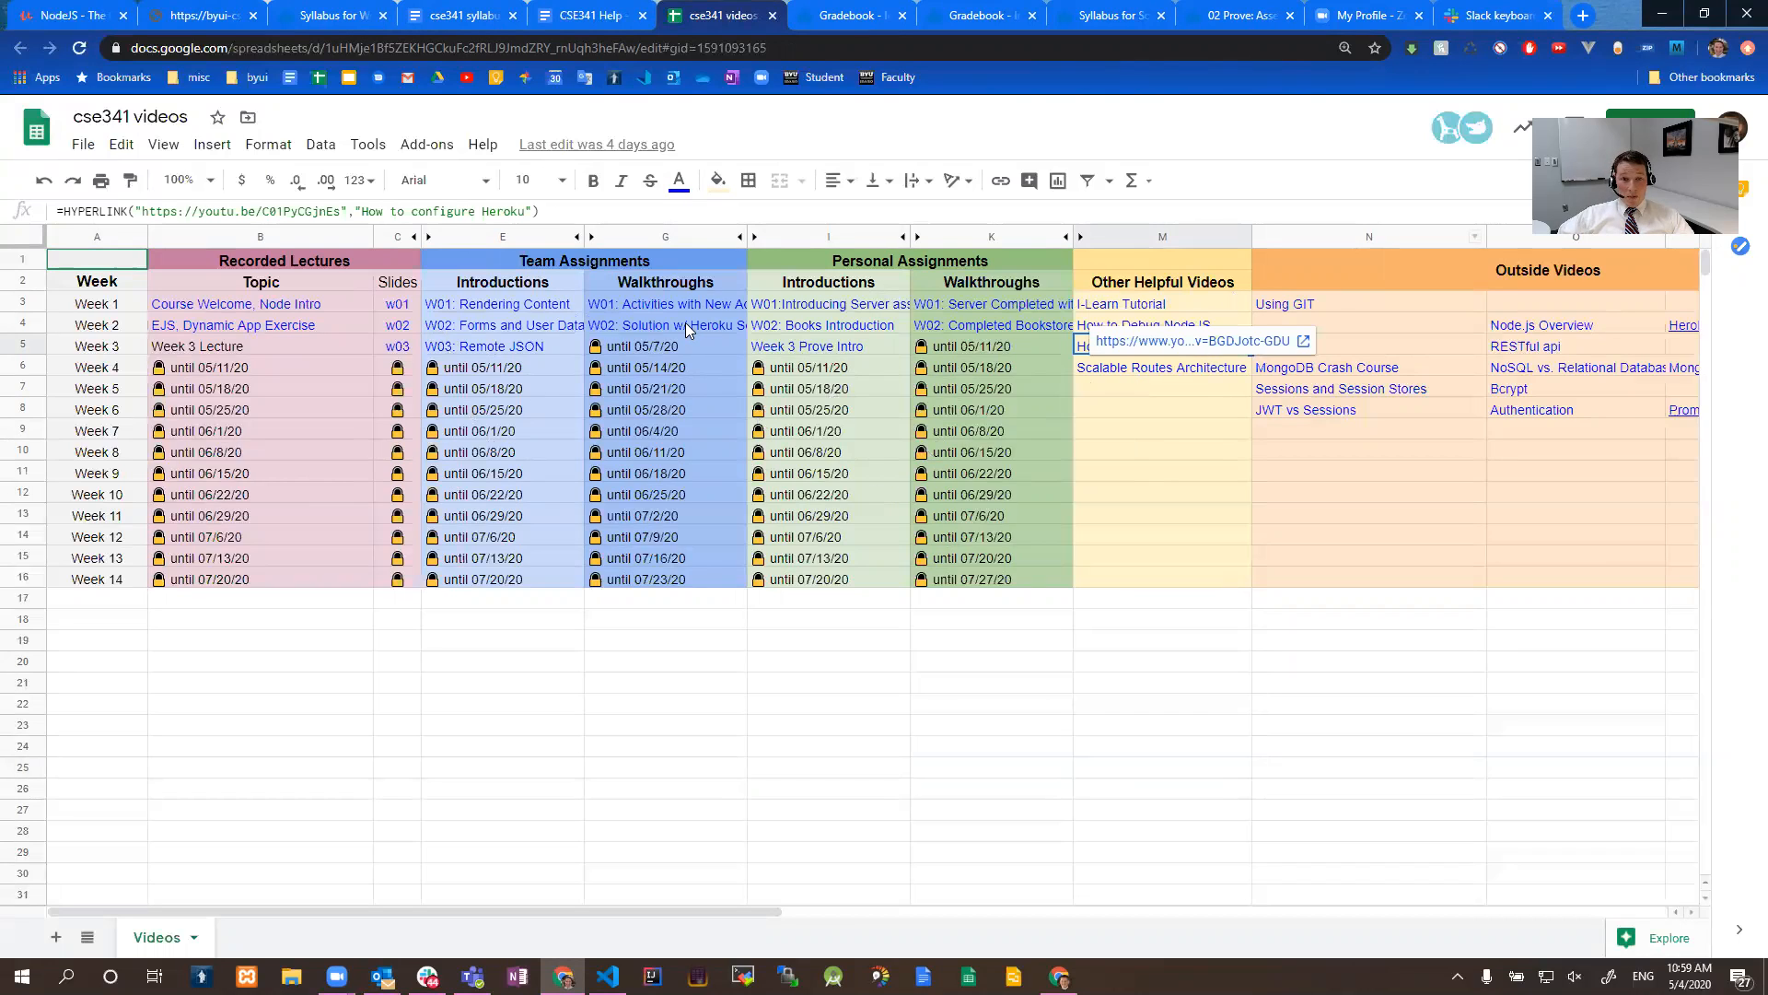
left_click(993, 325)
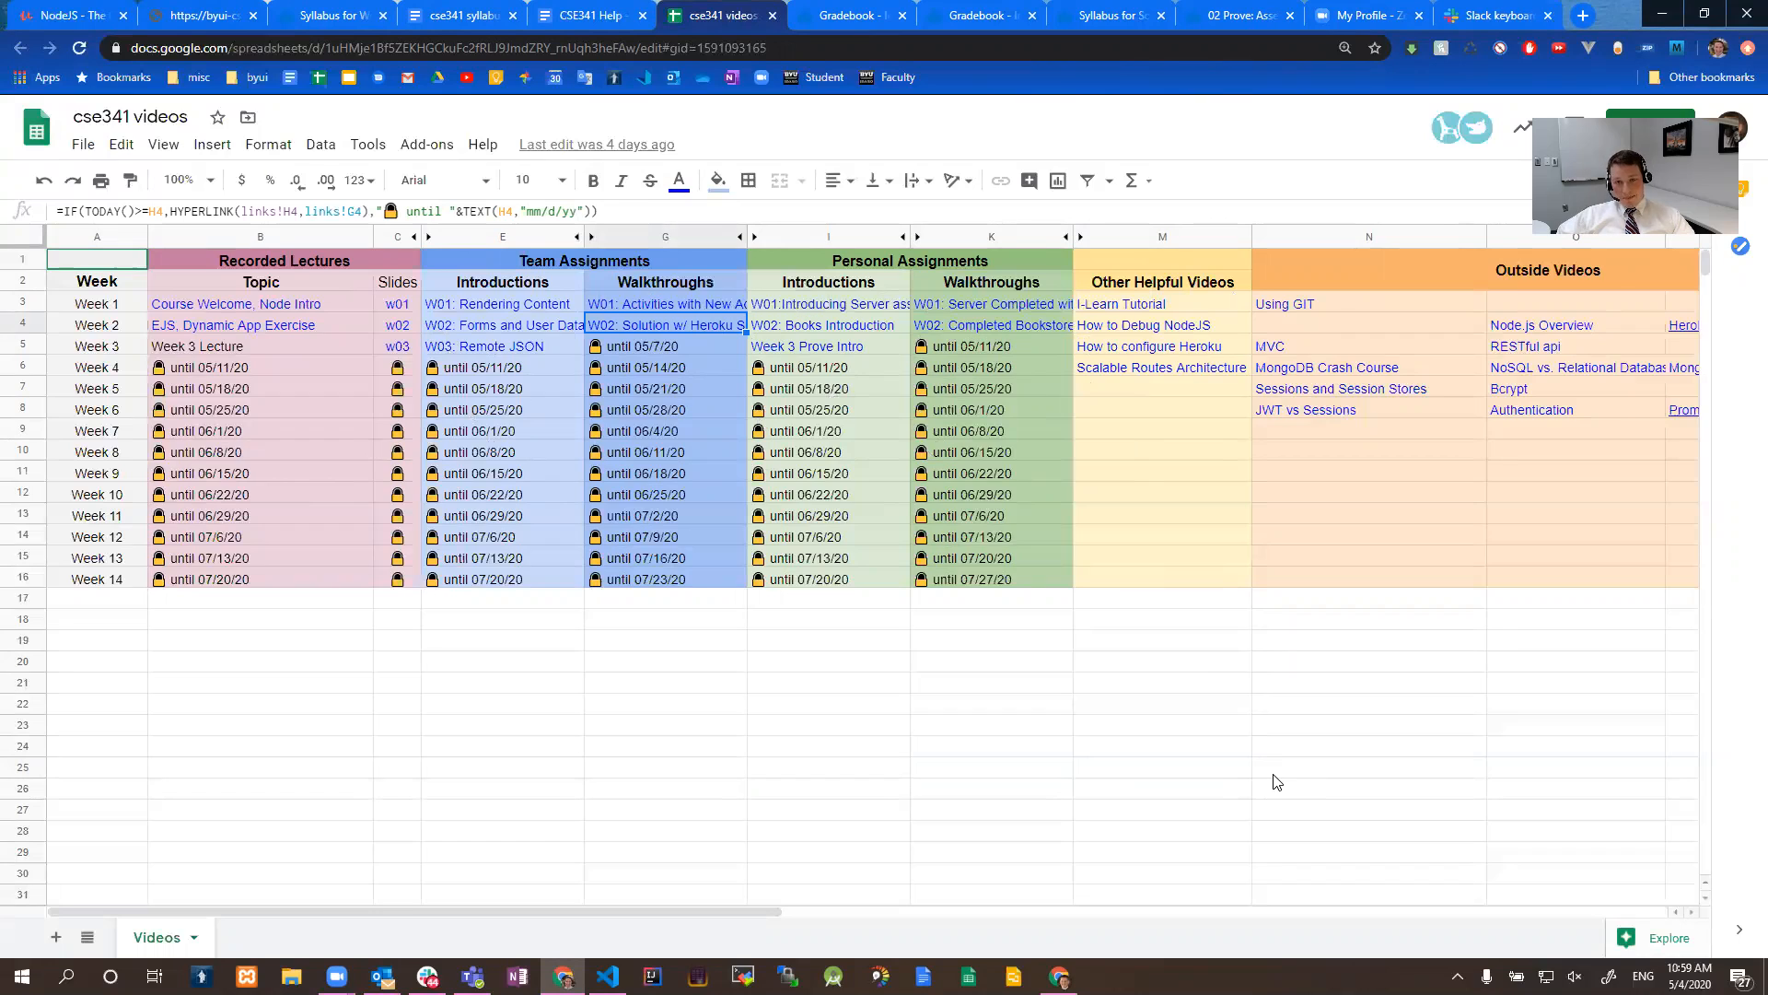
mouse_move(941, 313)
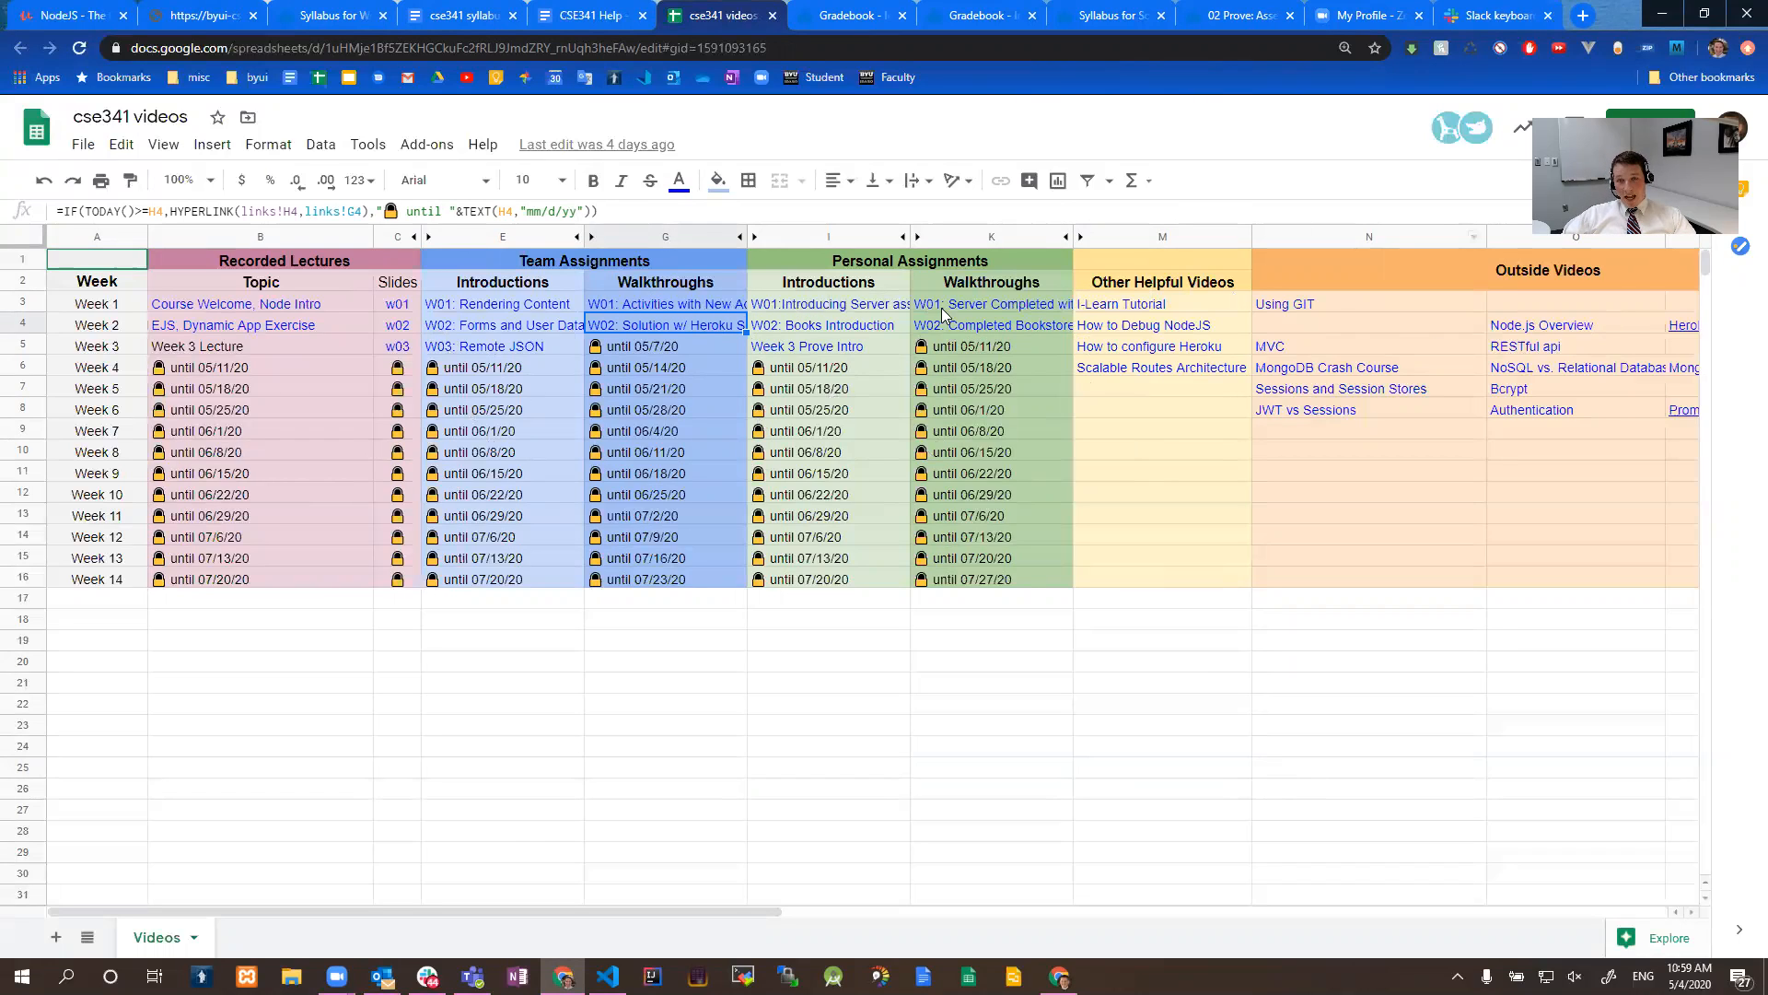
left_click(990, 325)
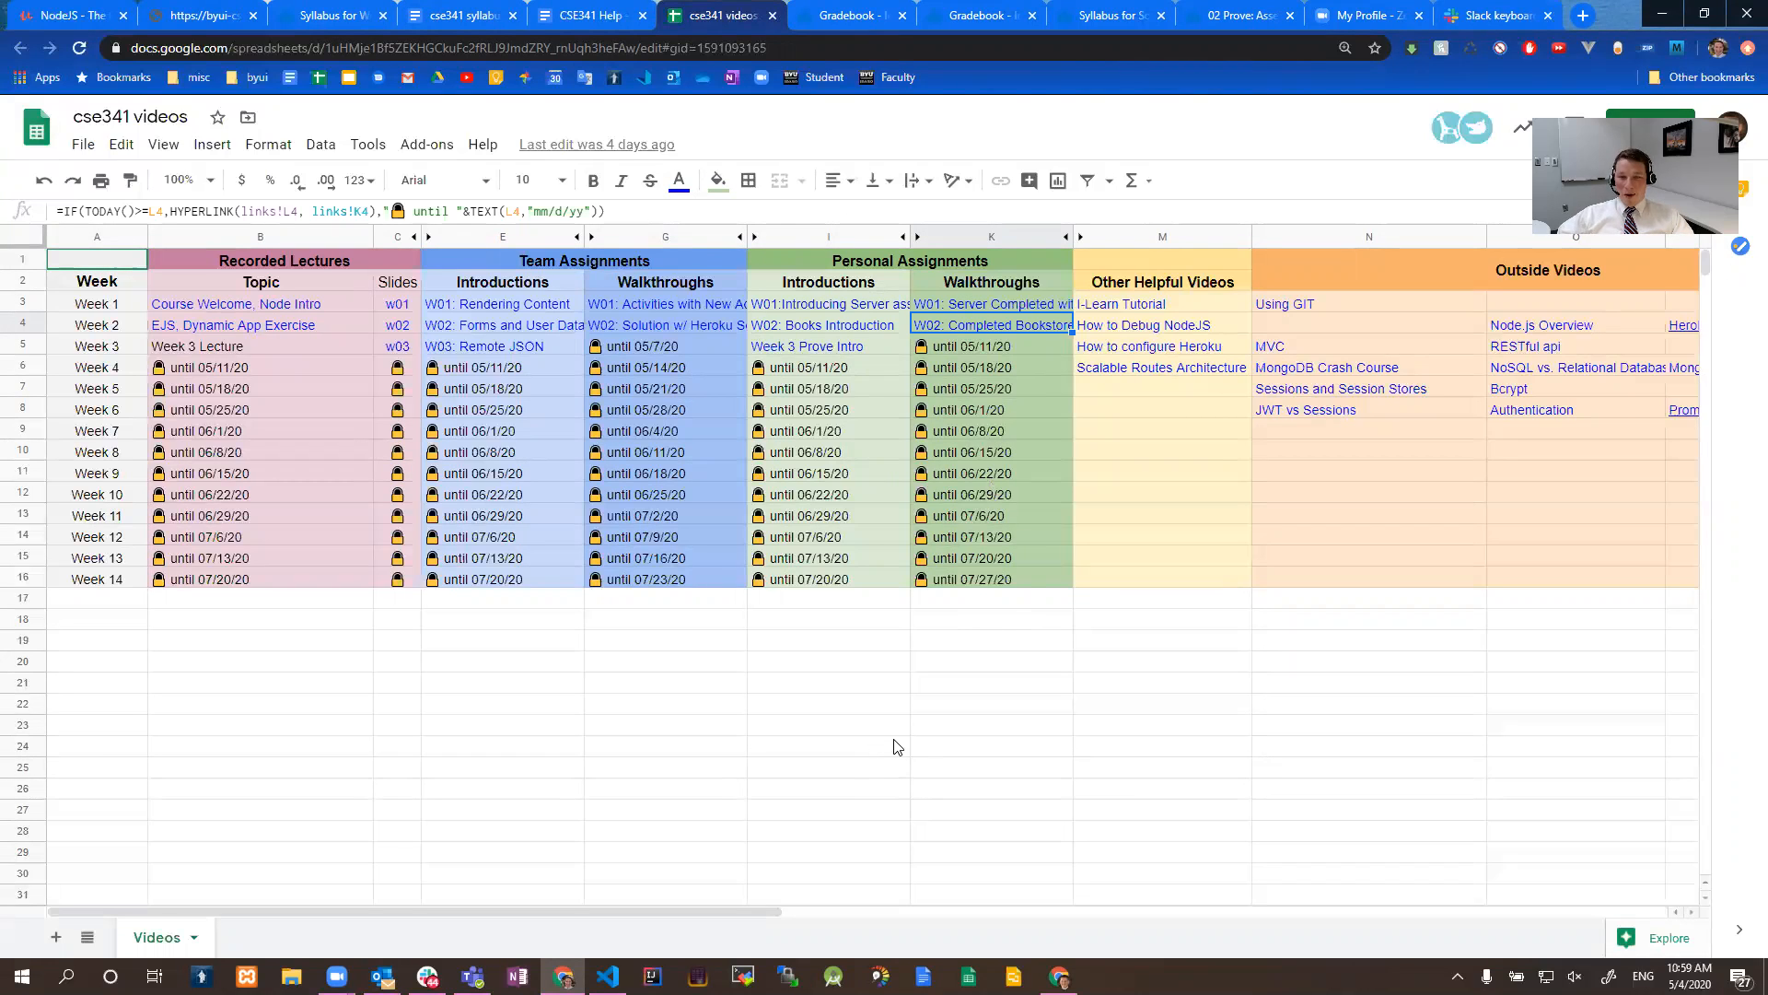
mouse_move(767, 326)
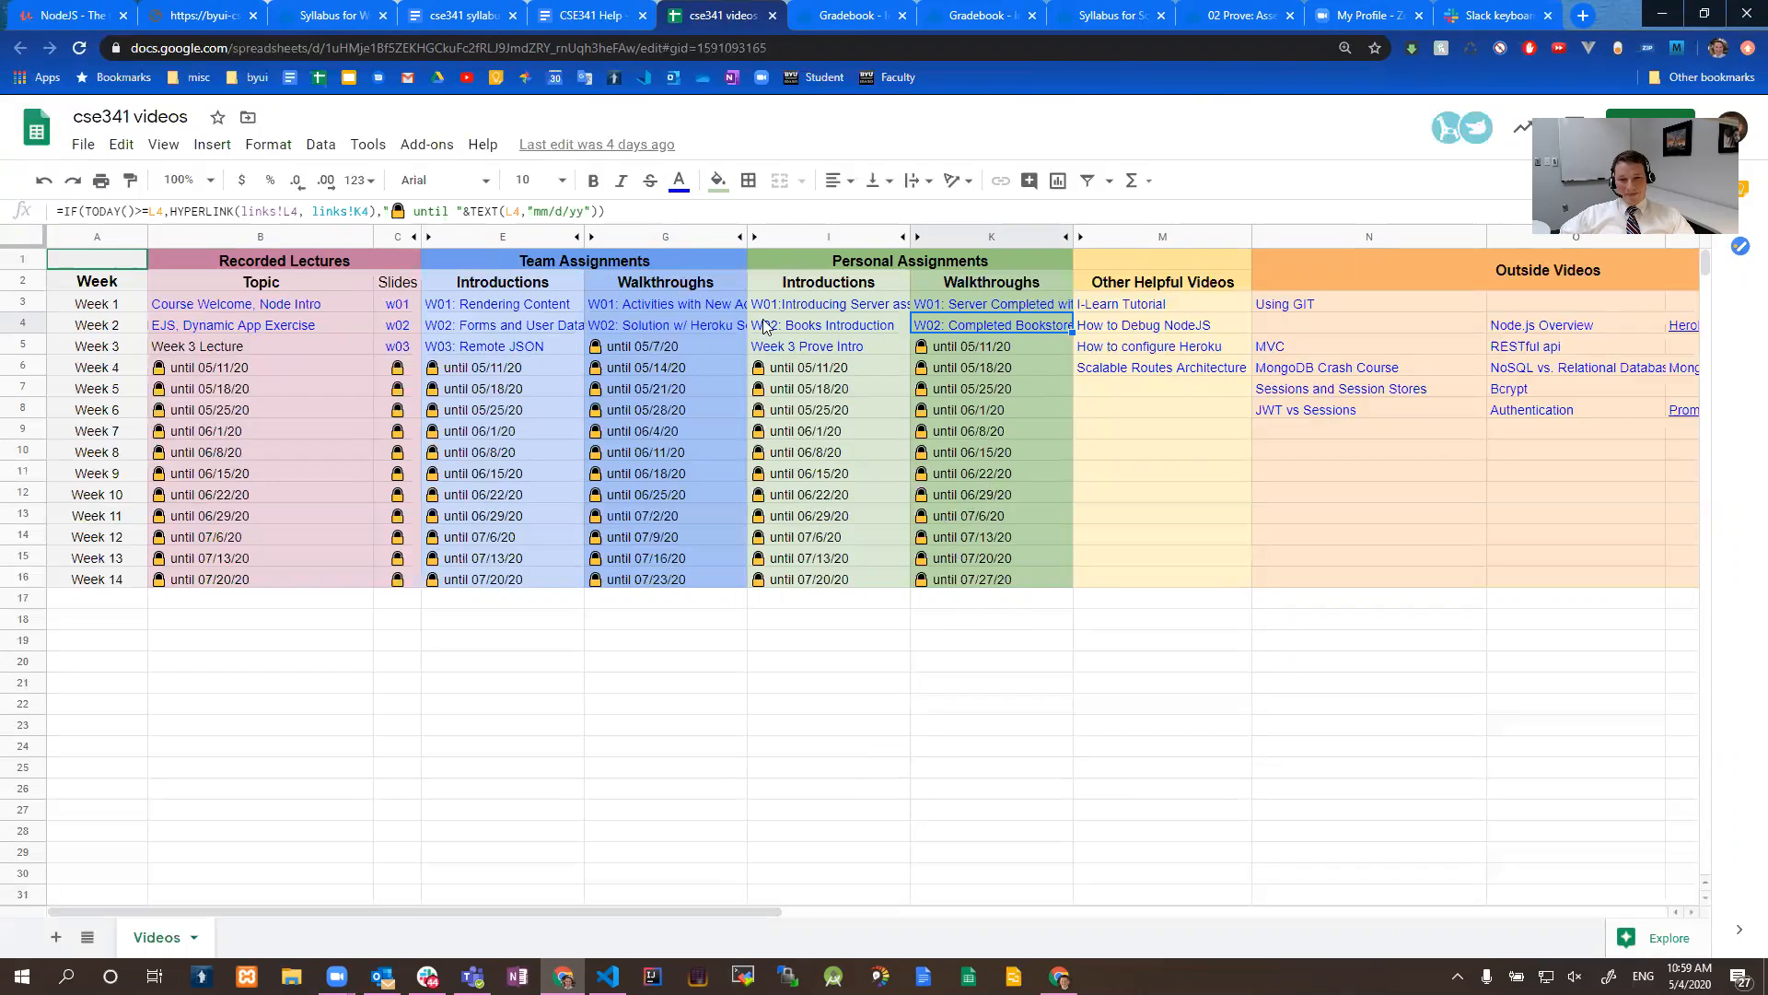
mouse_move(775, 396)
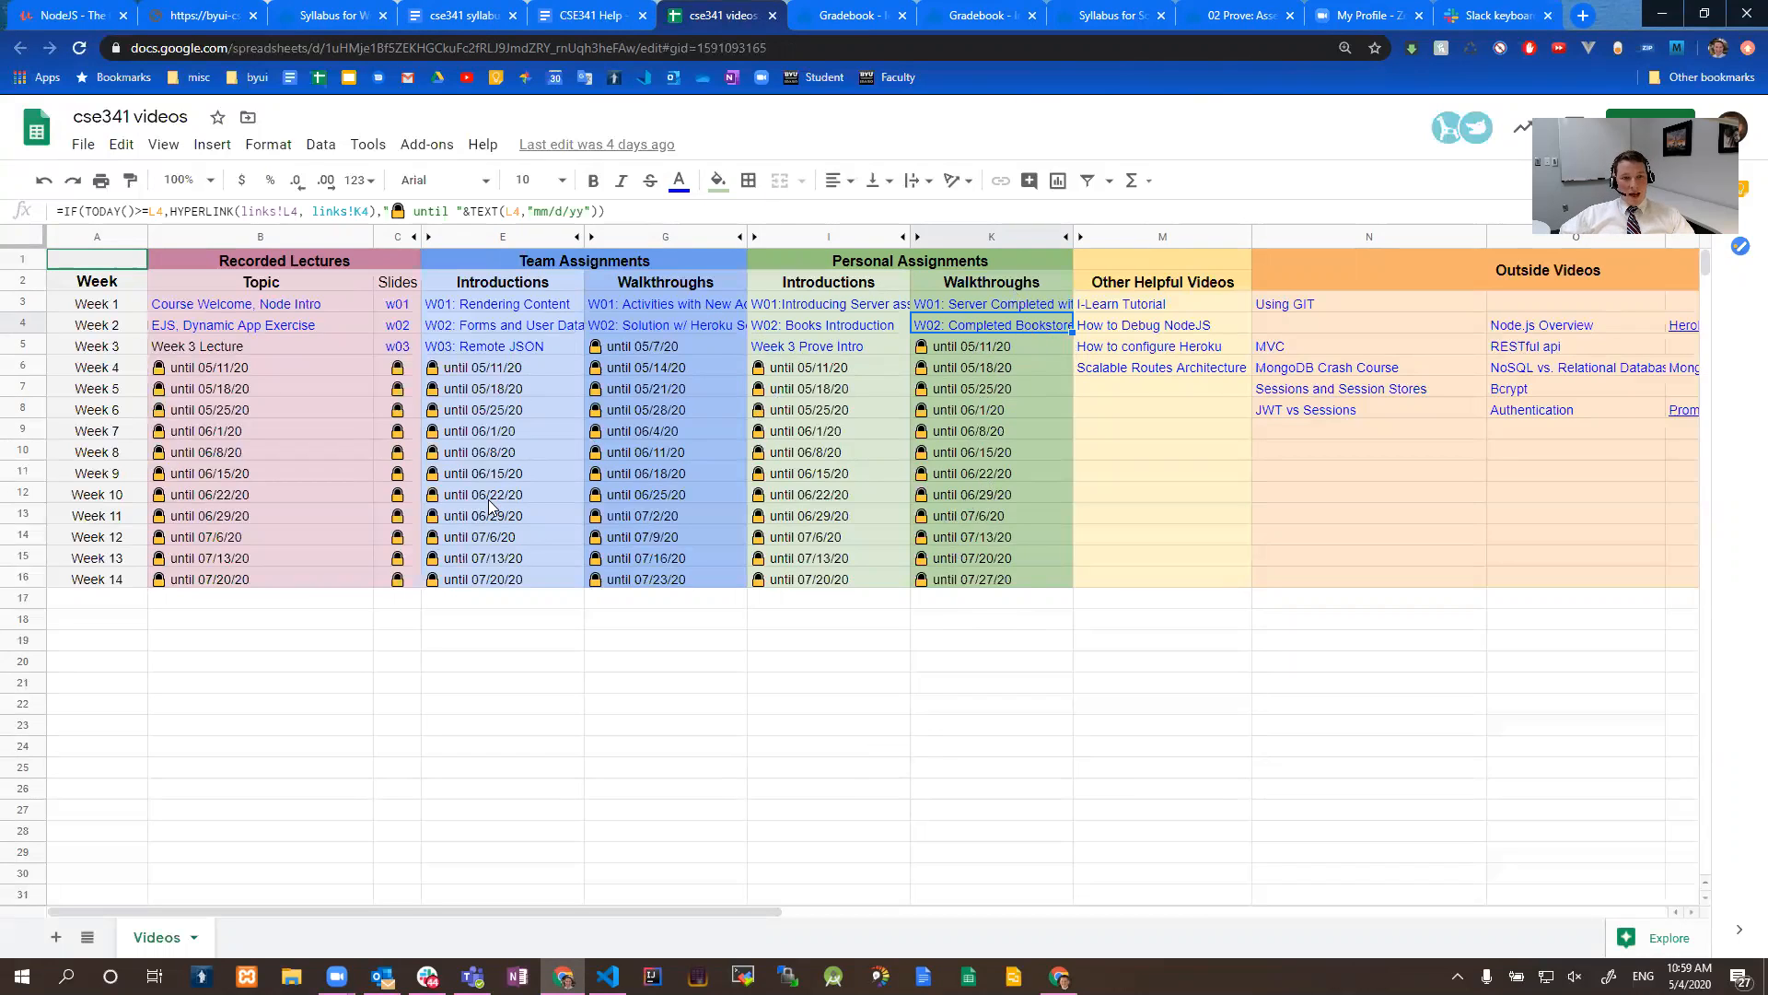
mouse_move(564, 504)
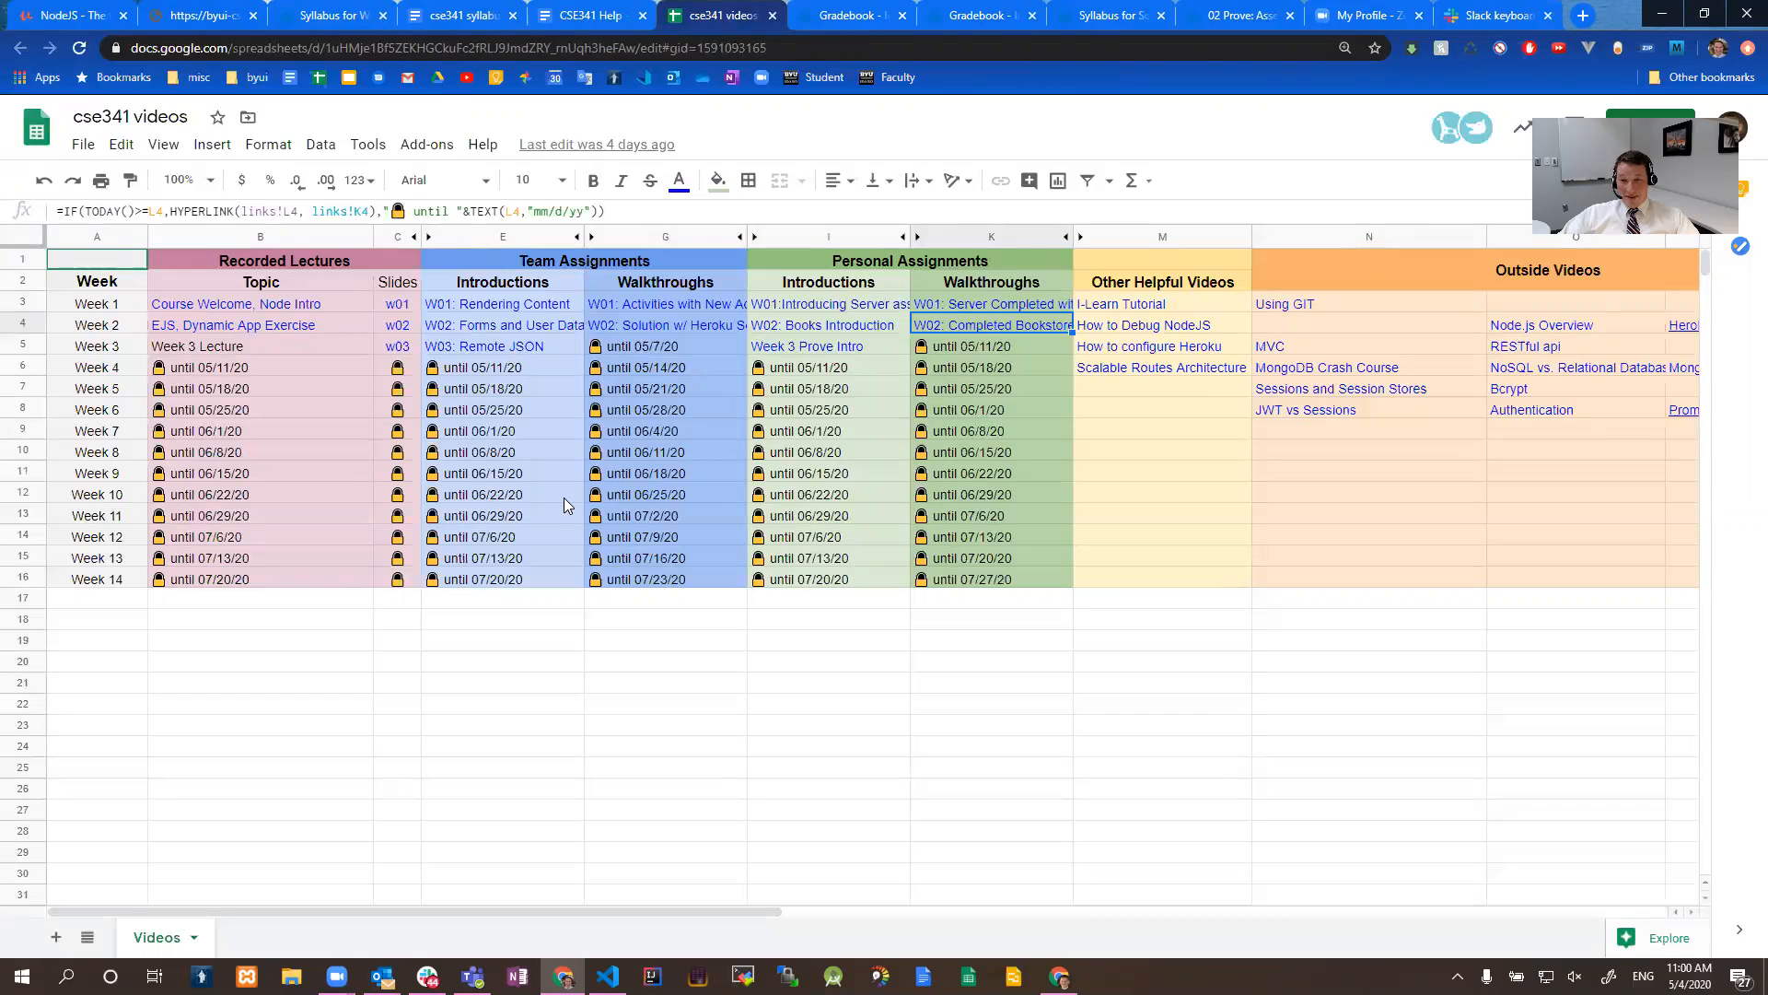
mouse_move(584, 596)
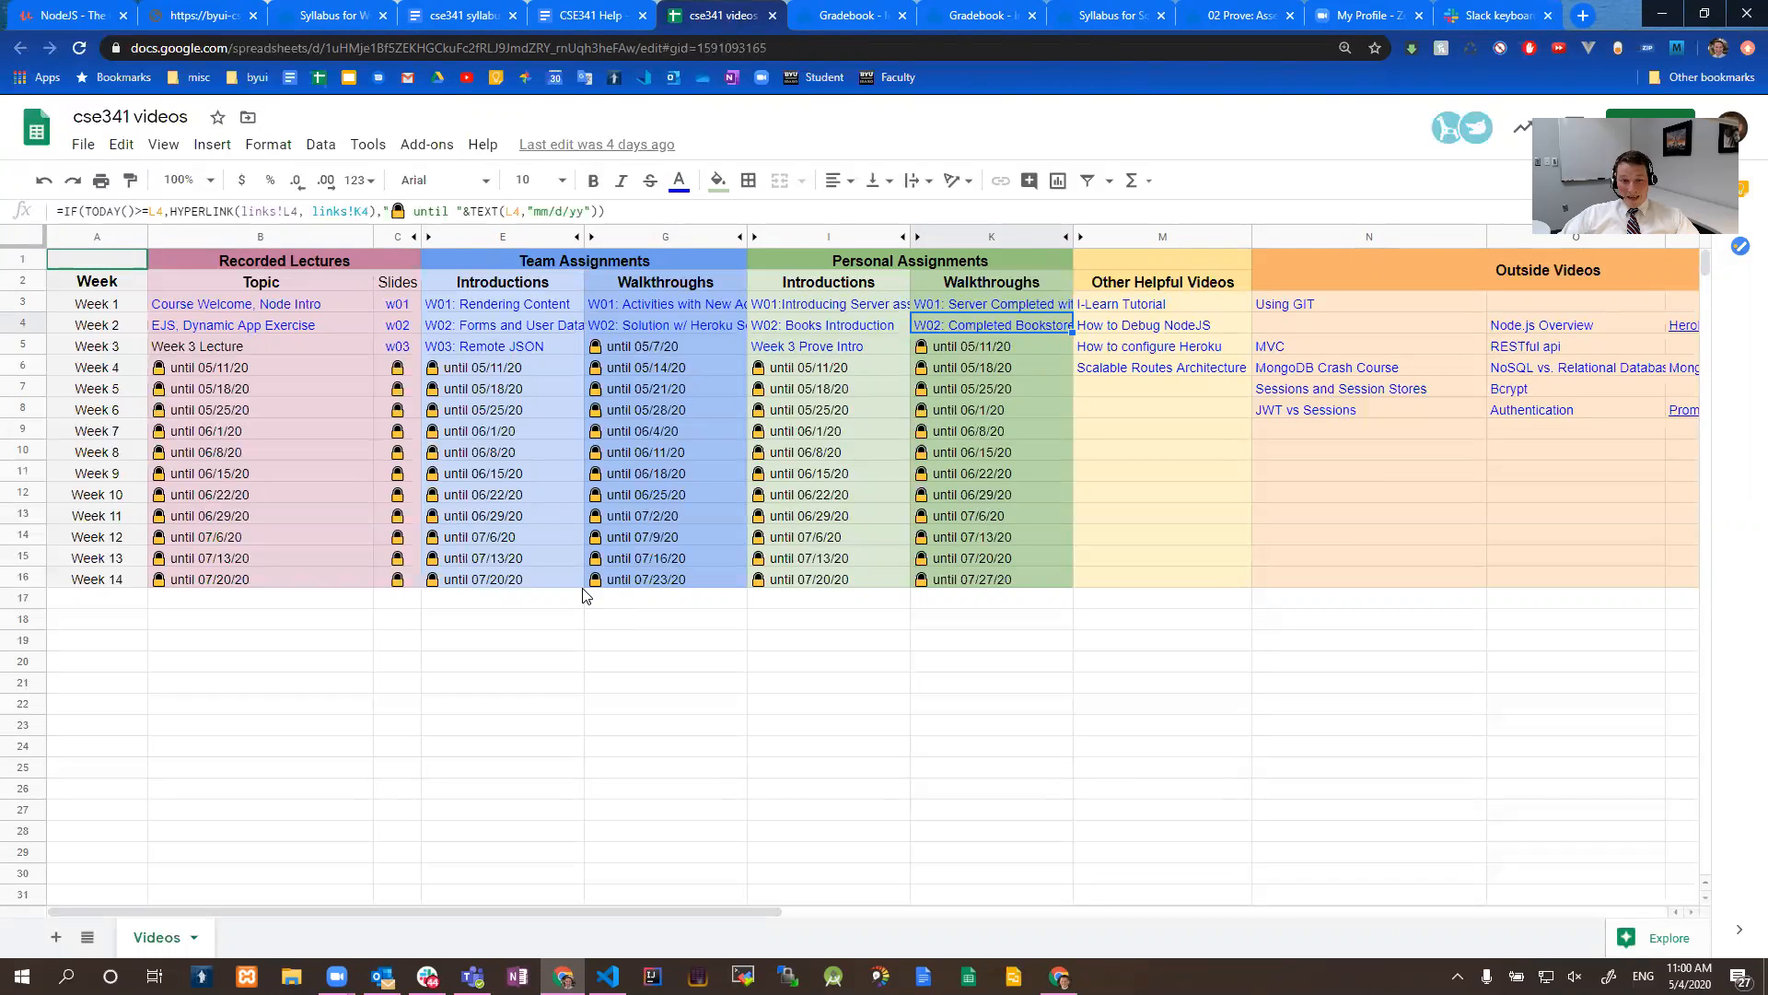
mouse_move(587, 573)
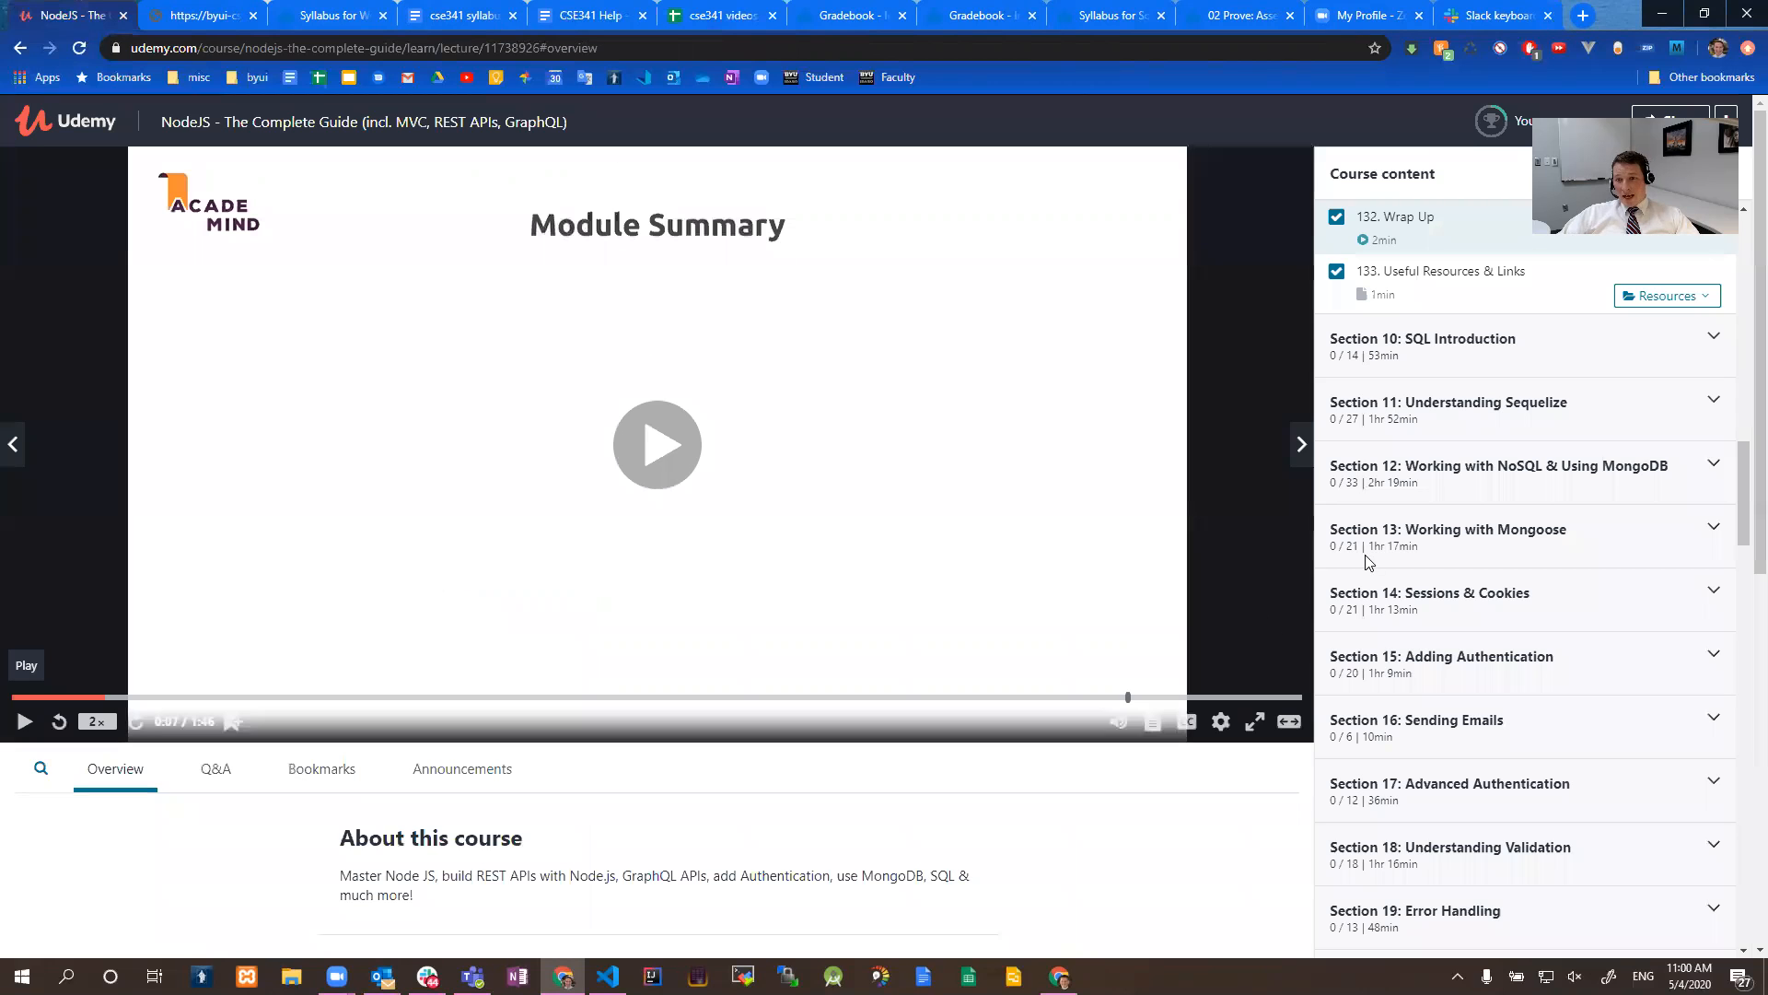
- Browse the Udemy course content list and switch to the CSE 341 course site page
scroll("up", 3)
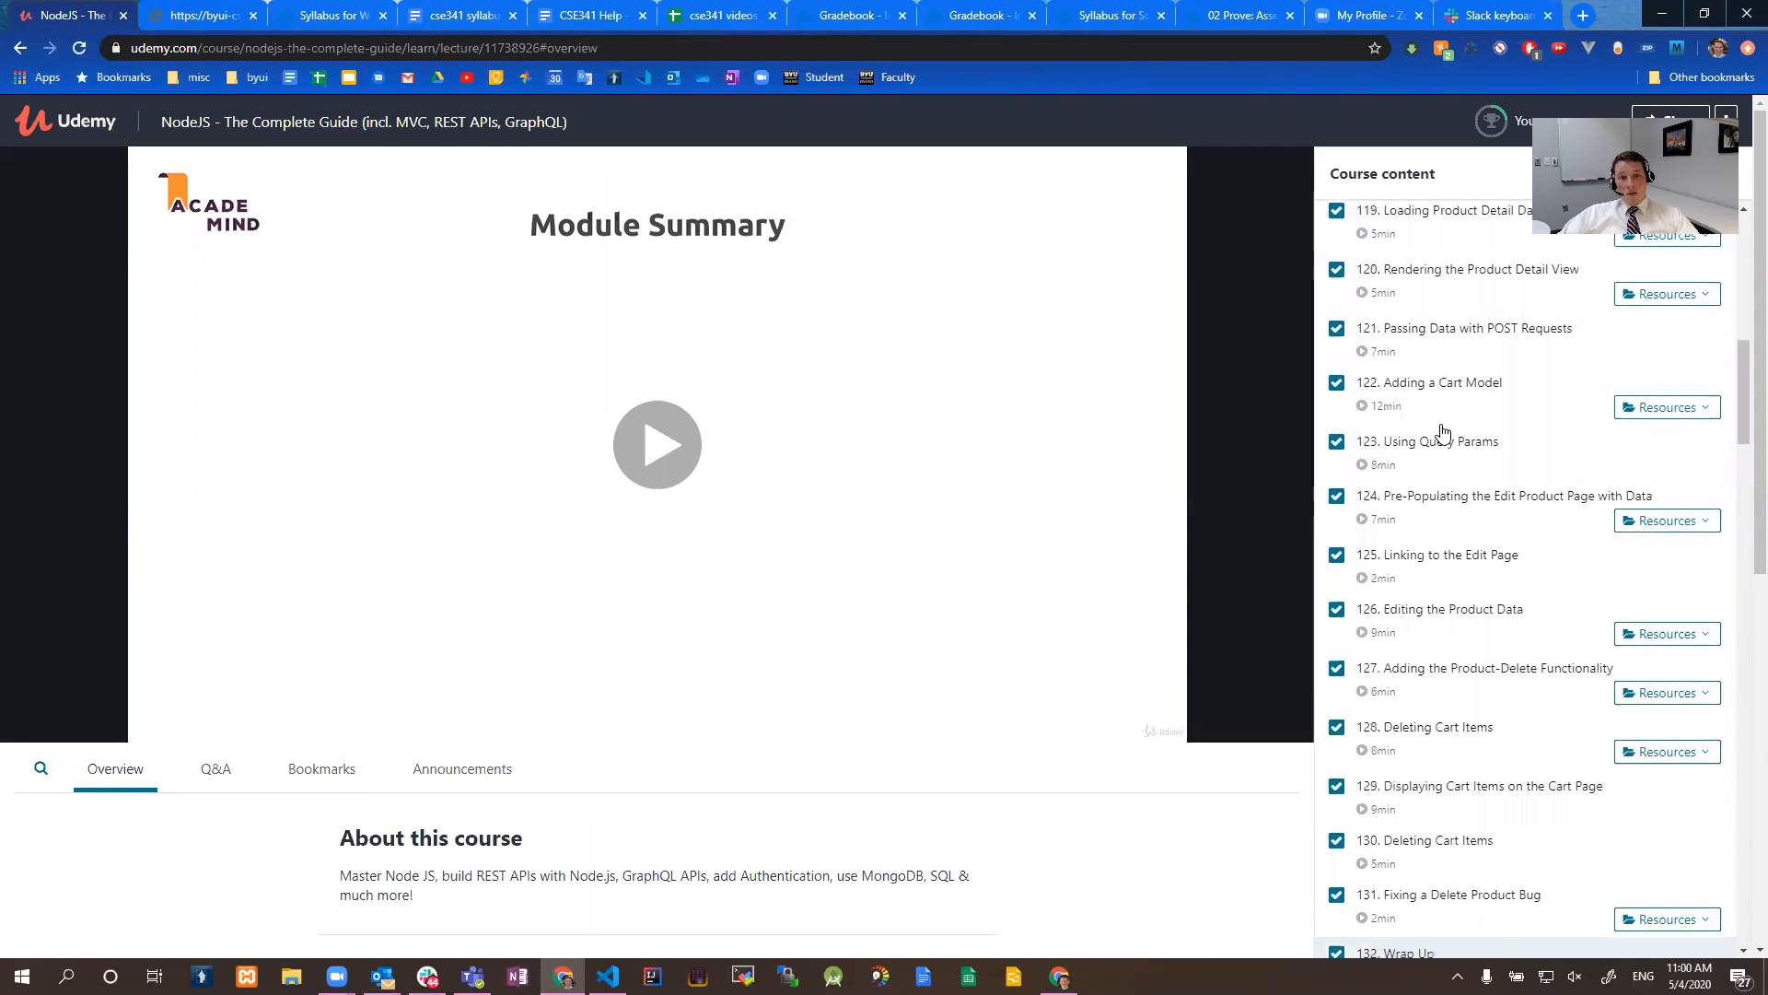
left_click(203, 15)
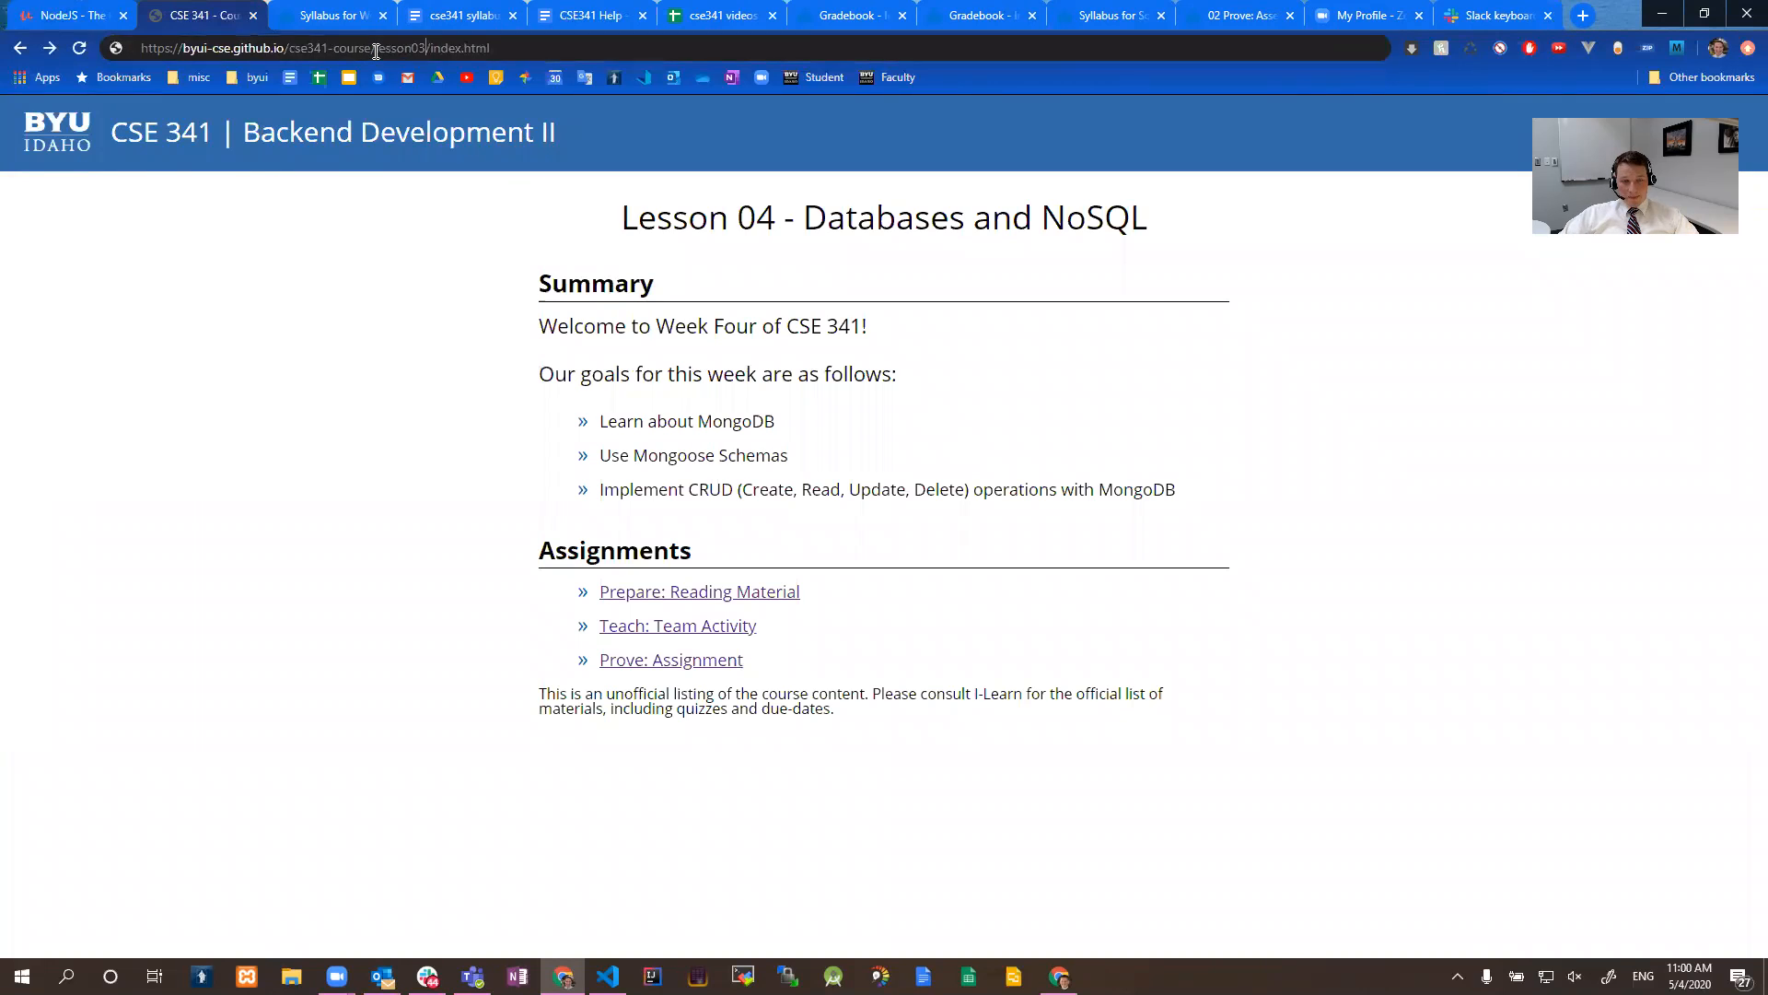
- Load Lesson 03 - MVC and CRUD and read its Team Activity and Prove Assignment pages
left_click(20, 47)
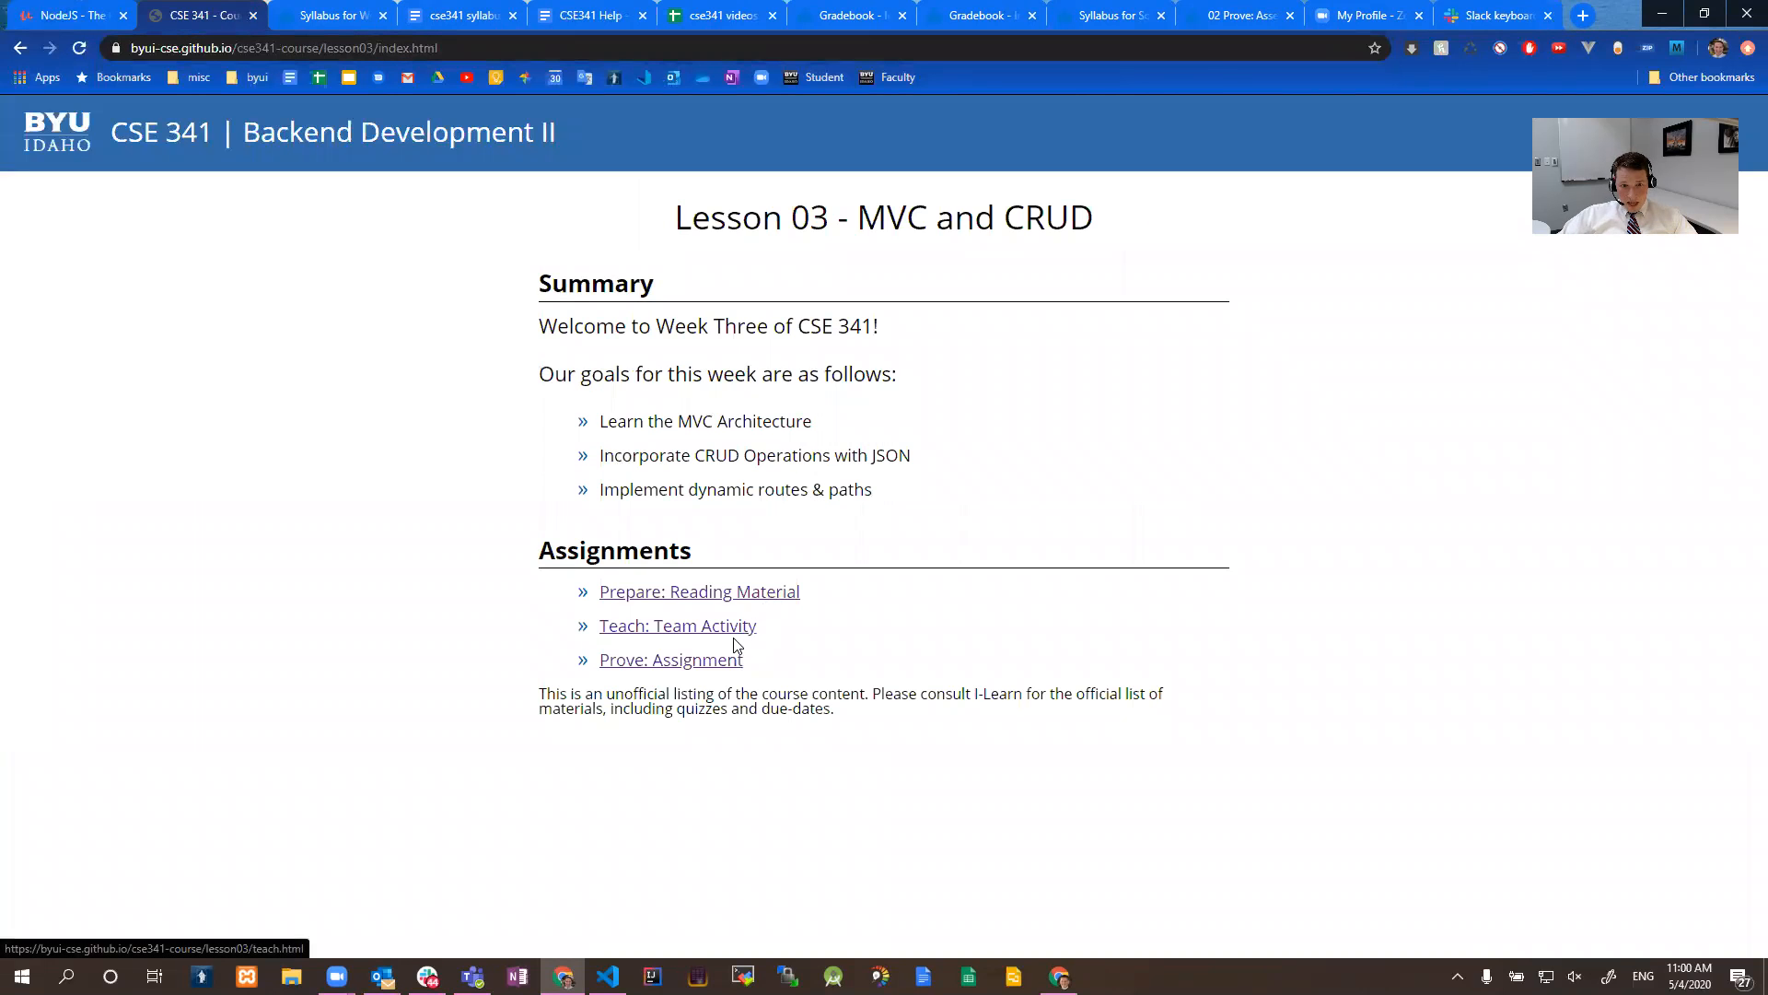
left_click(678, 624)
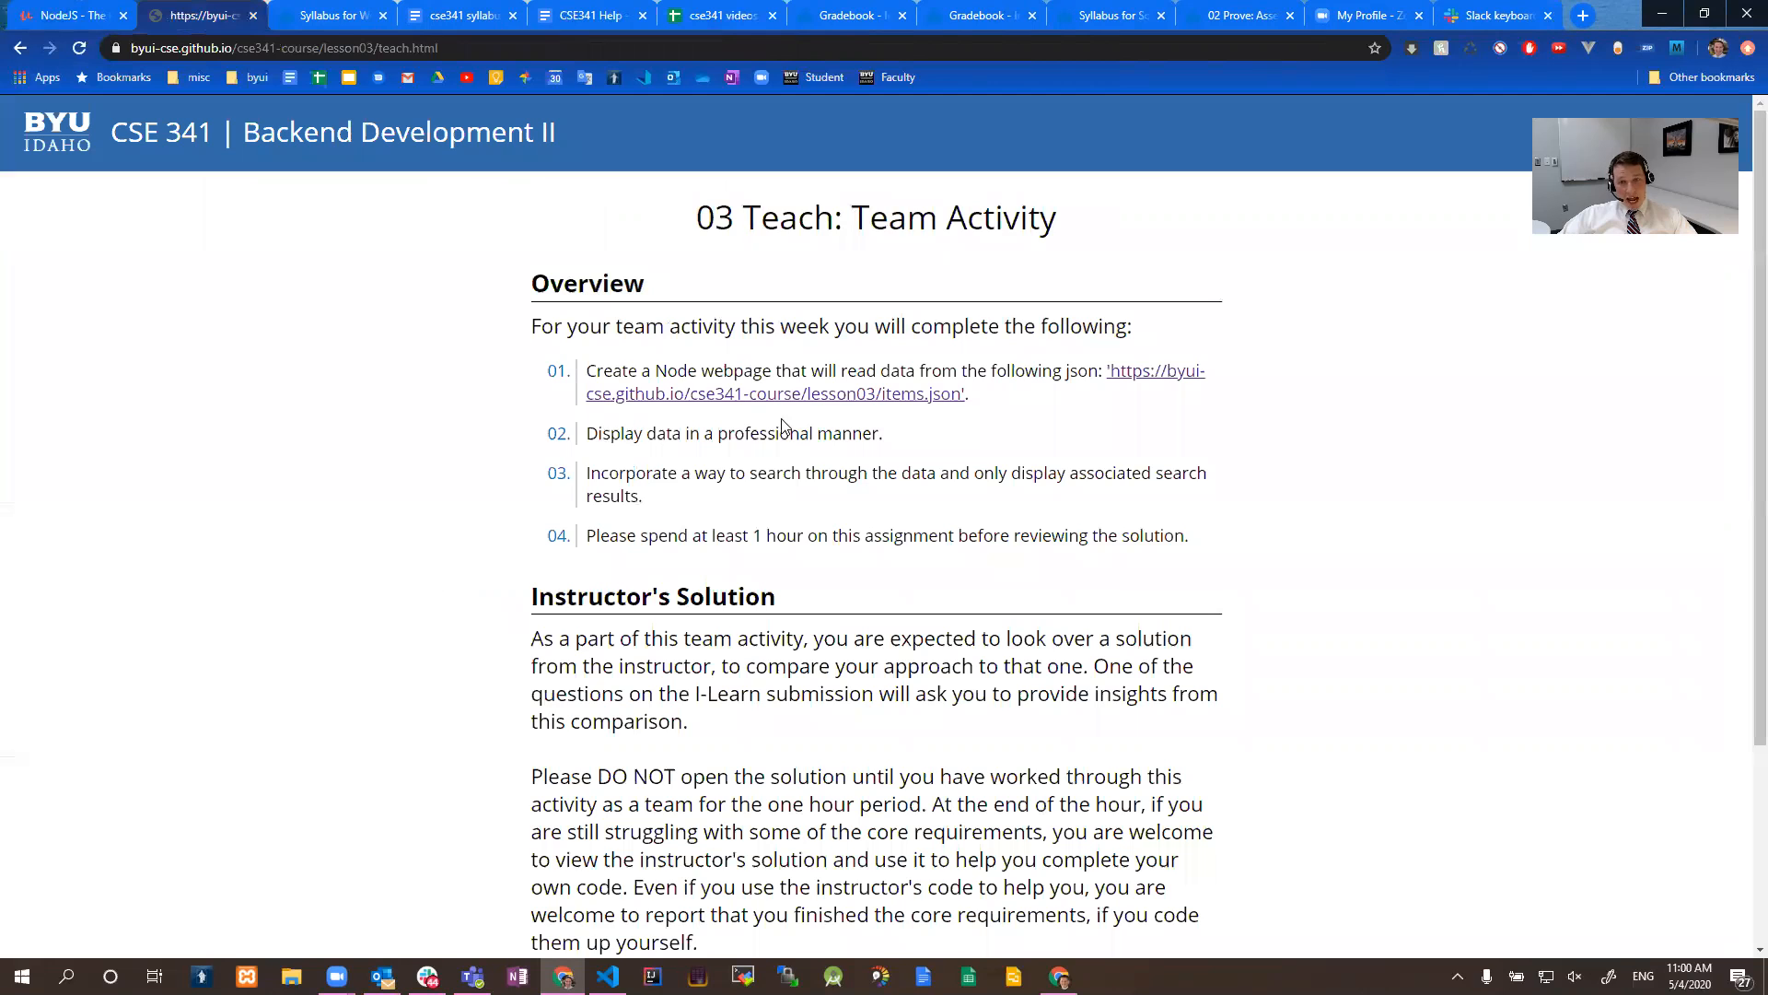
left_click(20, 47)
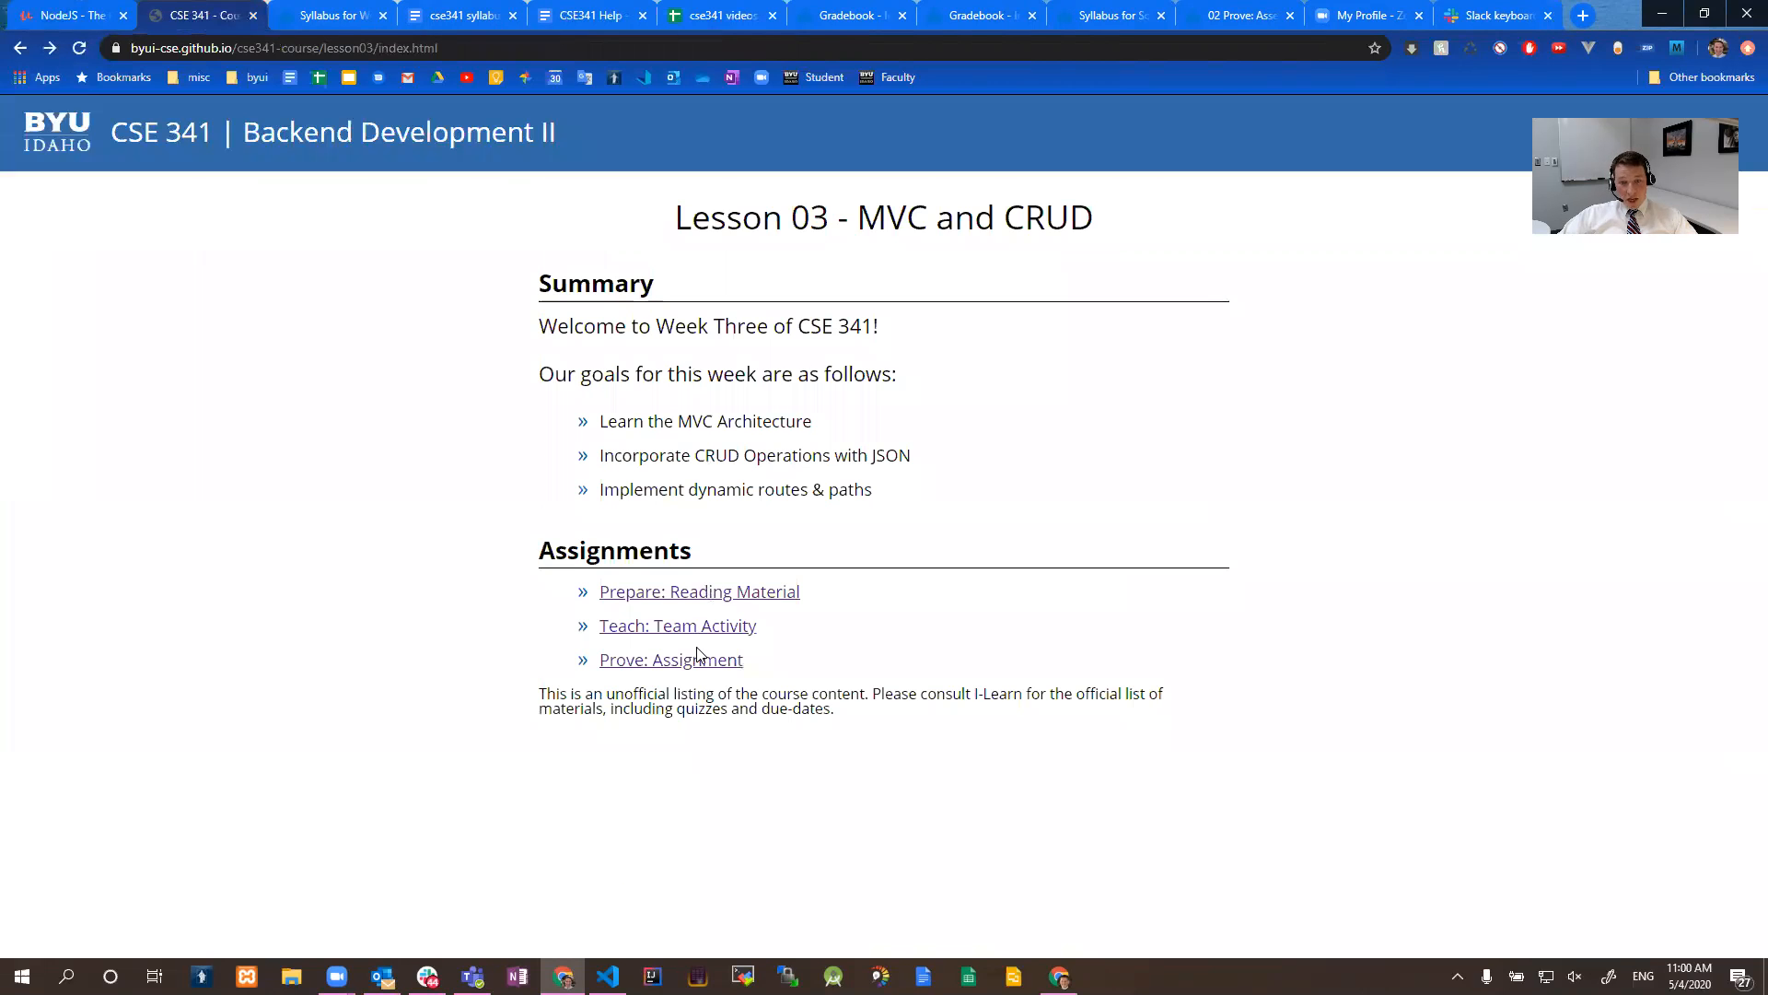
left_click(669, 658)
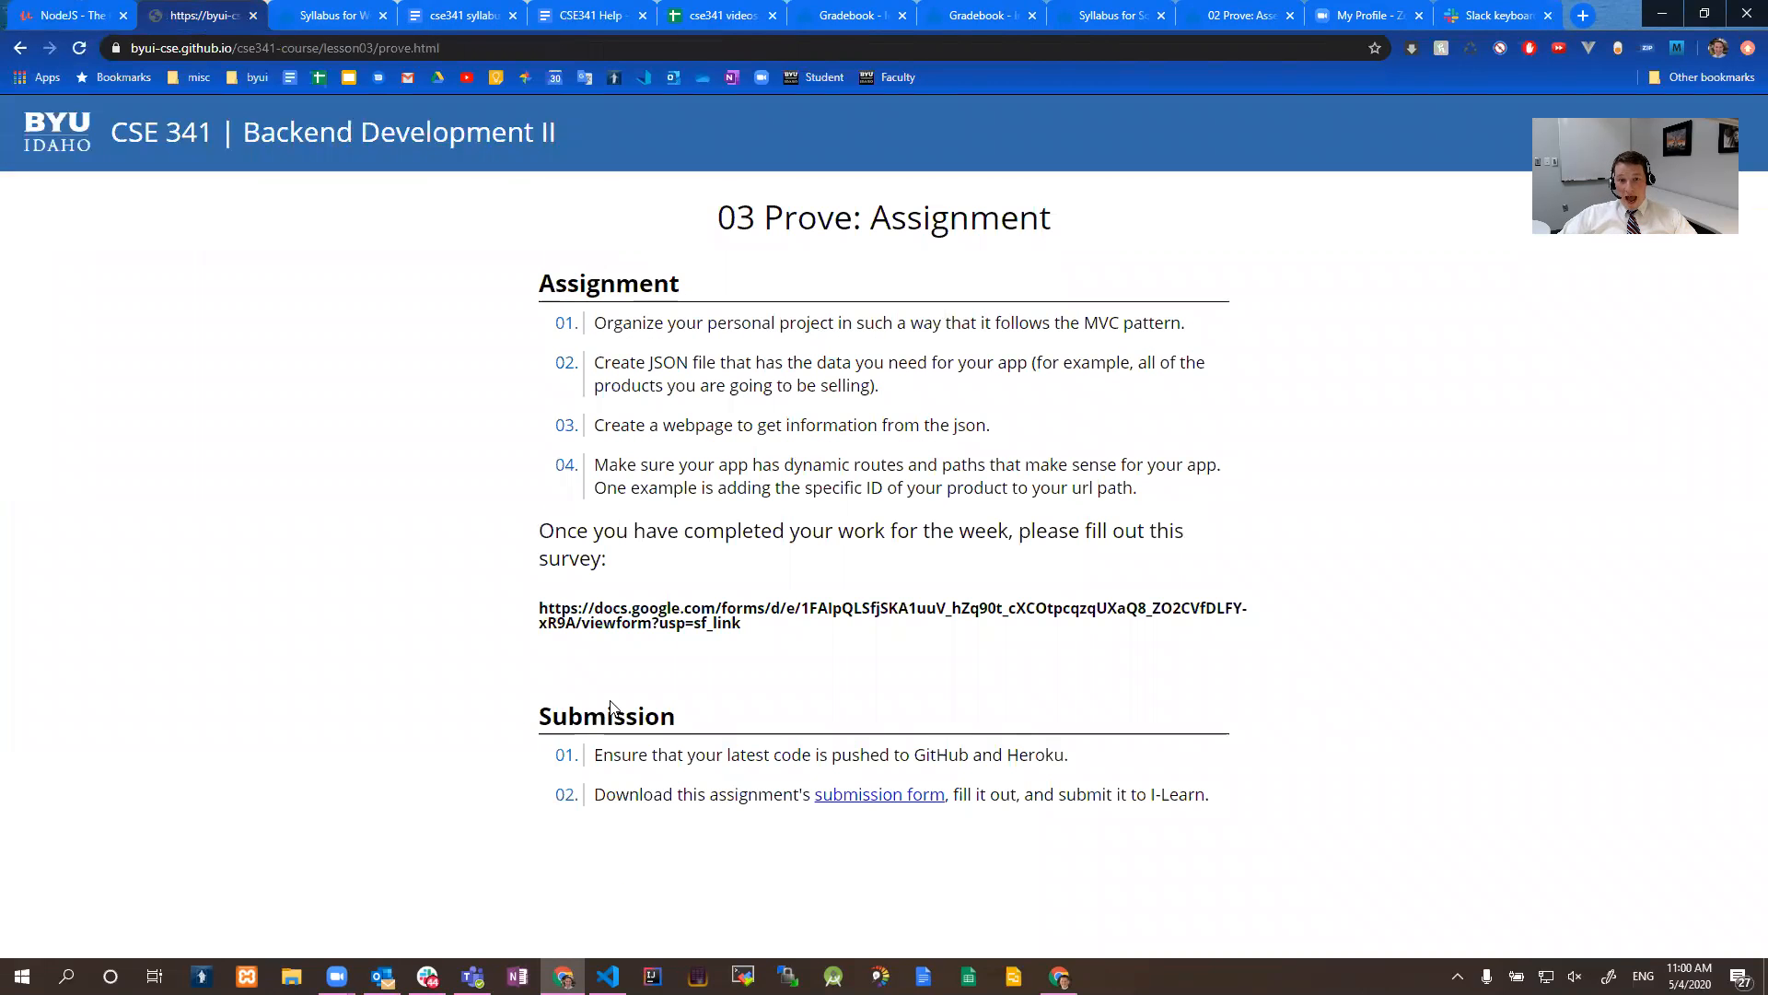
mouse_move(606, 633)
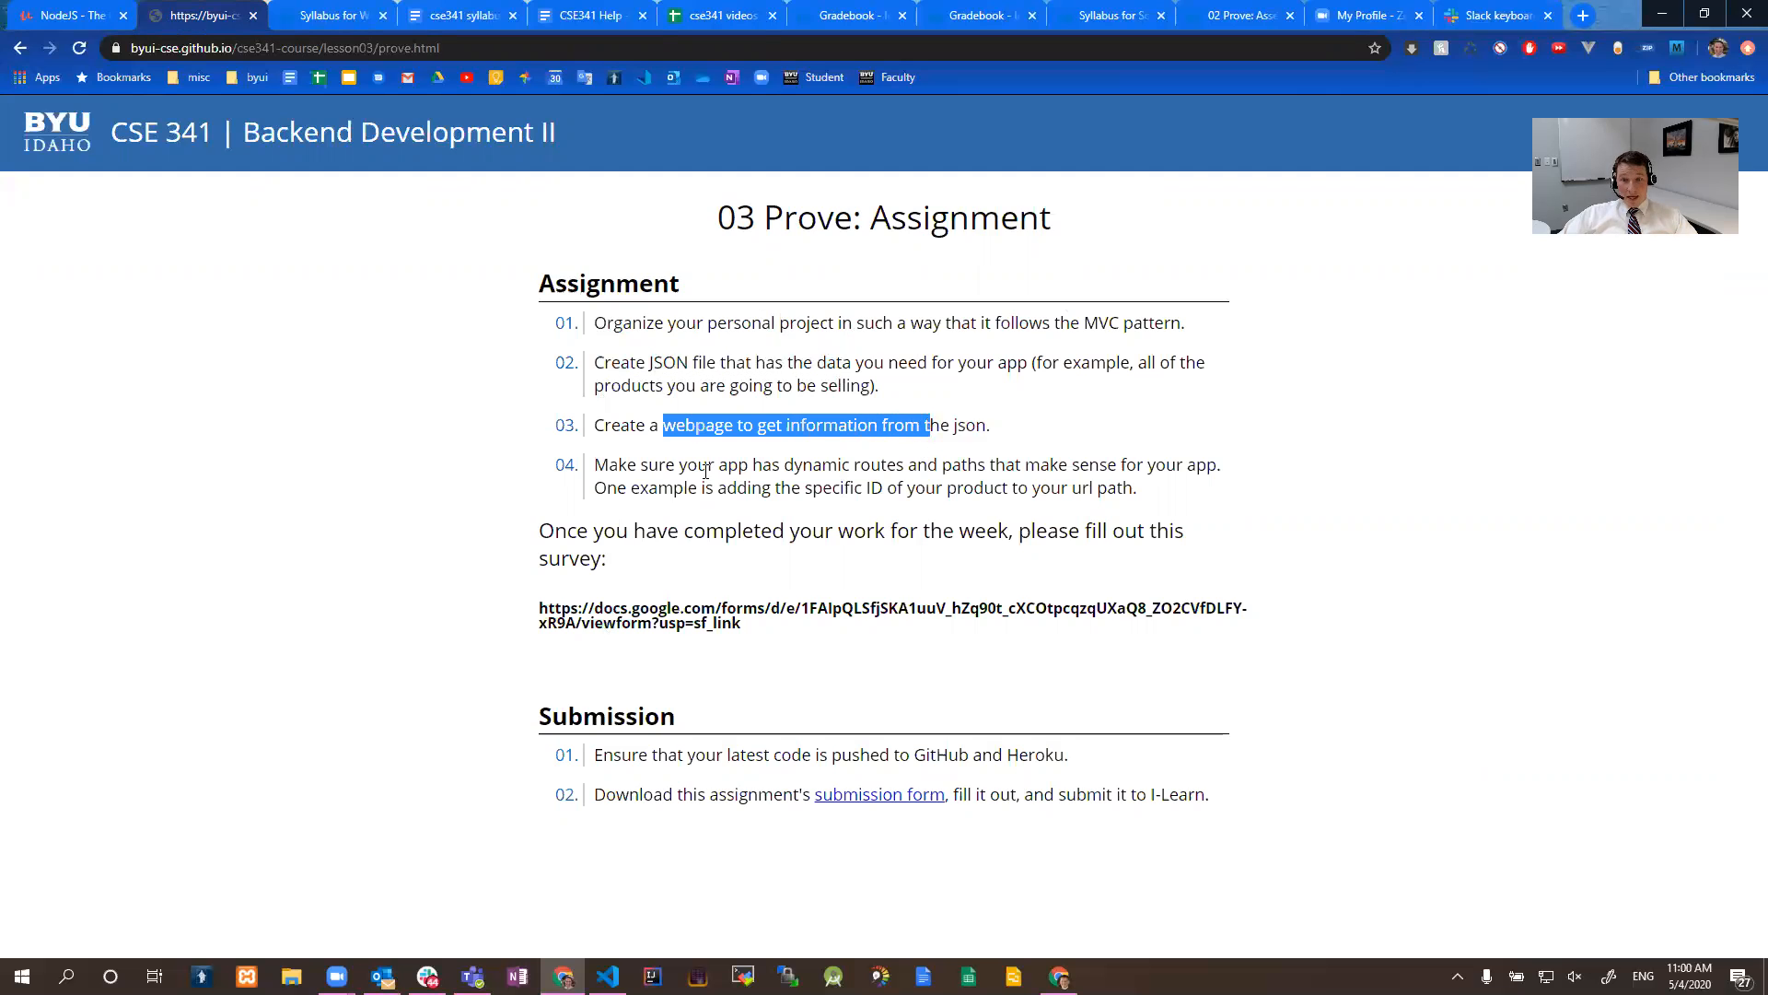
- Clear the highlighted text and return to the Udemy NodeJS course tab
left_click(705, 472)
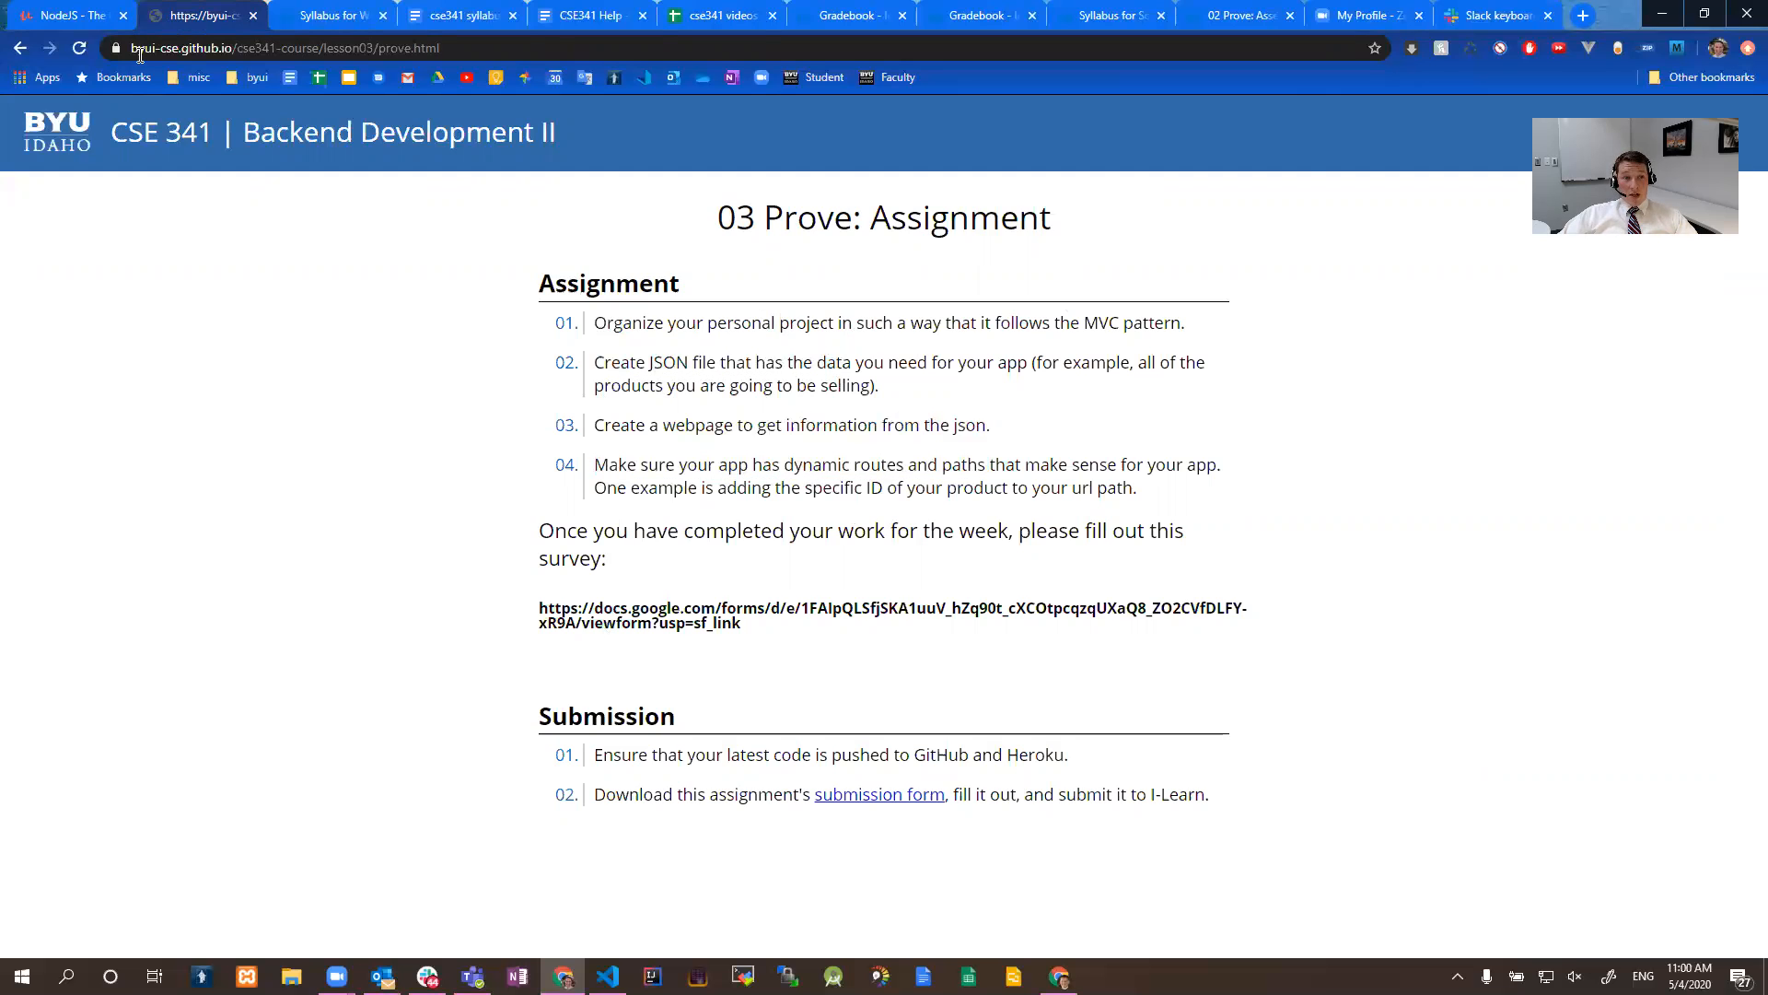
left_click(62, 15)
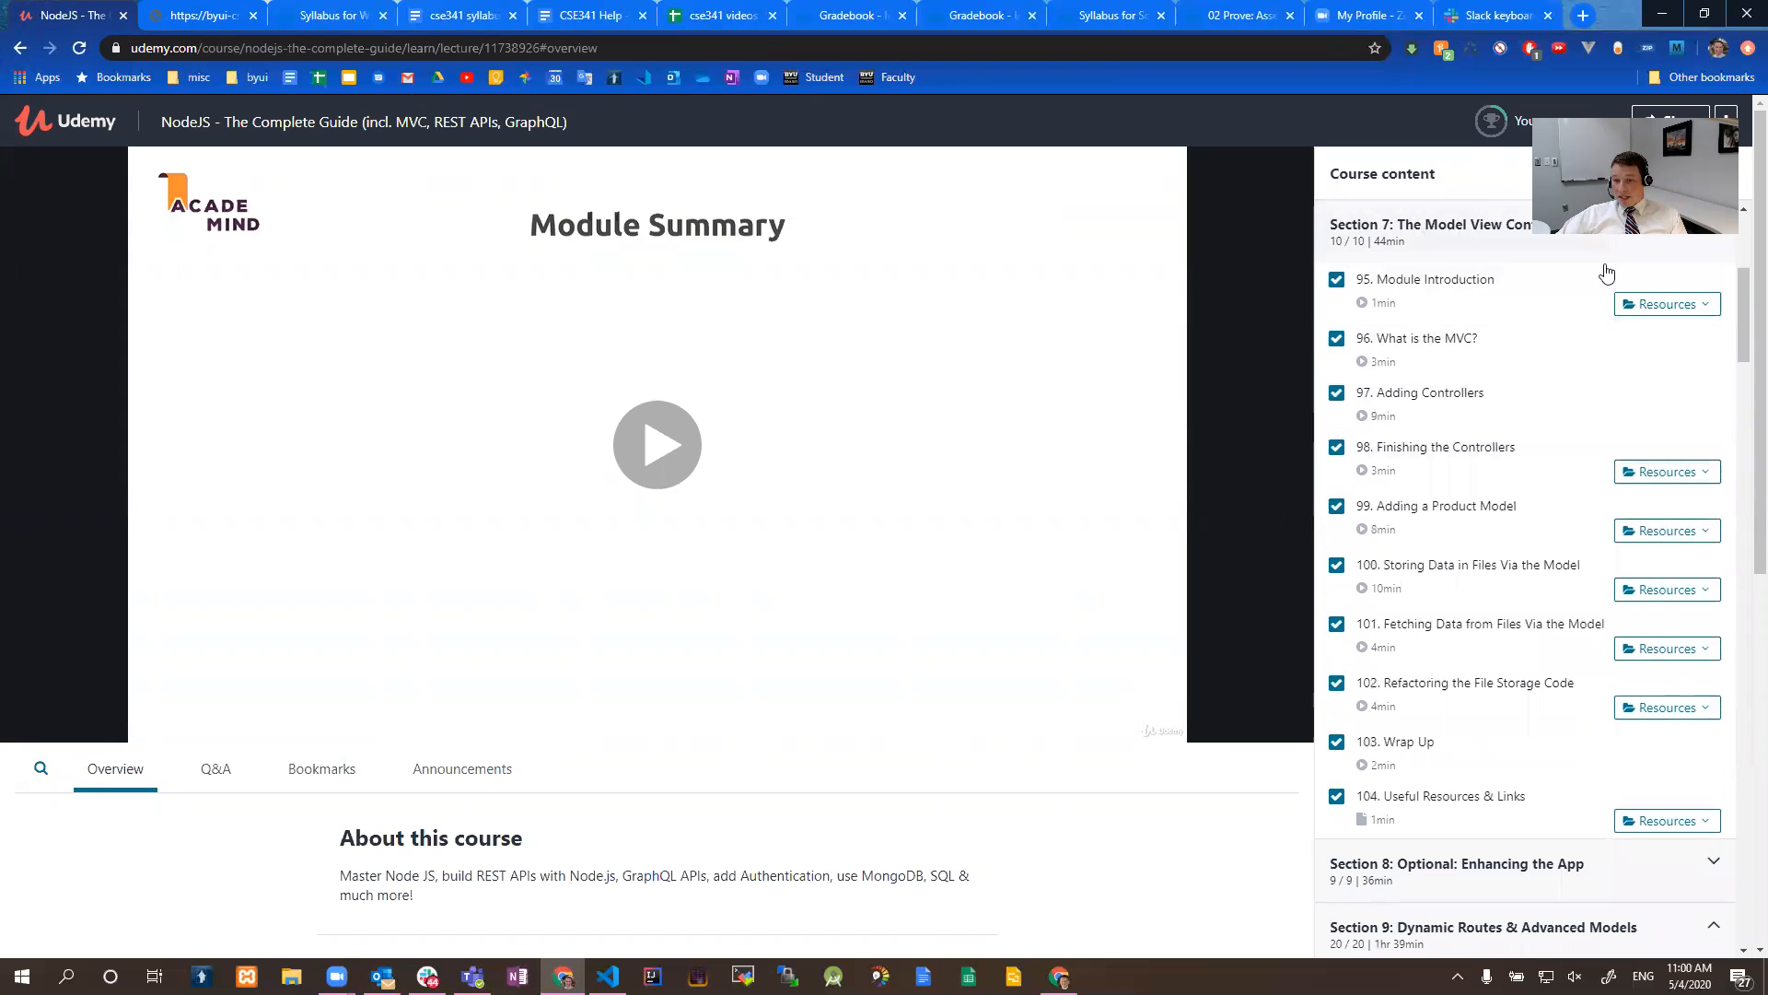
- View a Section 7 lecture's downloadable code resources, then return to the cse341 videos spreadsheet
left_click(1667, 820)
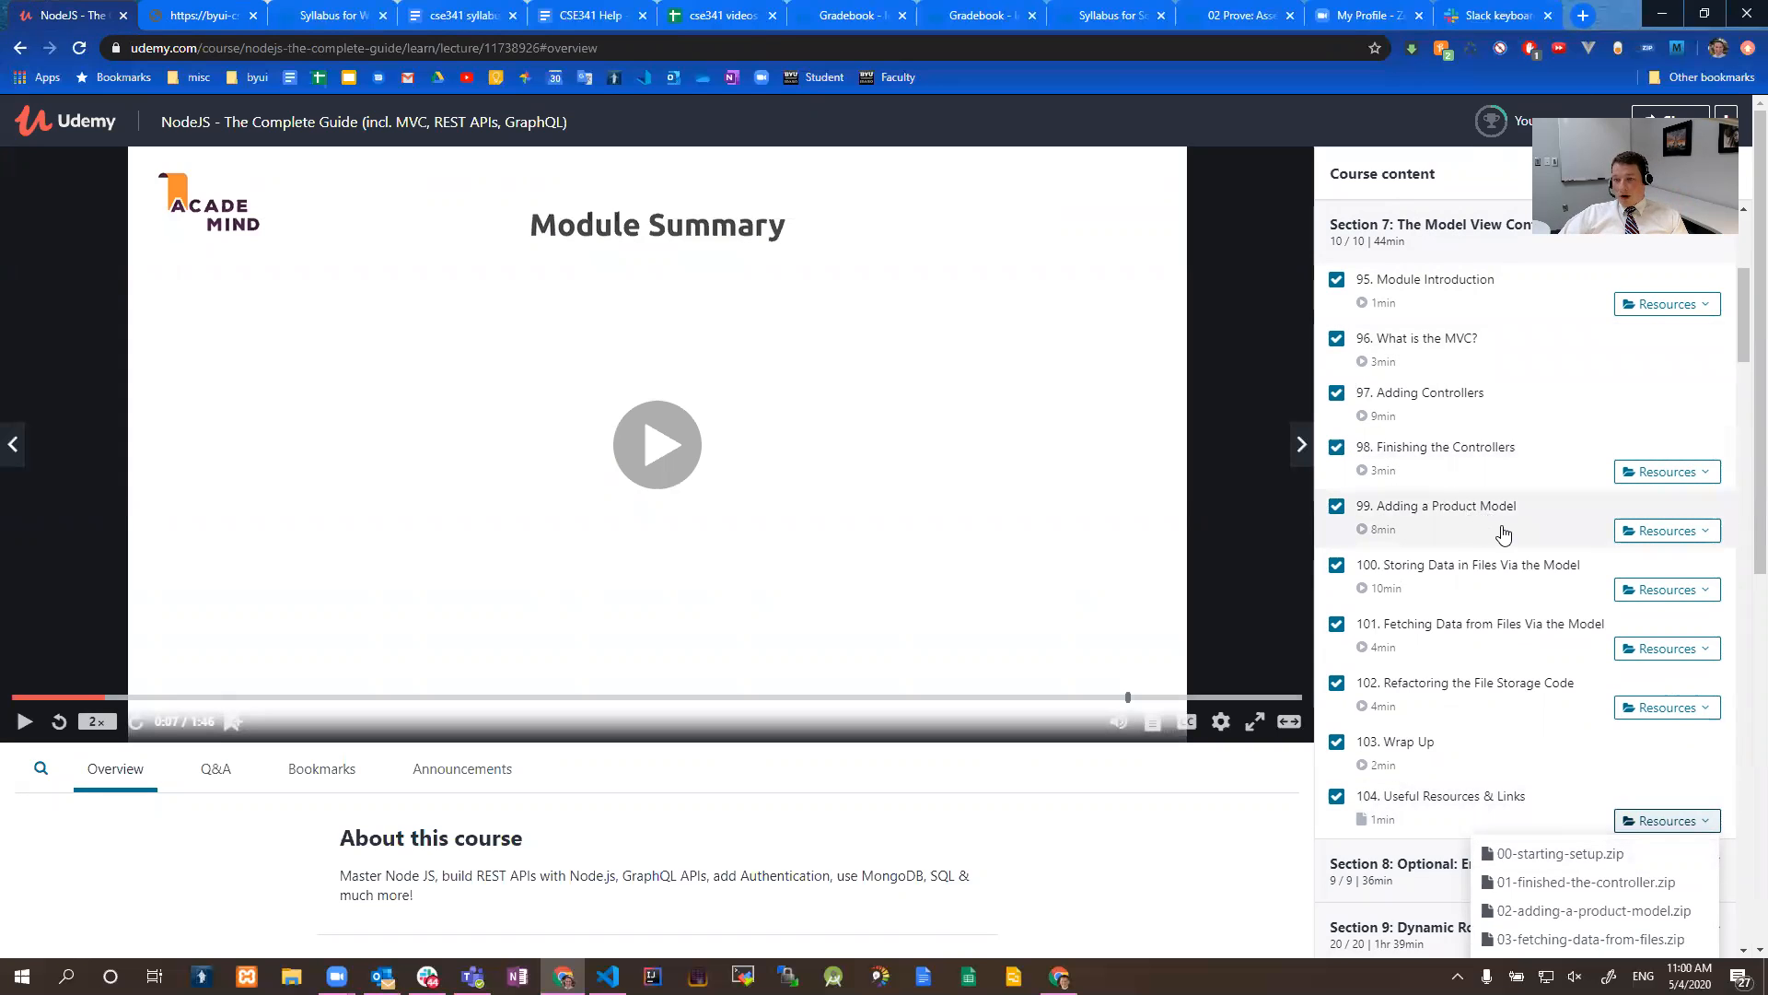
mouse_move(1204, 844)
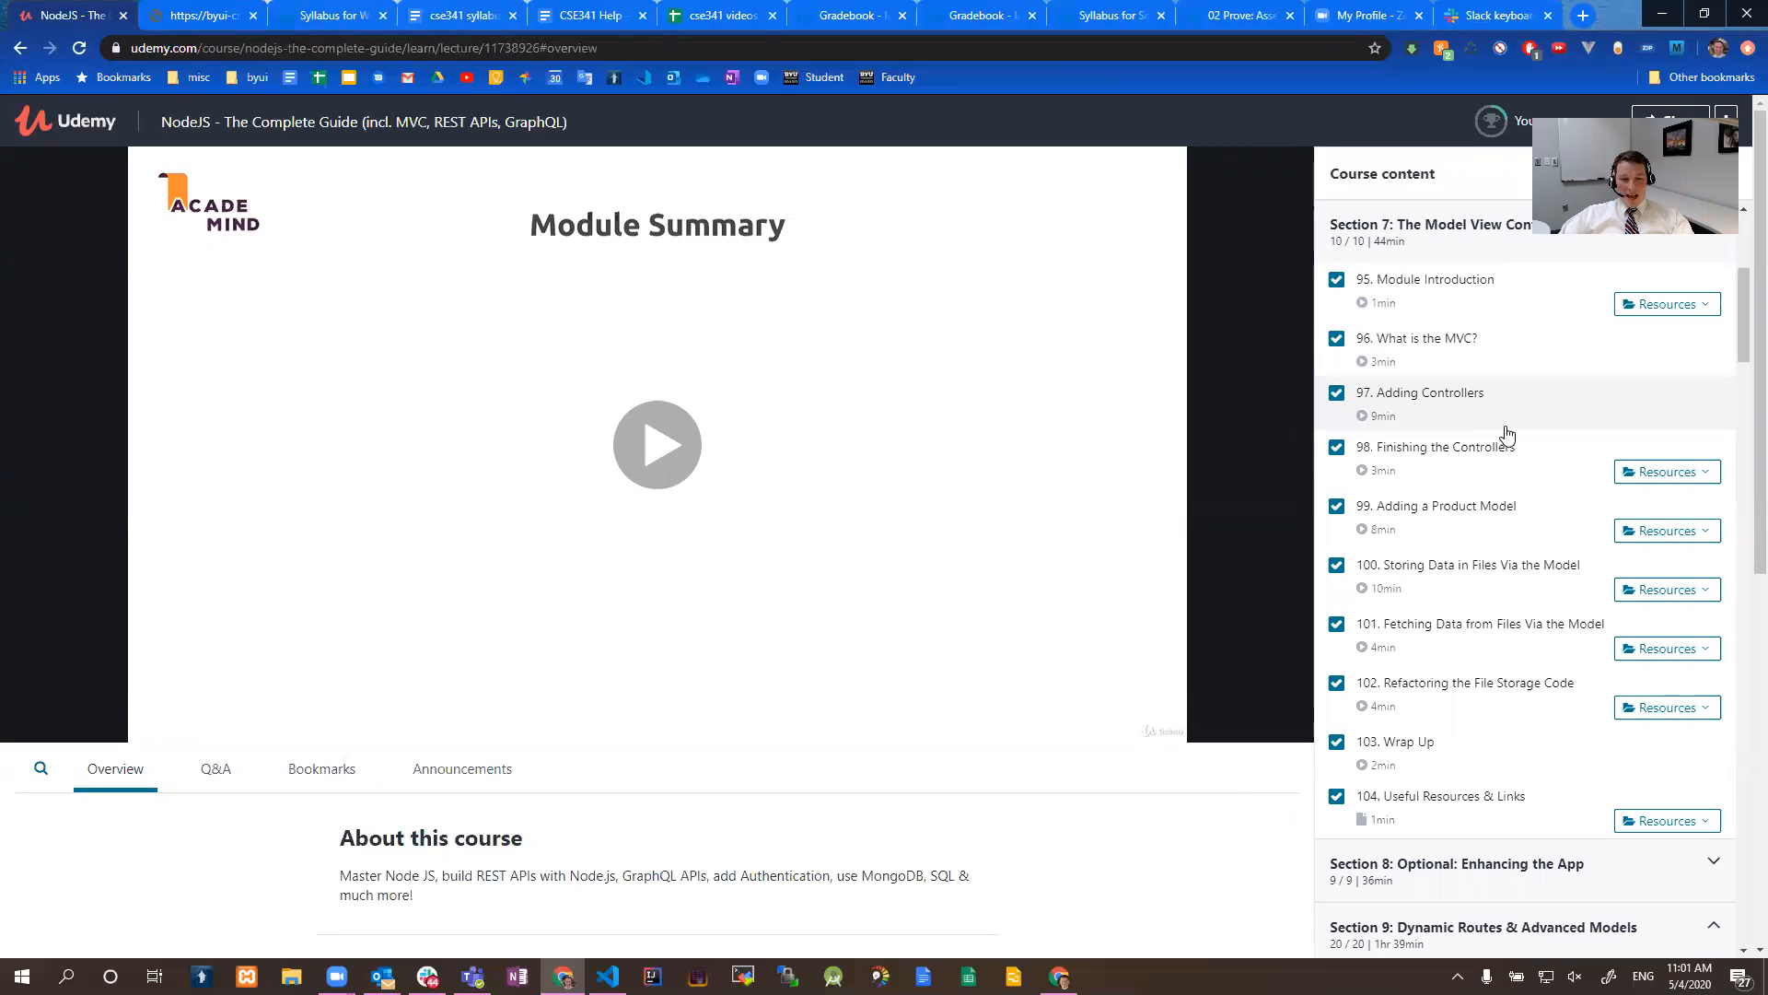
mouse_move(1403, 482)
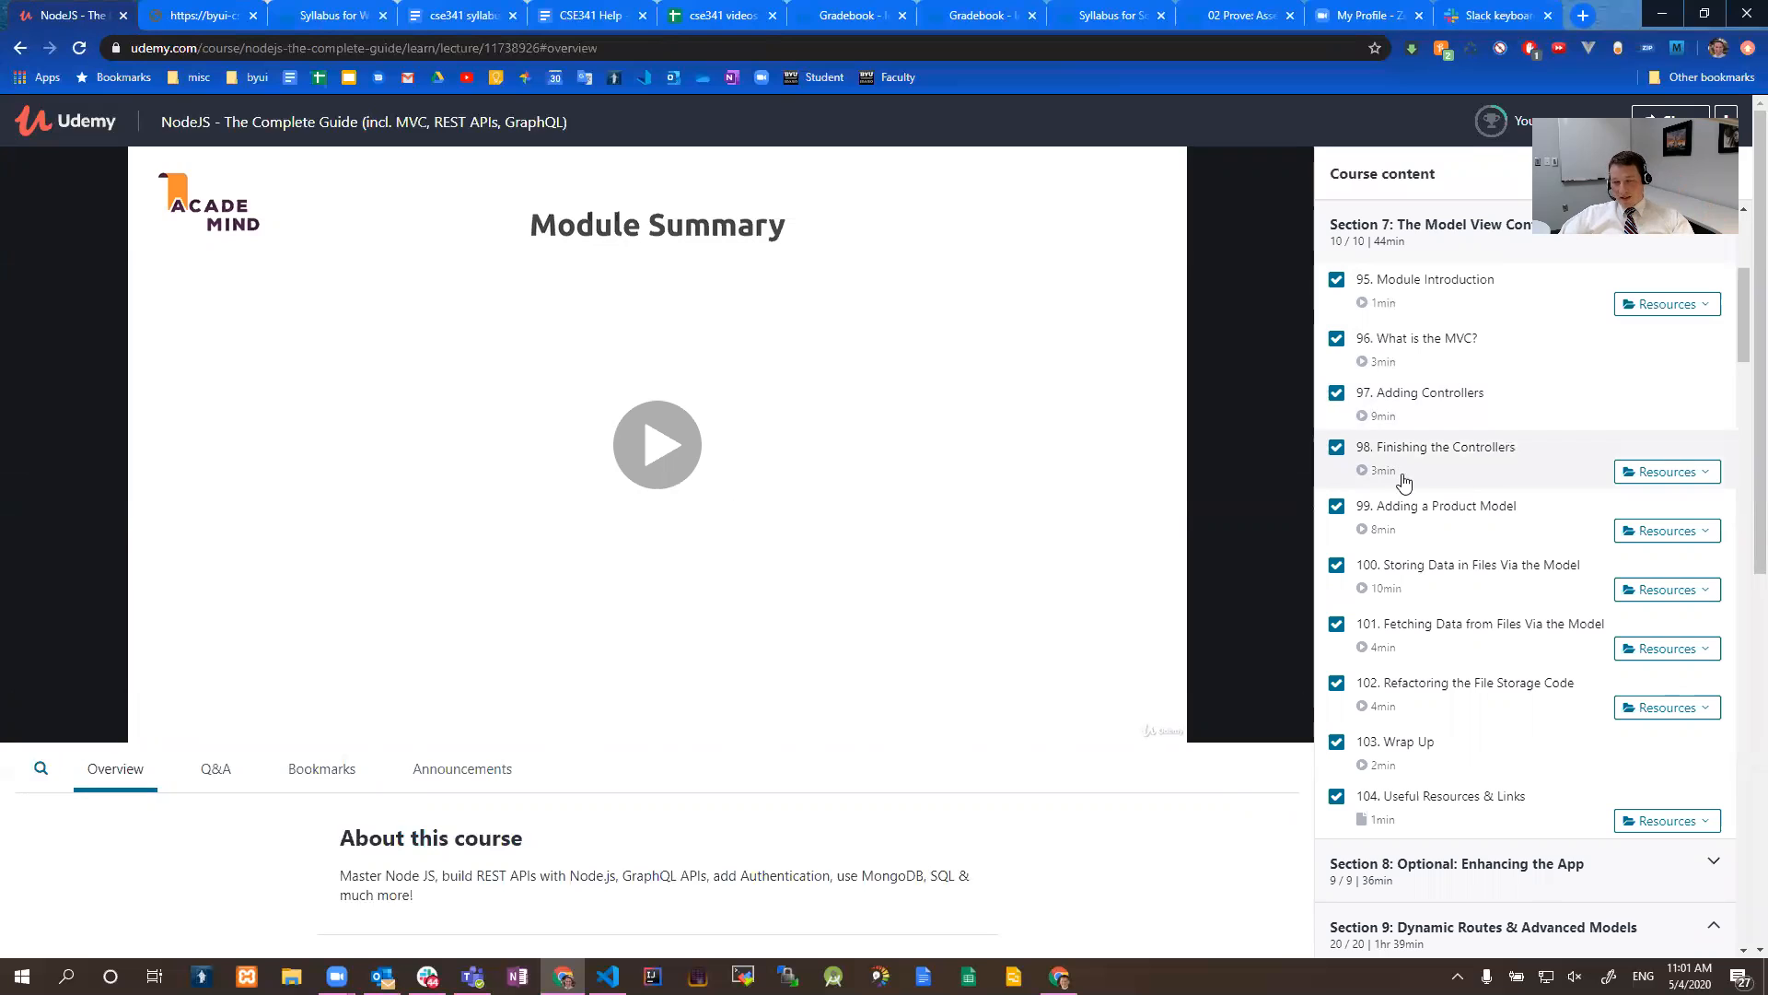
mouse_move(855, 552)
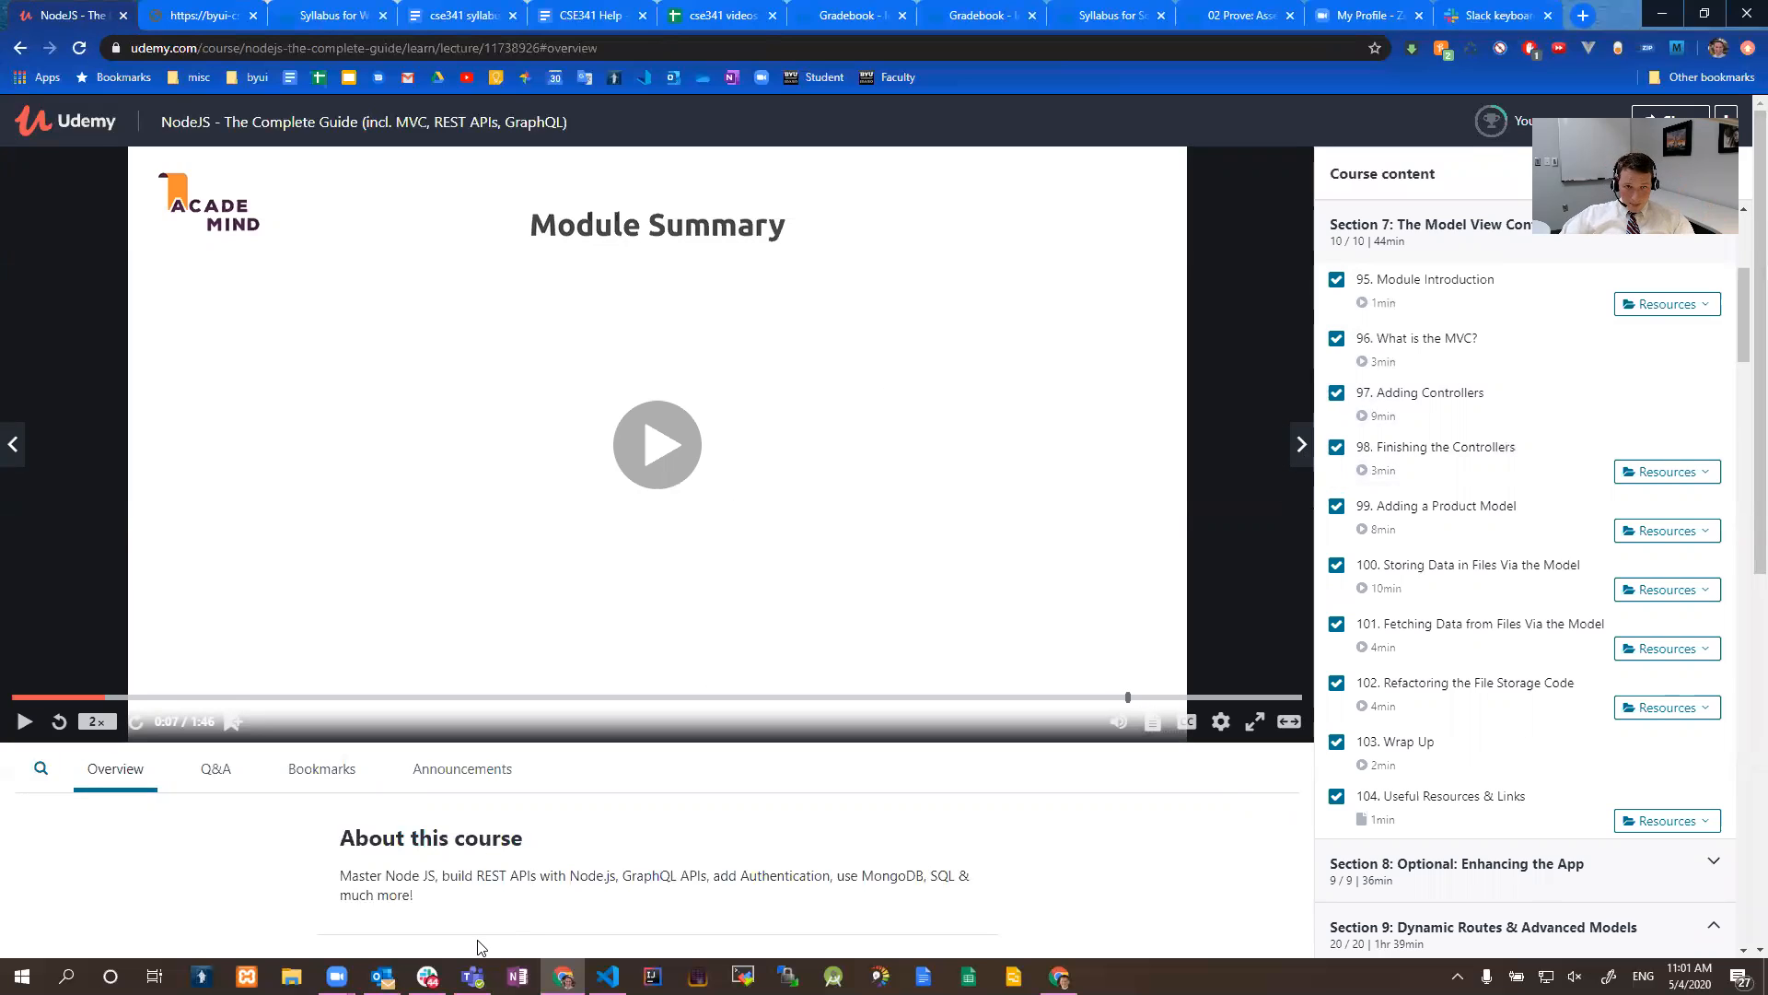
left_click(722, 15)
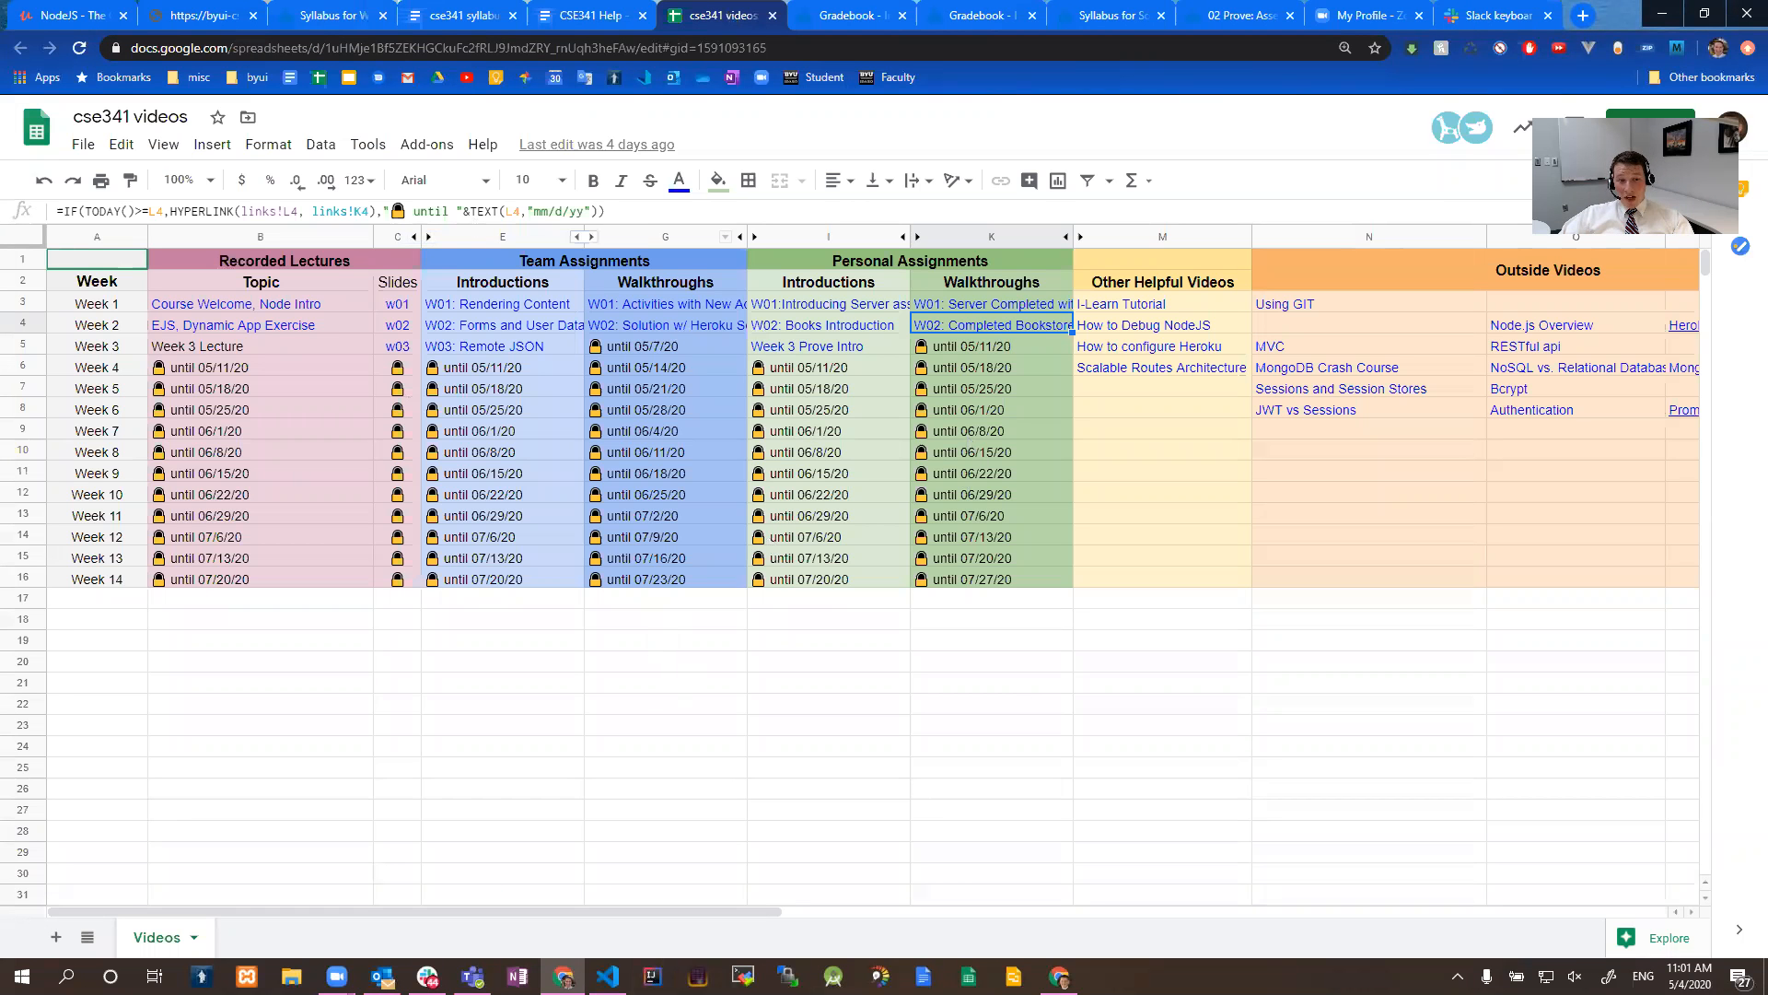
mouse_move(1302, 692)
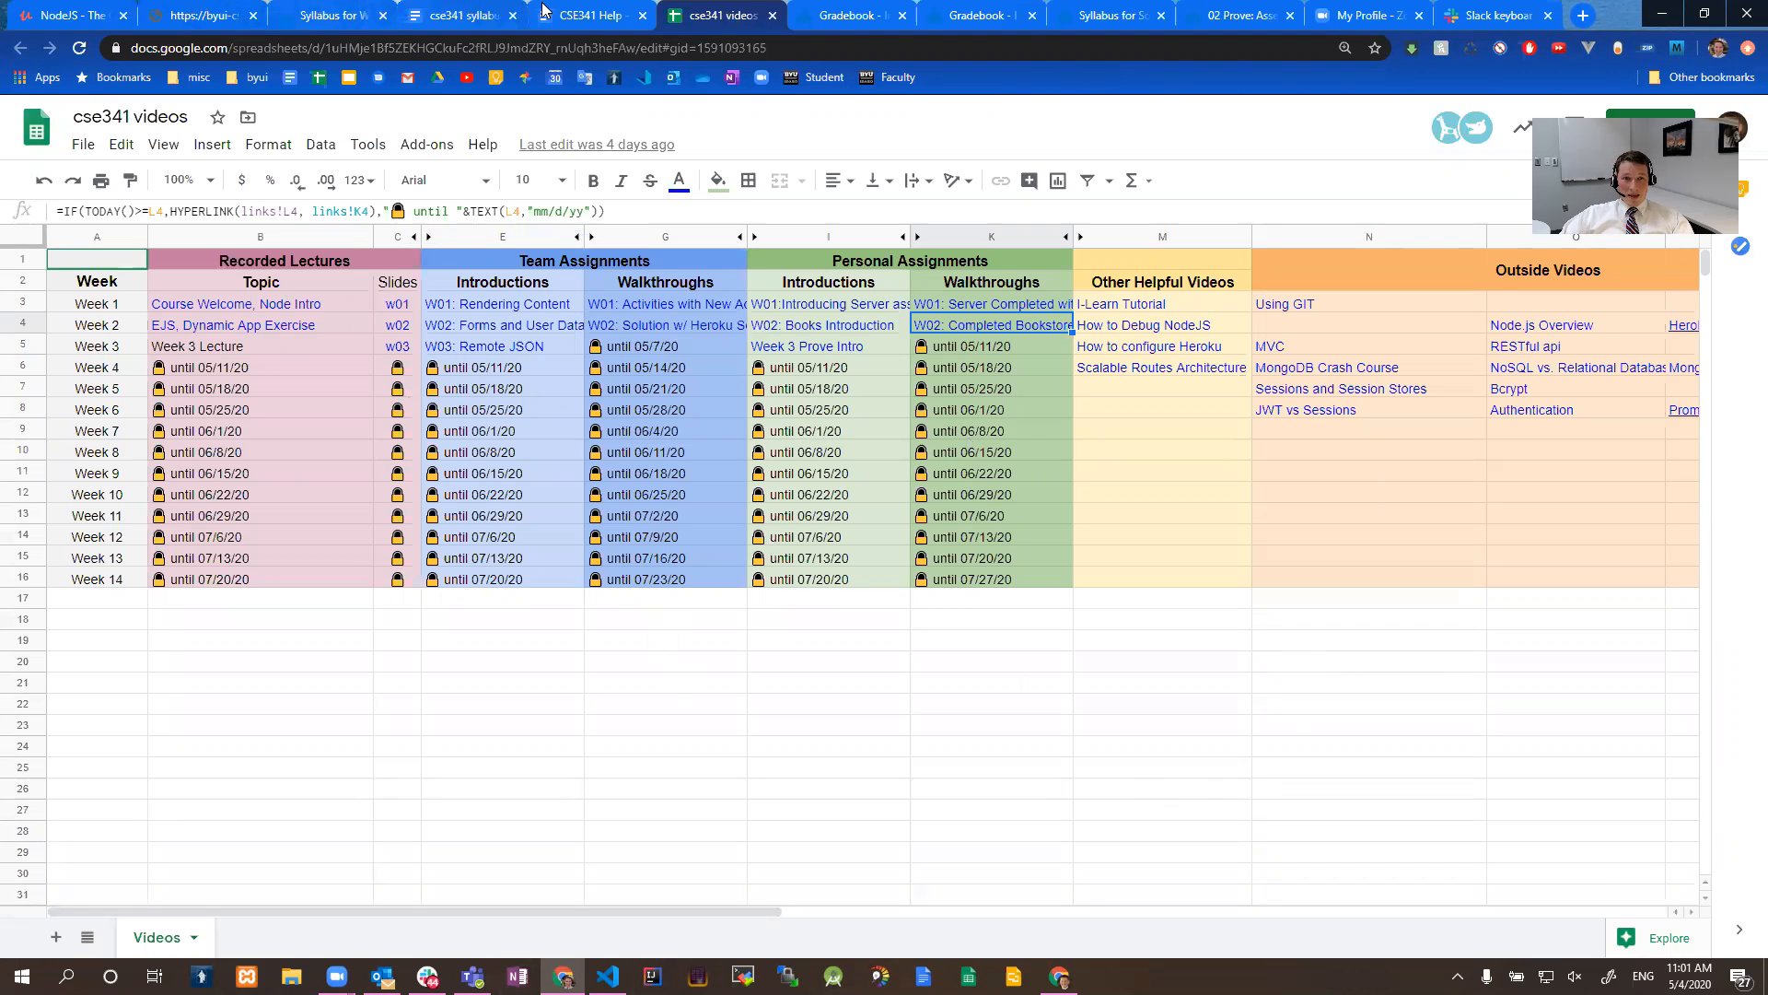
- Go to the instructor's Calendly 15 Minute Meeting booking page
left_click(592, 15)
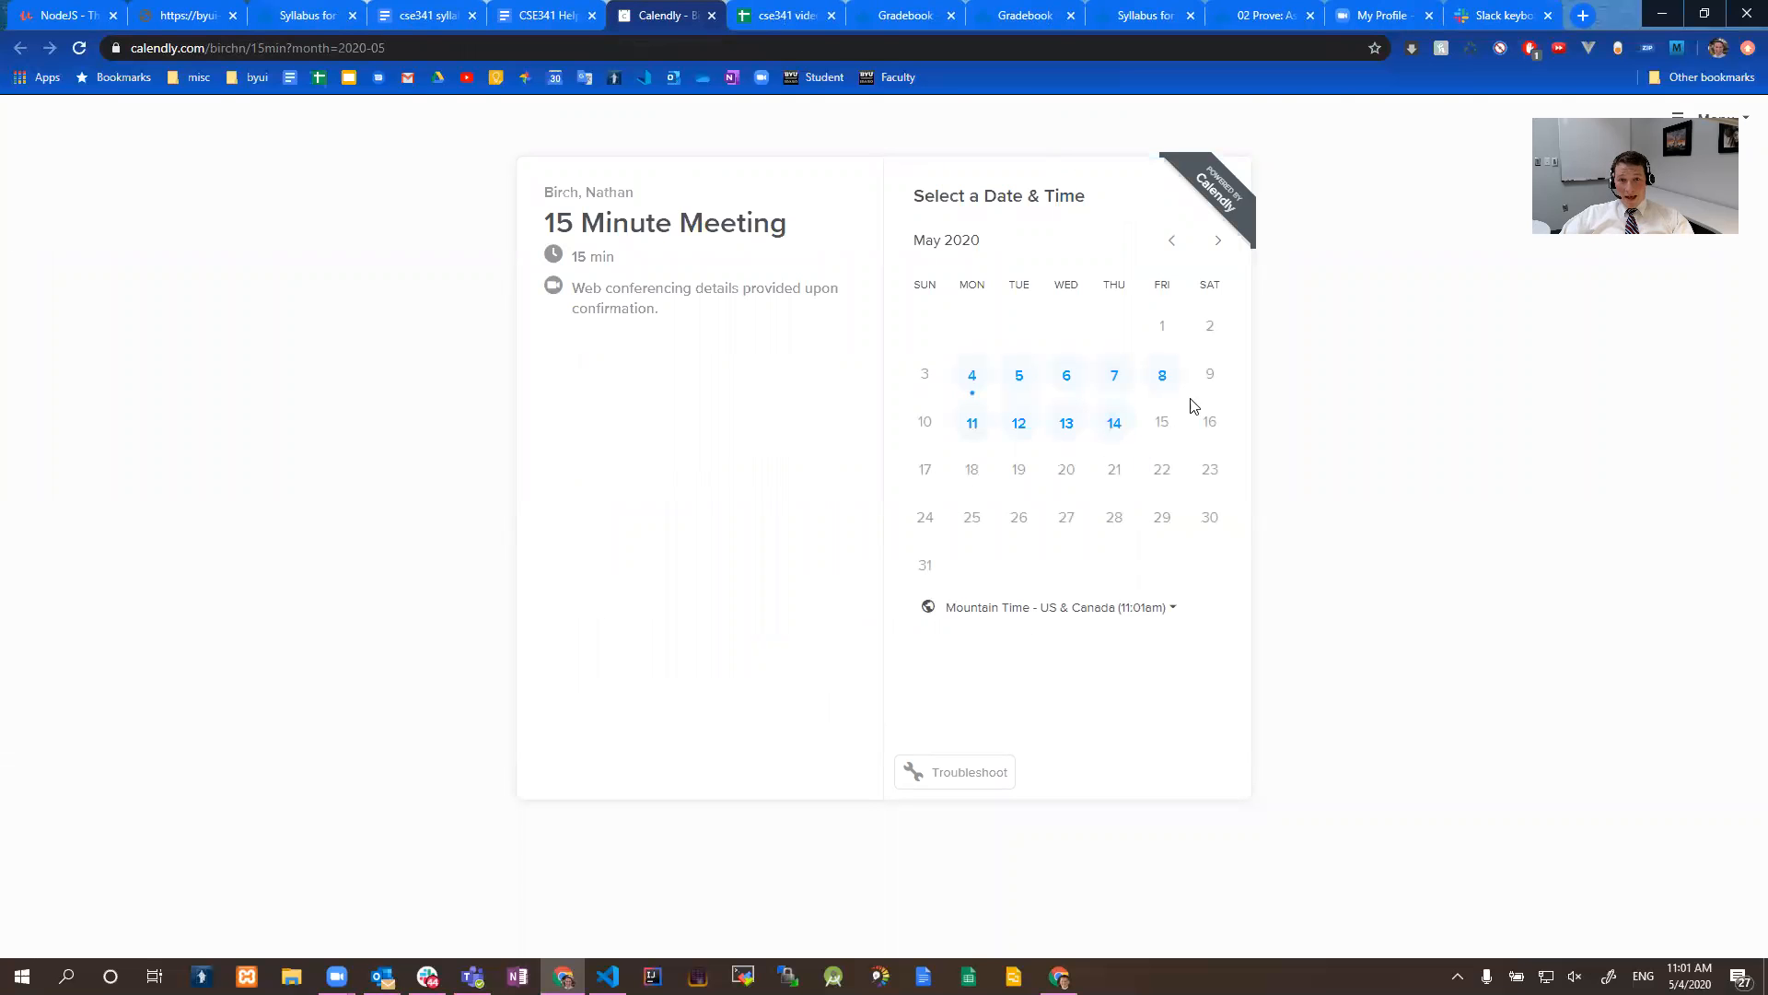
- Show available meeting times for Tuesday, May 5 and then Wednesday, May 6
left_click(973, 373)
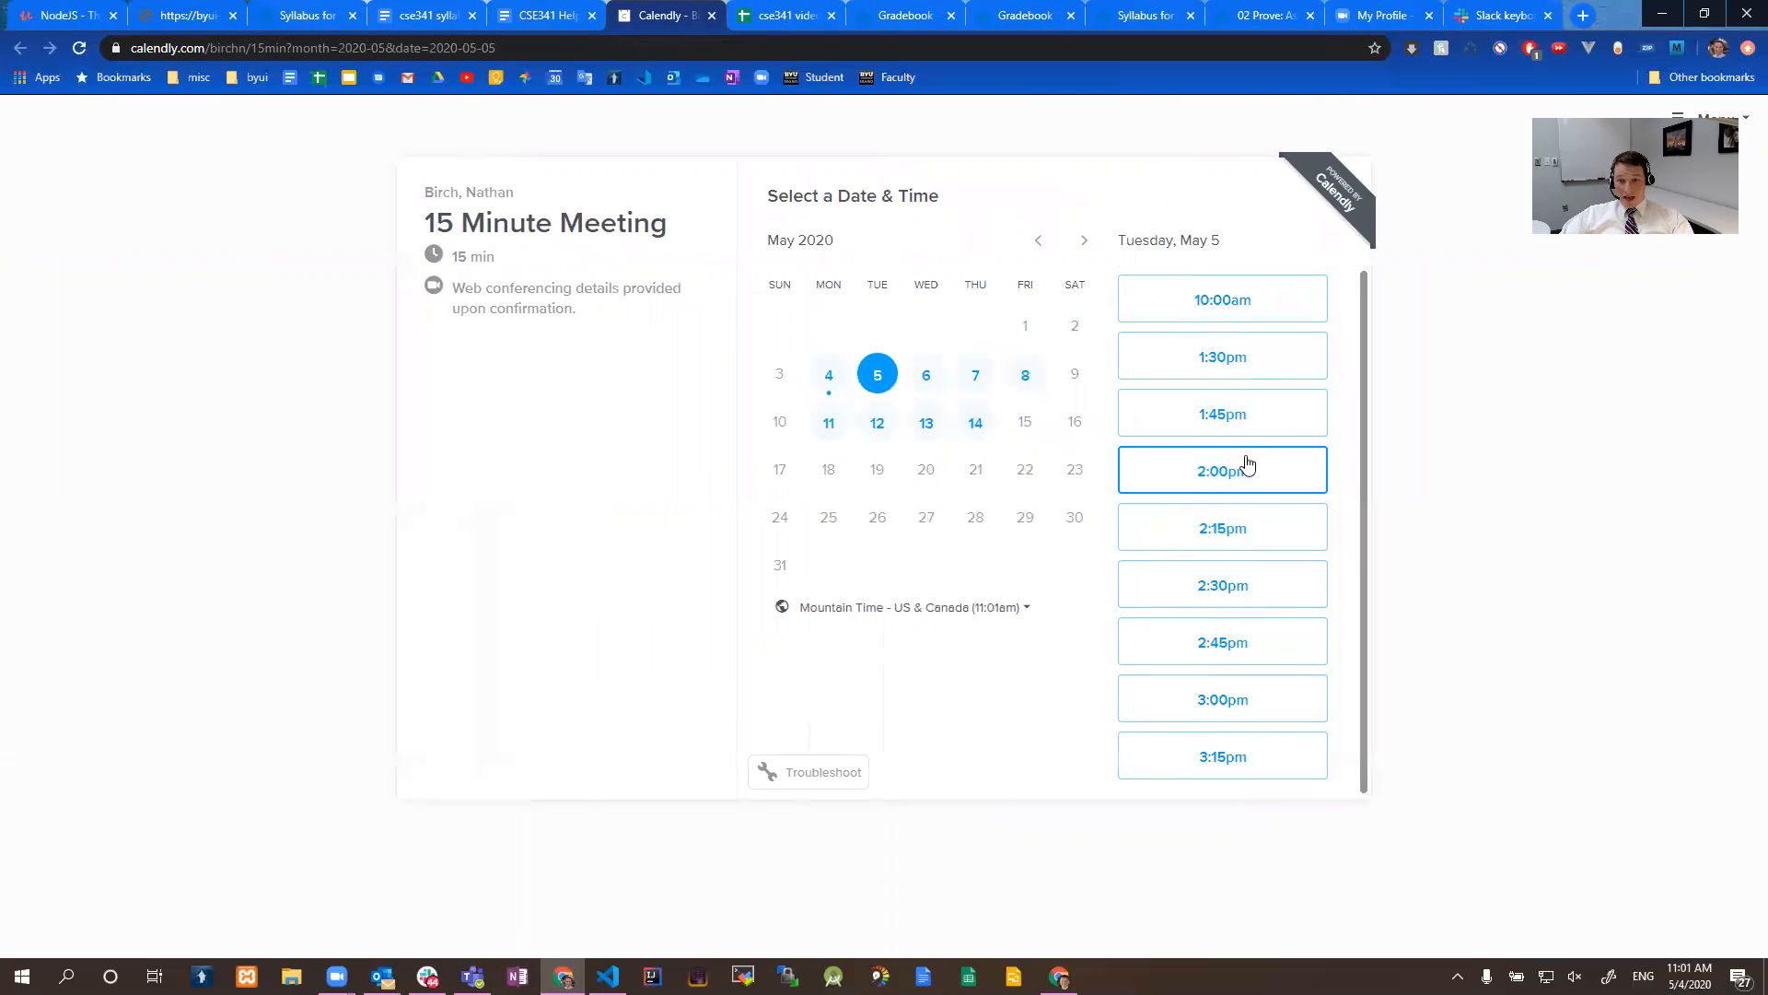
mouse_move(1302, 565)
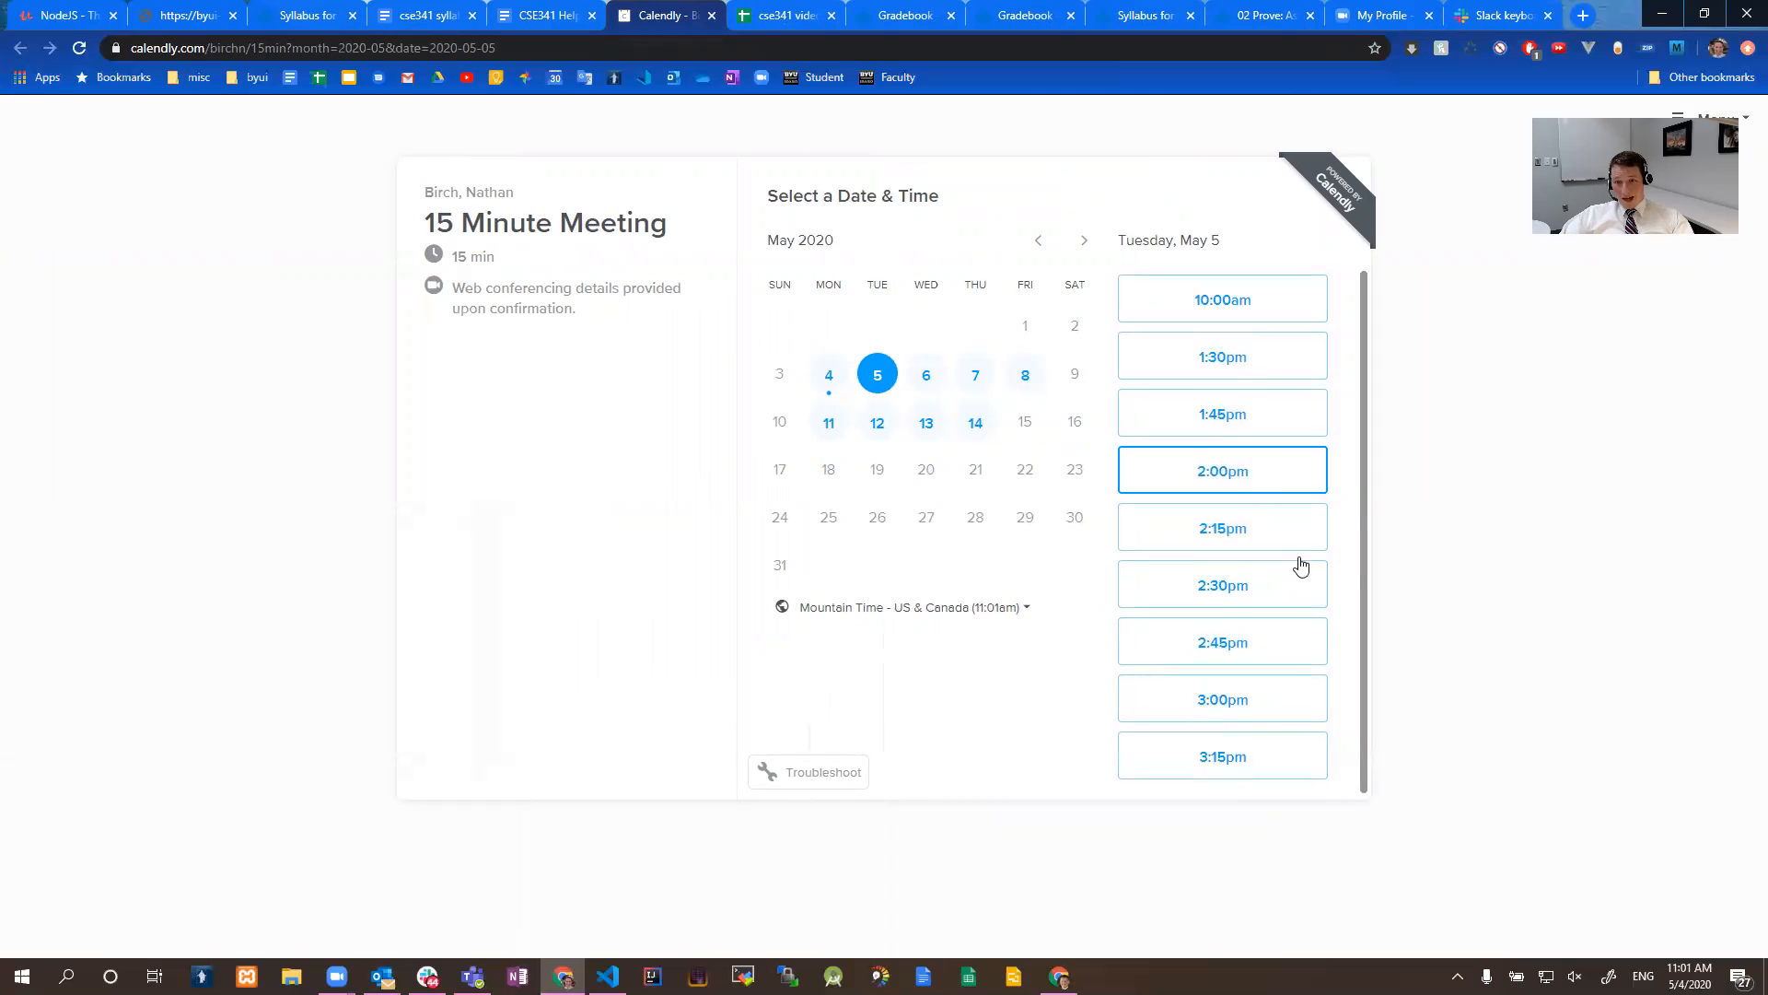
mouse_move(1144, 437)
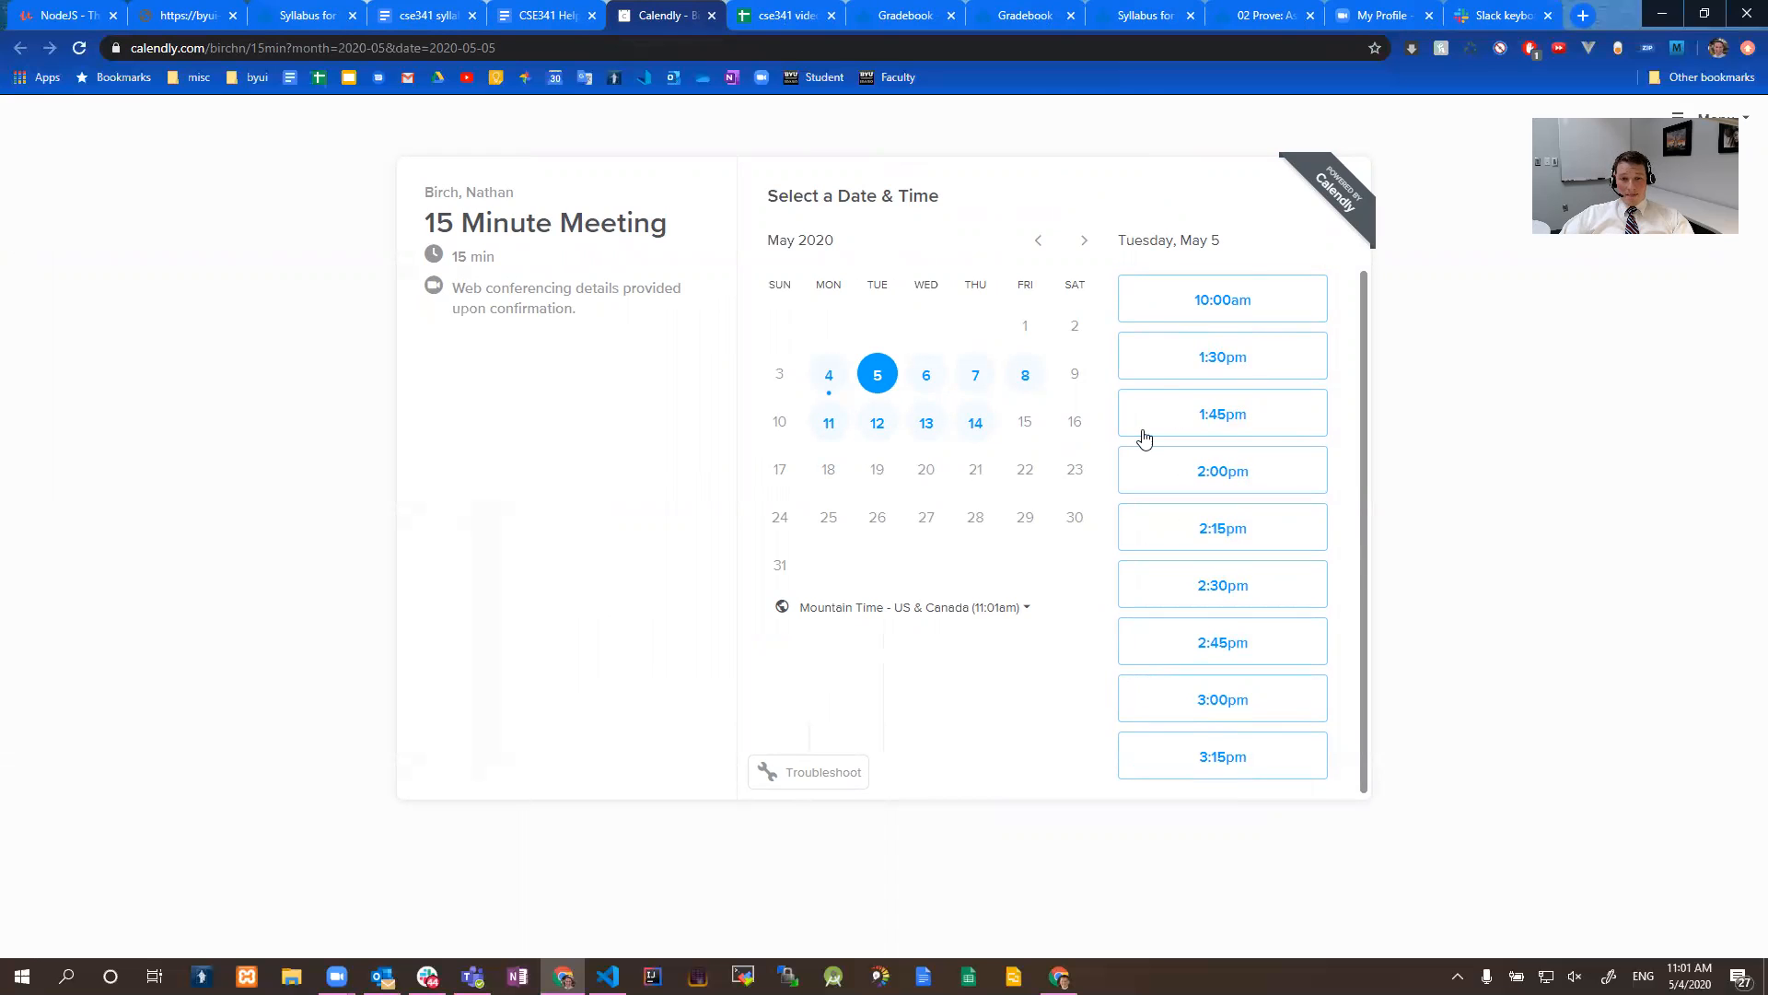
mouse_move(869, 513)
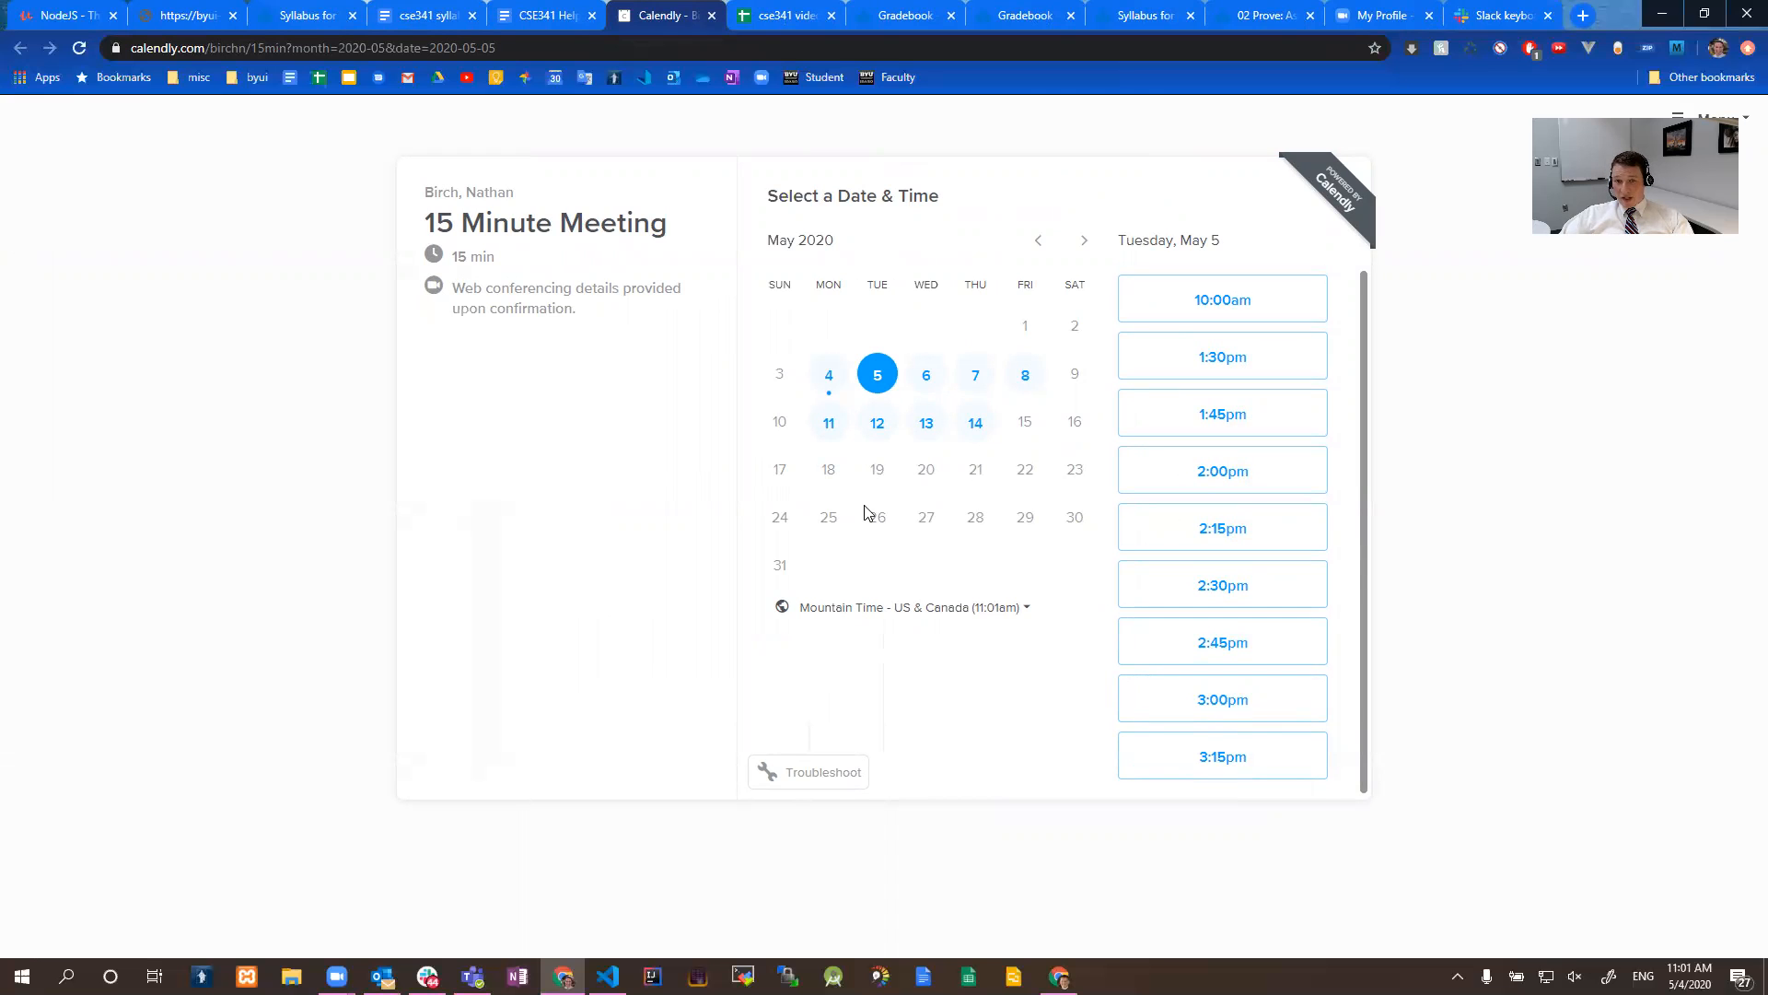
left_click(926, 373)
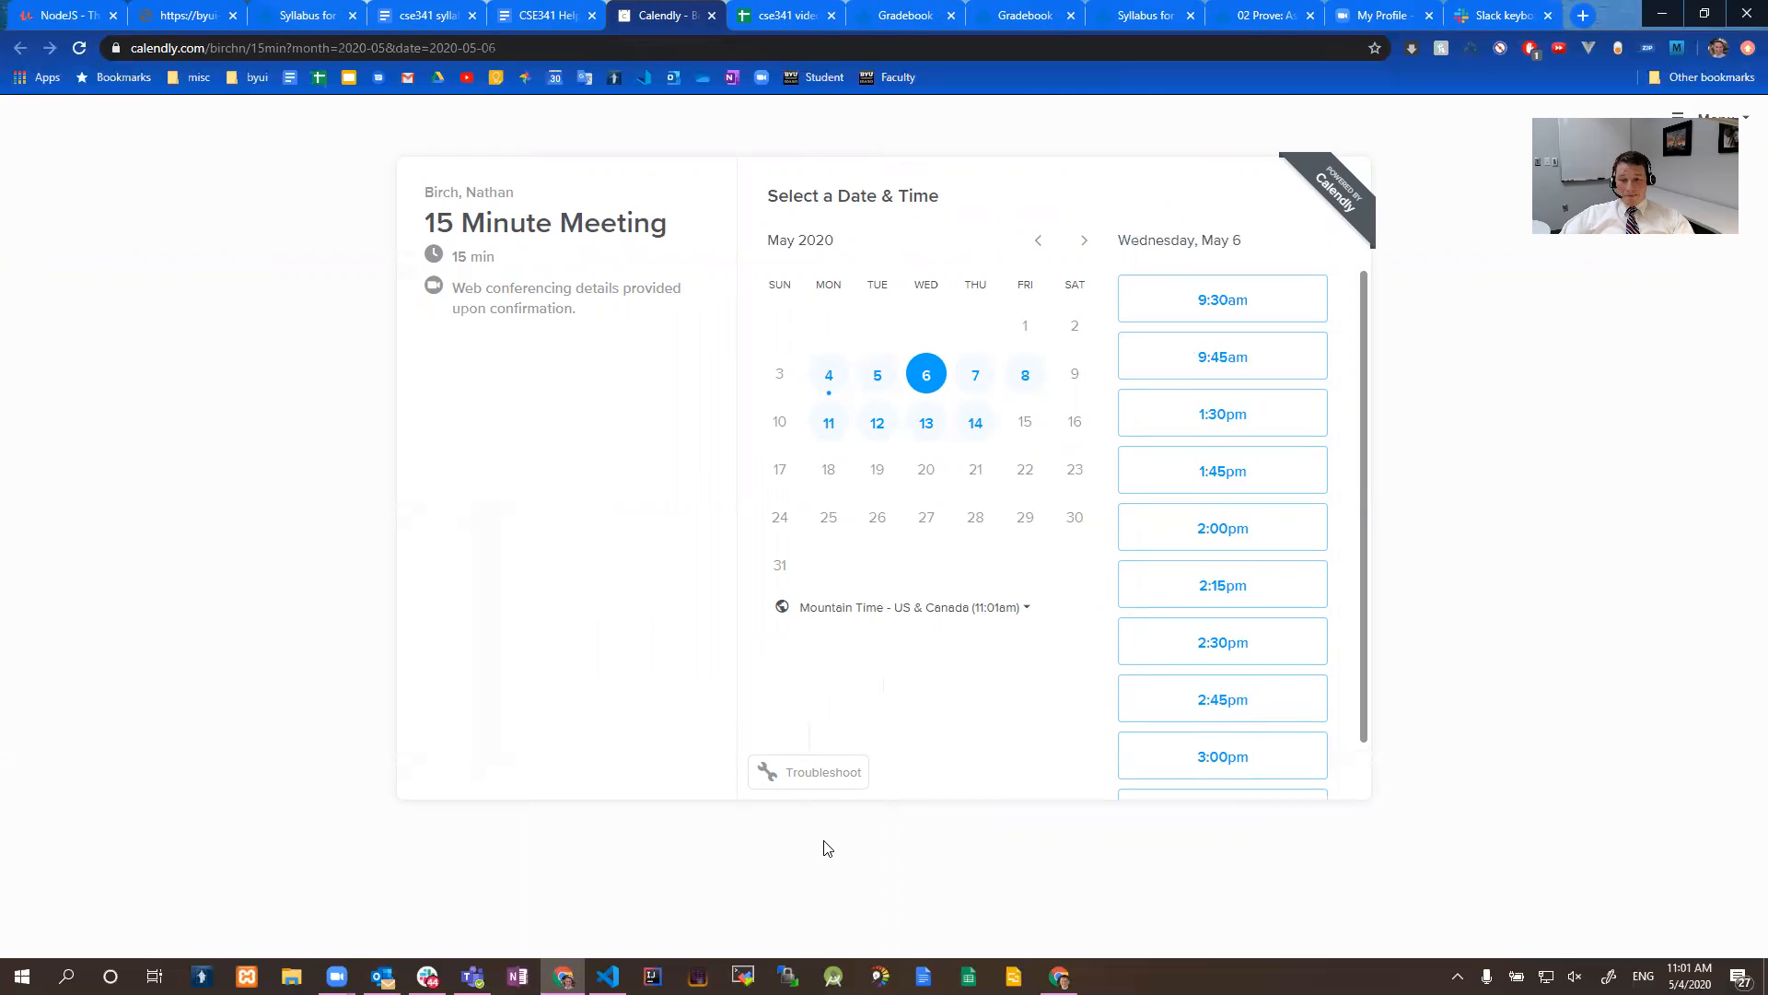